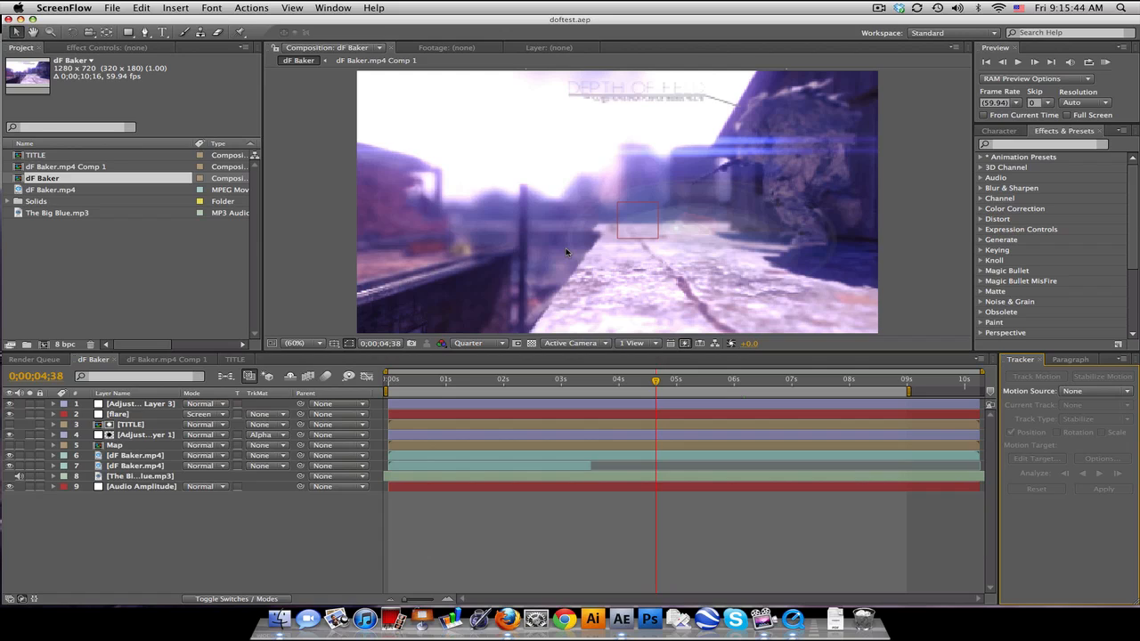
mouse_move(597, 543)
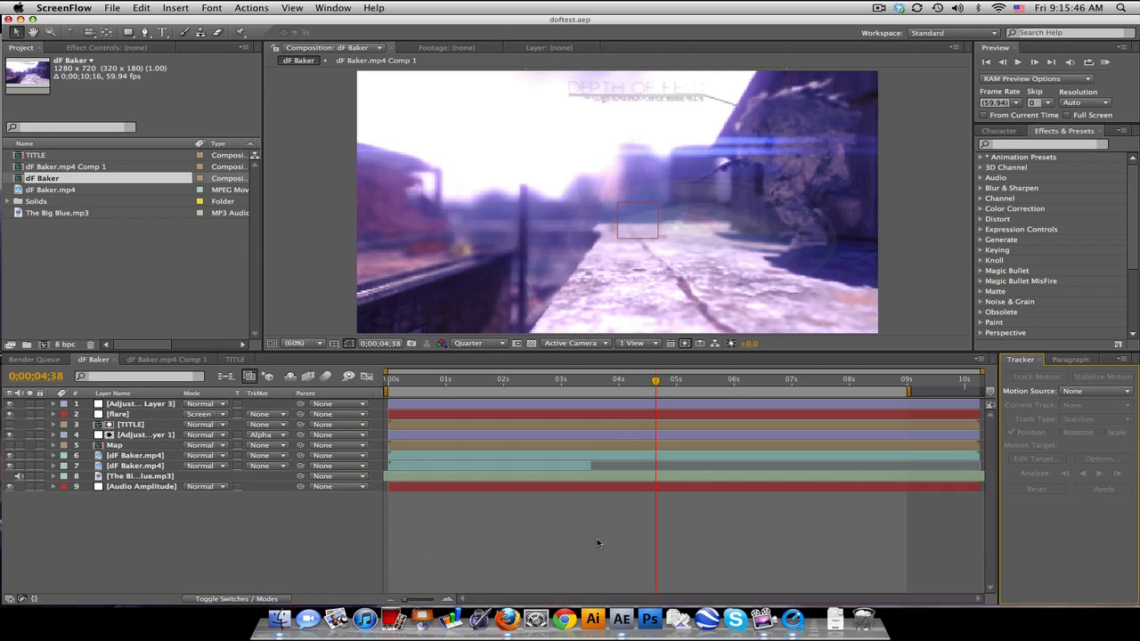
mouse_move(791, 618)
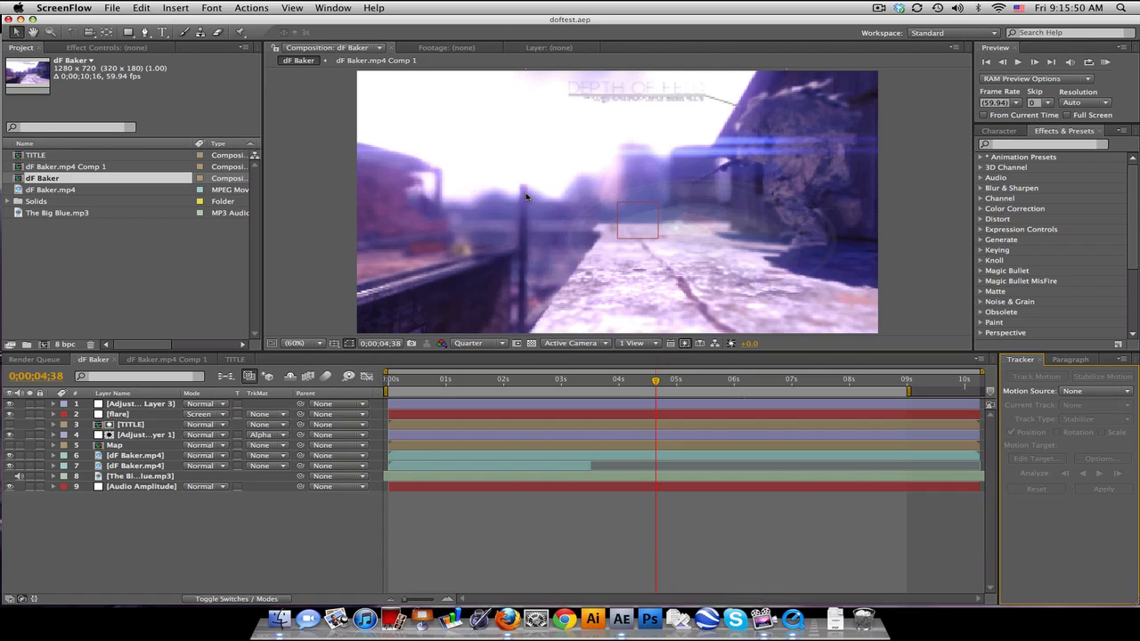
mouse_move(546, 261)
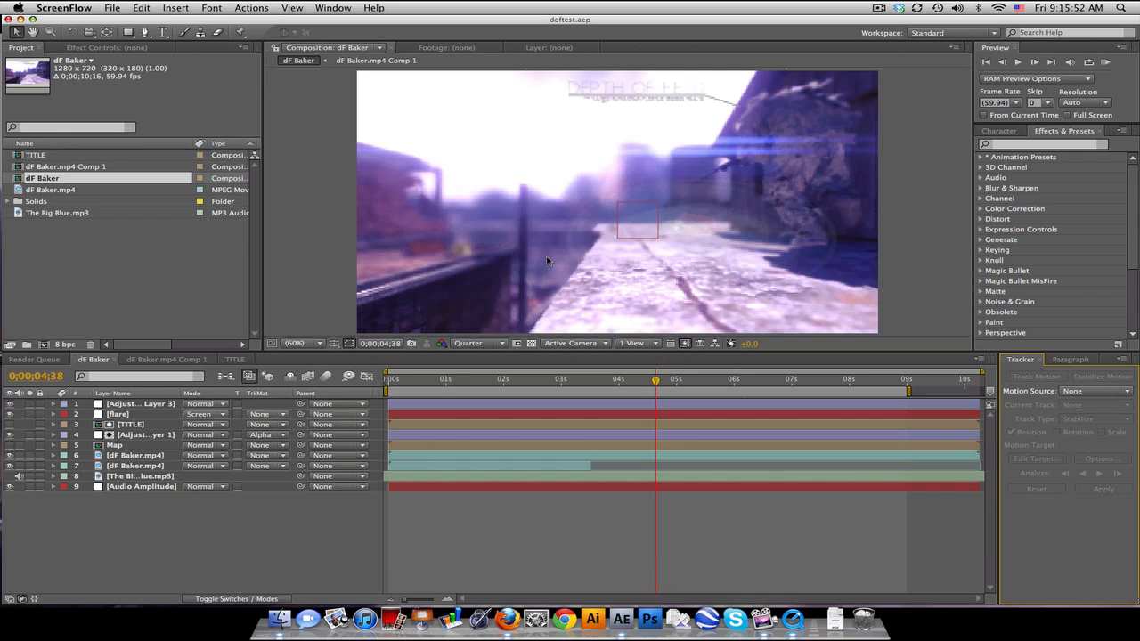
mouse_move(621, 222)
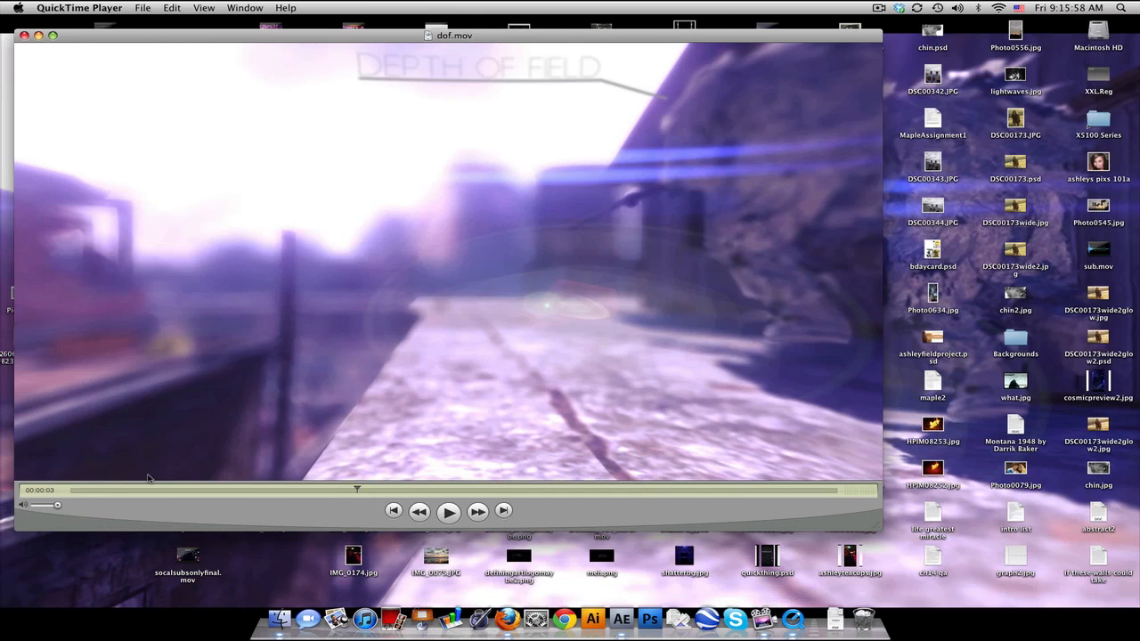
mouse_move(100, 397)
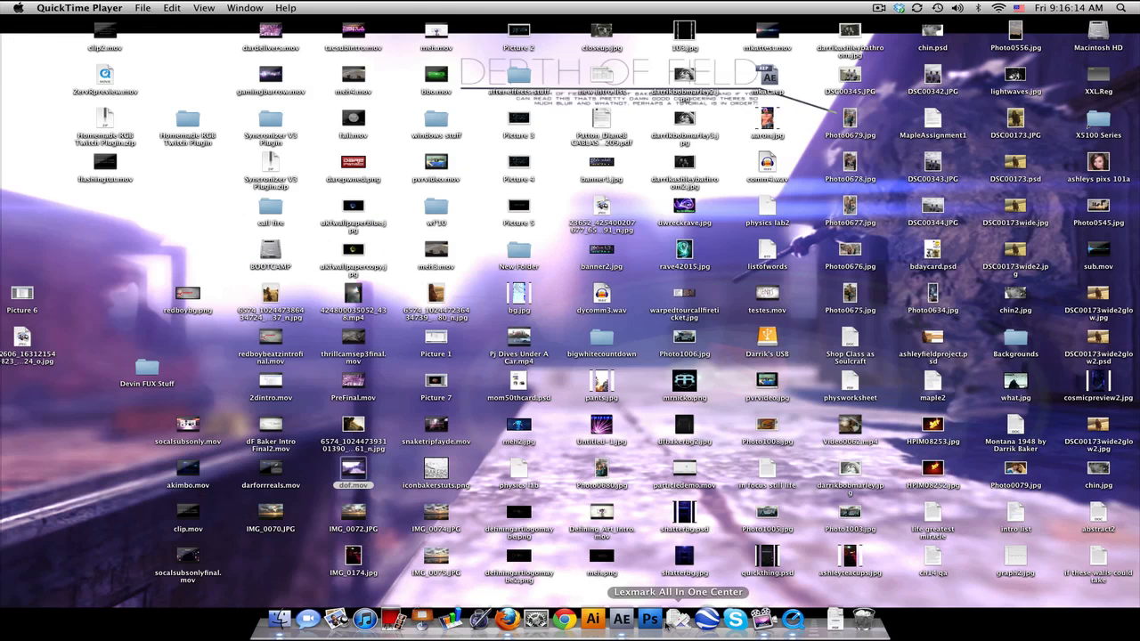
Step: Close the dof.mov playback and return to the After Effects project
click(634, 618)
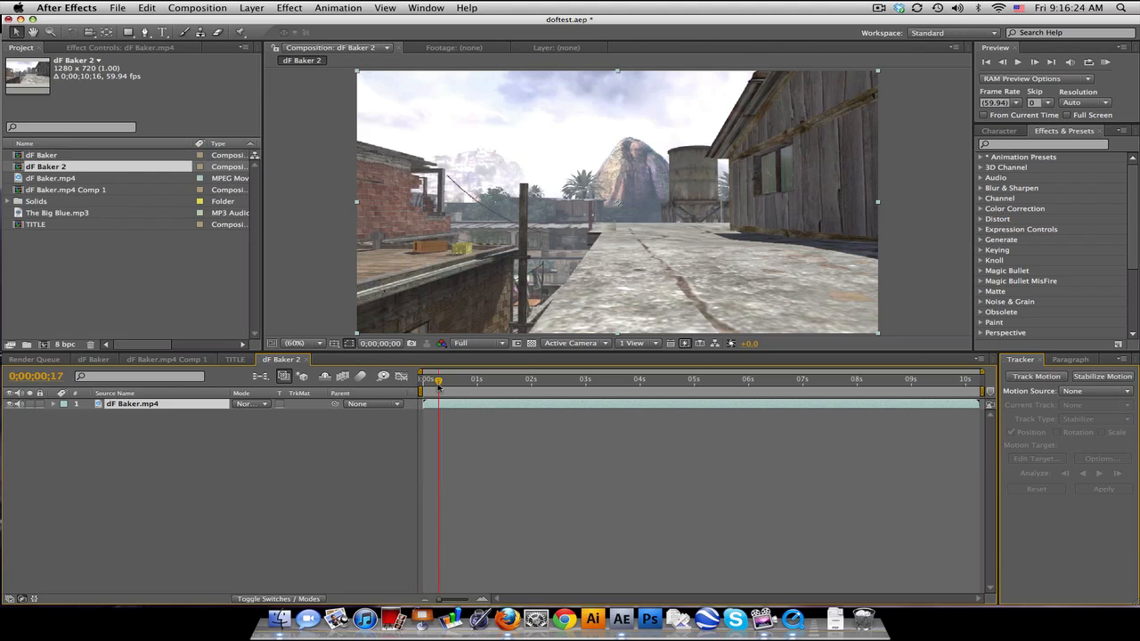
Step: Apply Twixtor to dF Baker.mp4 with 59.94 input frame rate and 0.5 speed
drag(438, 379, 521, 379)
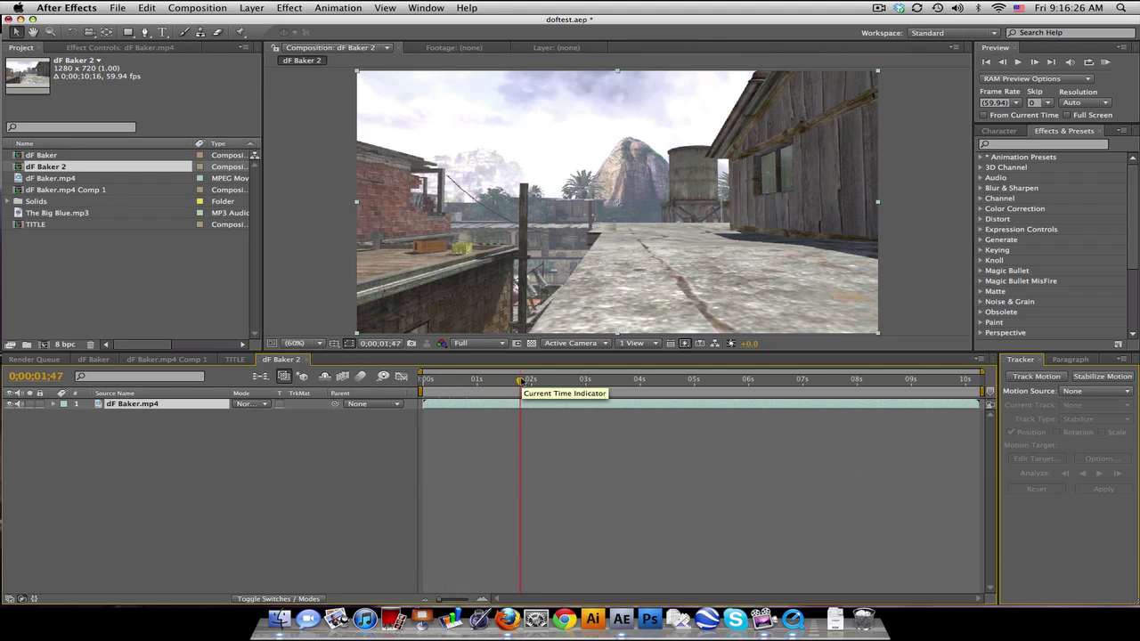
drag(523, 378, 539, 379)
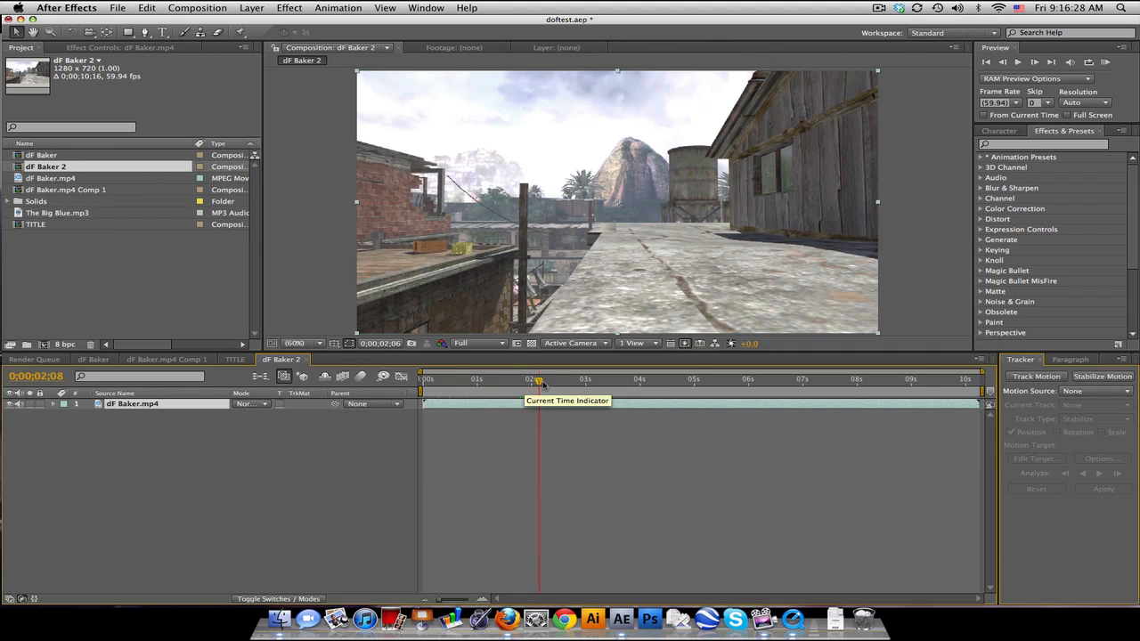
drag(538, 379, 610, 378)
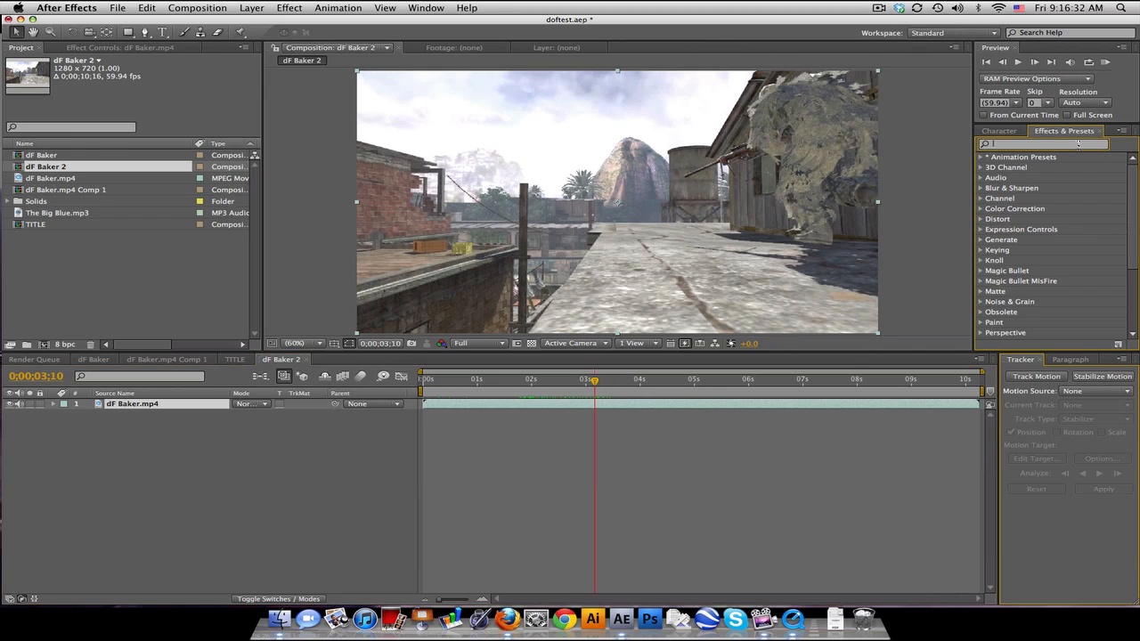
text(twix)
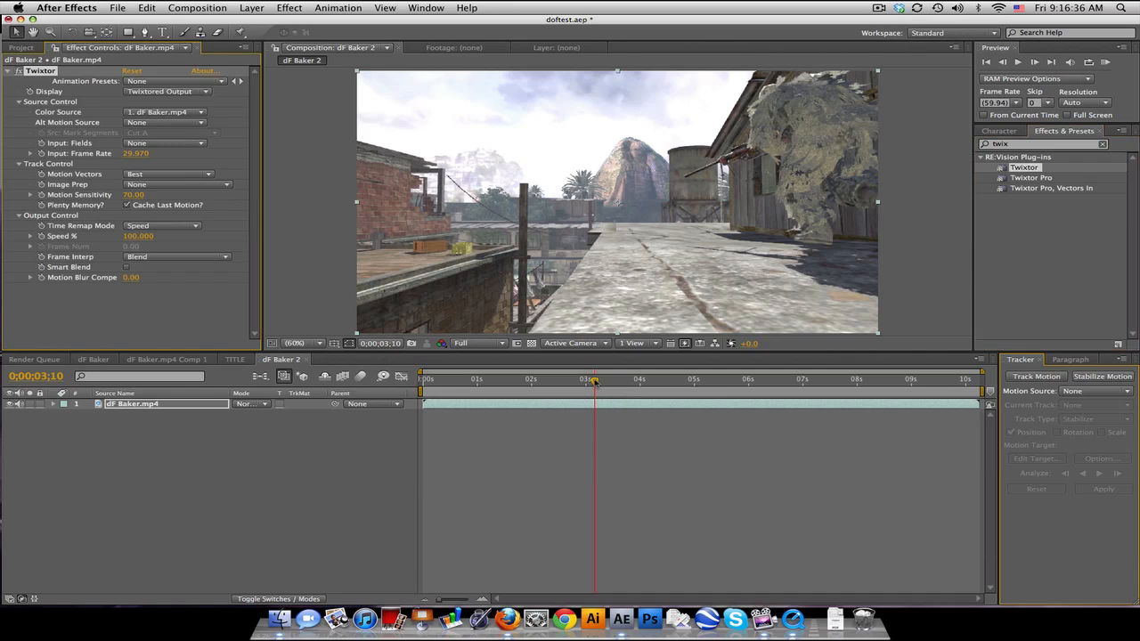
drag(594, 378, 599, 378)
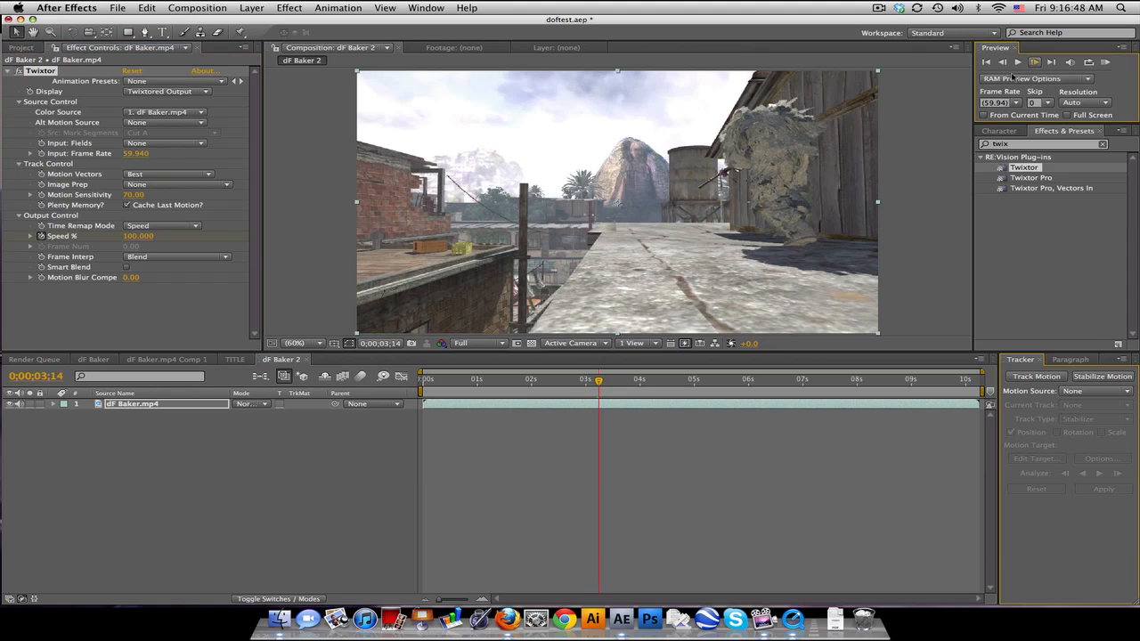
double_click(138, 236)
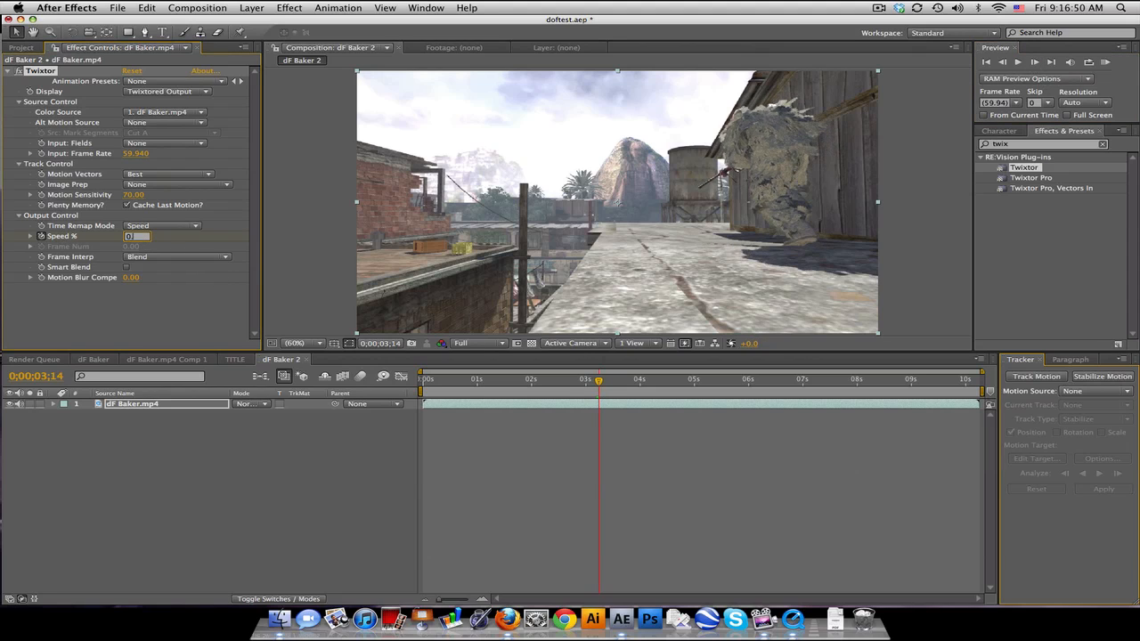
text(0.500)
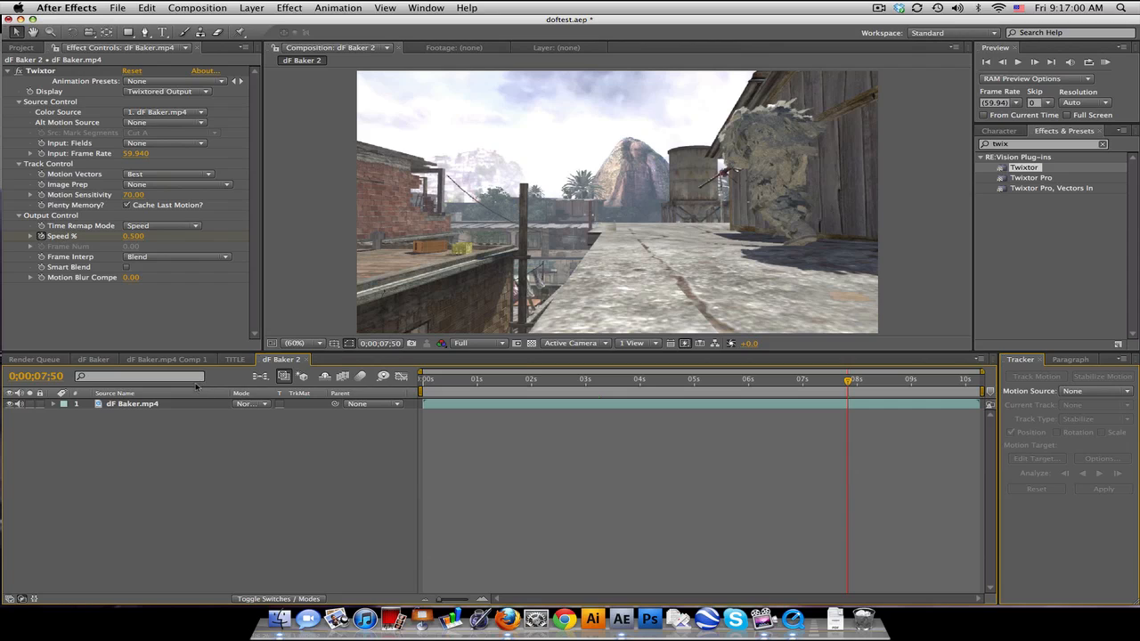
mouse_move(623, 209)
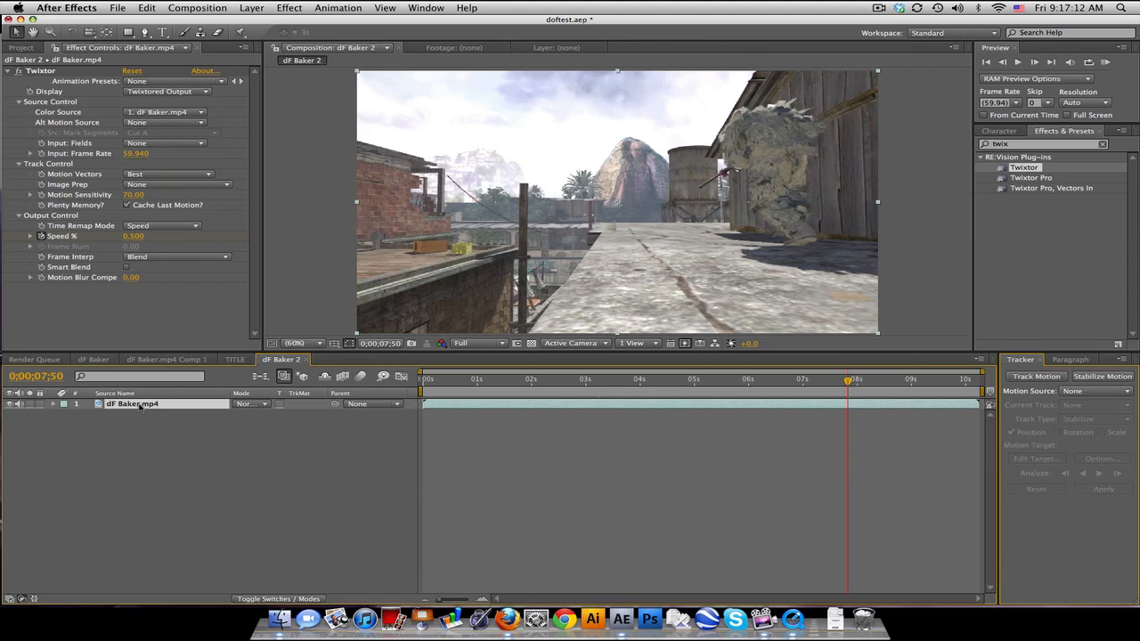
Step: Duplicate the slowed layer, pre-compose the copy as Depth Matte, and rename it Depth Map
click(146, 8)
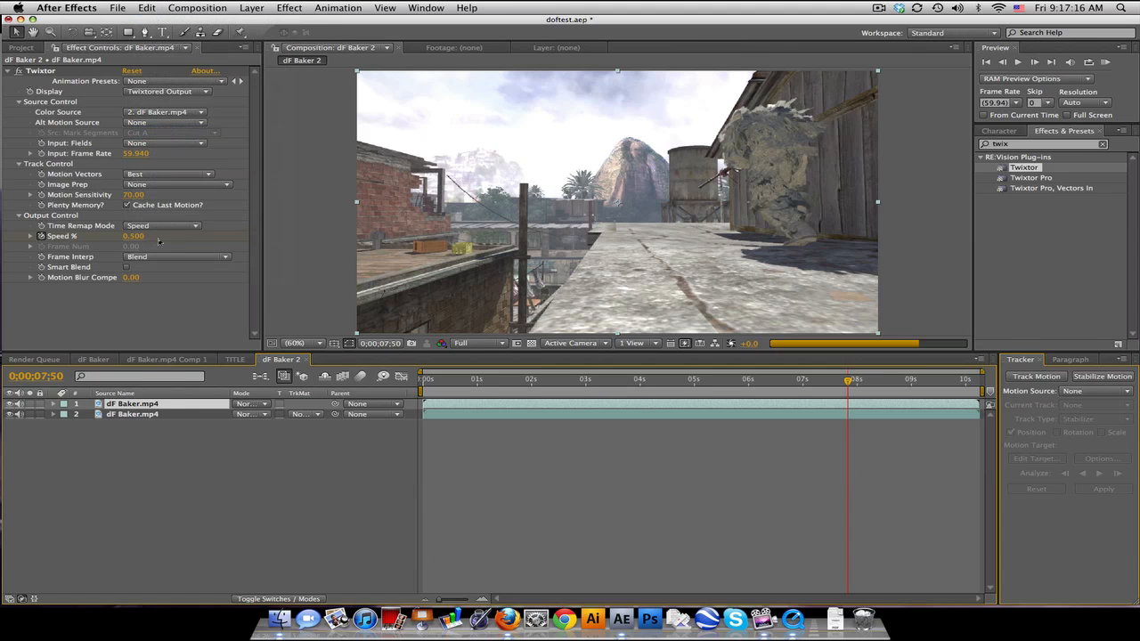
click(237, 8)
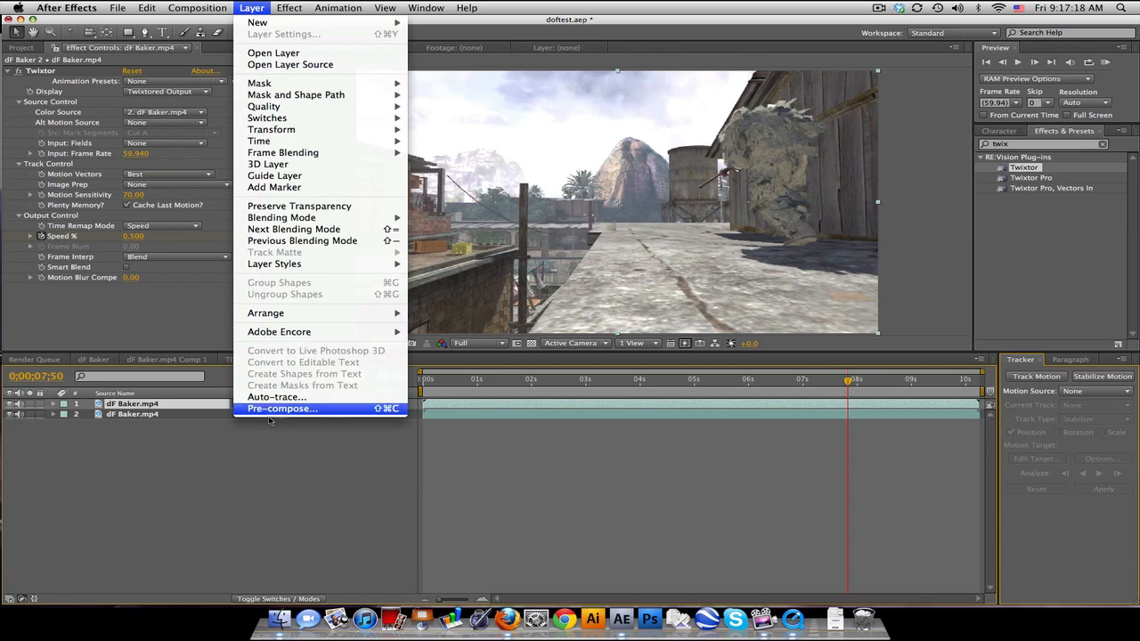
click(282, 408)
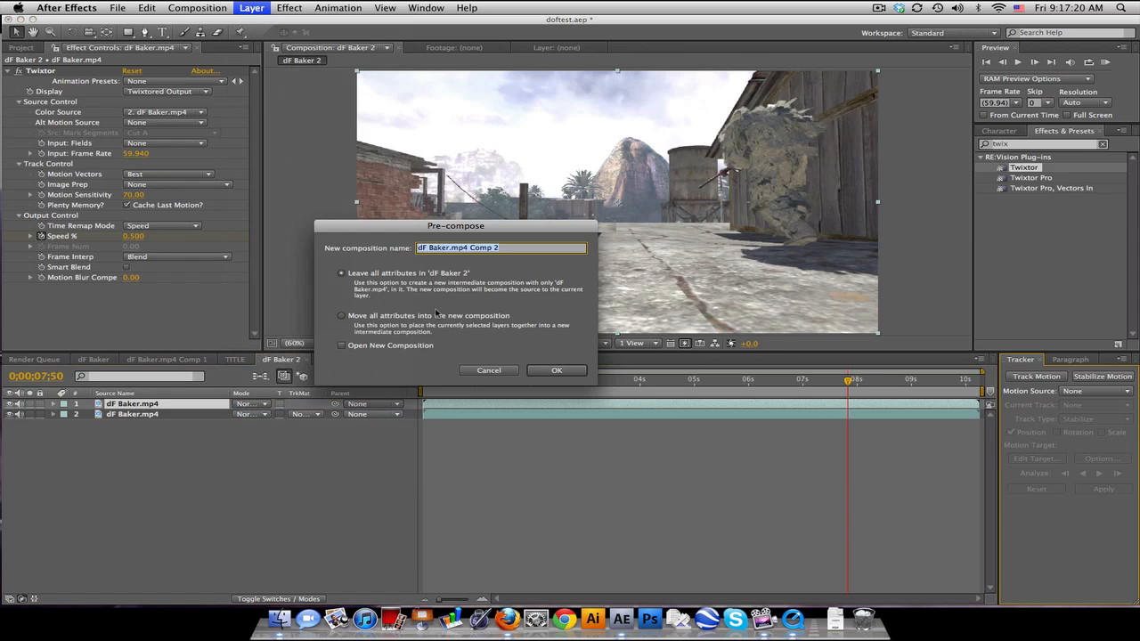
click(341, 315)
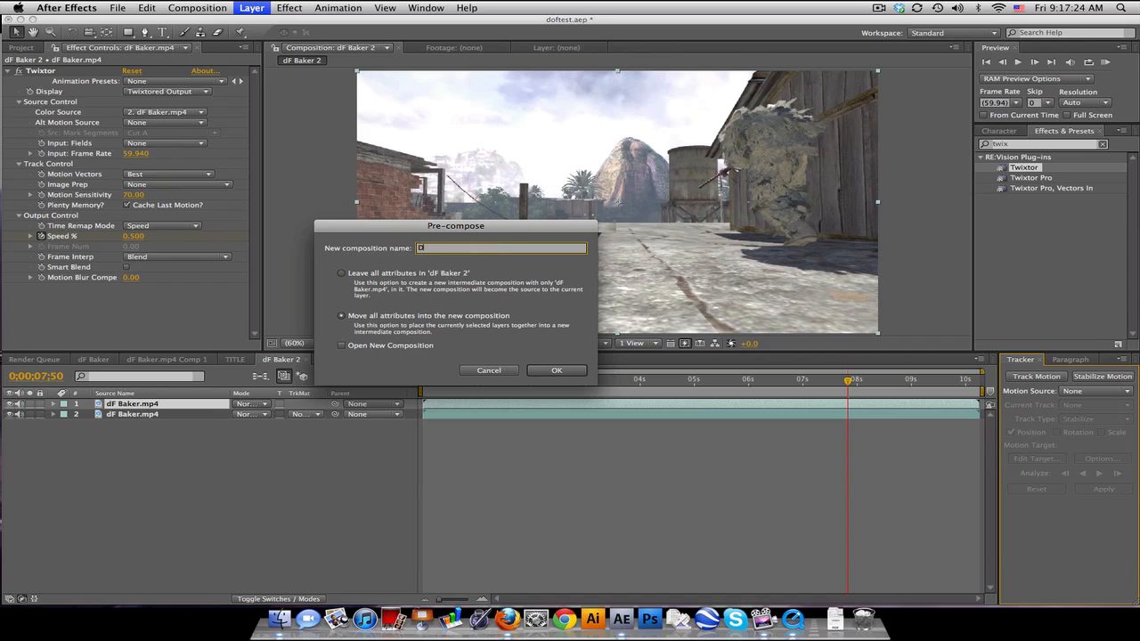
text(Depth Matte)
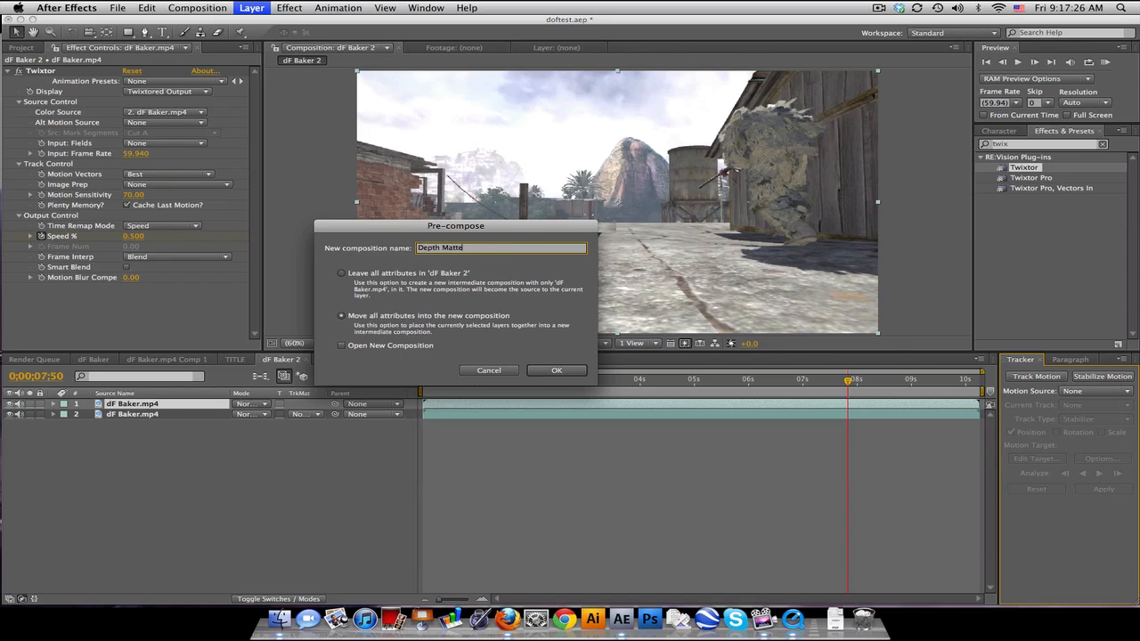
click(556, 370)
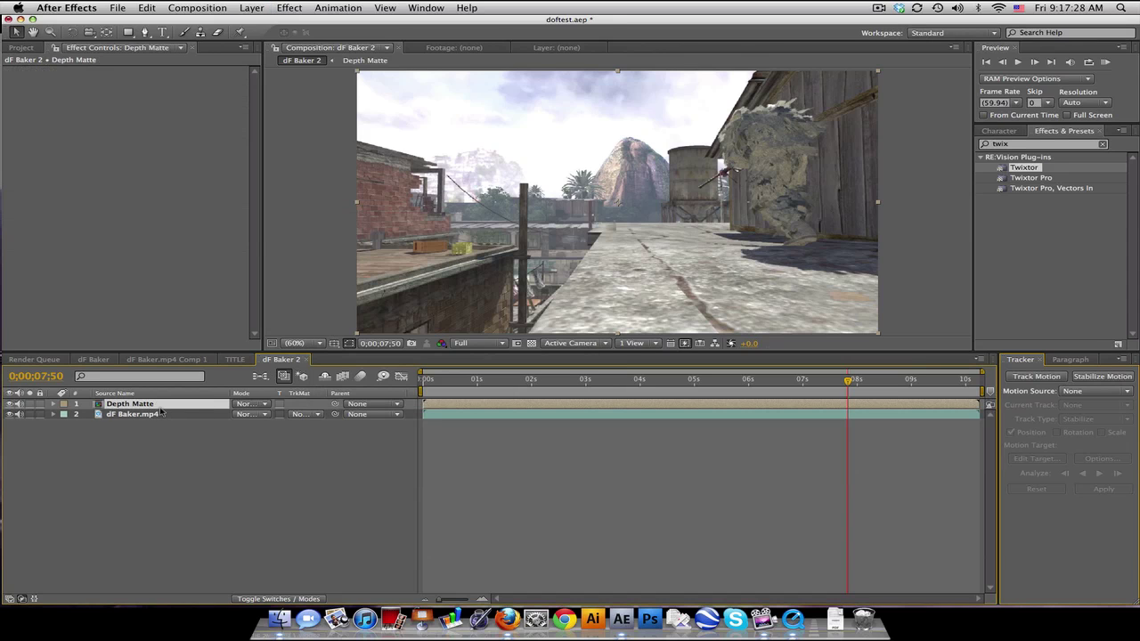
double_click(130, 403)
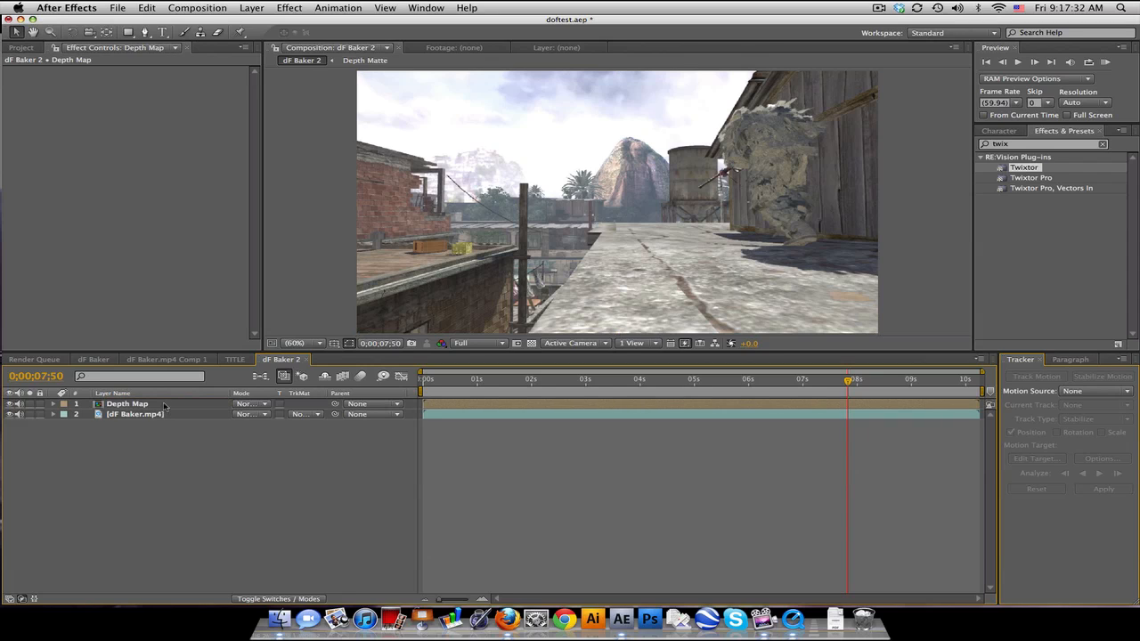
Step: Open the Depth Matte composition and begin adding a new solid layer
click(341, 359)
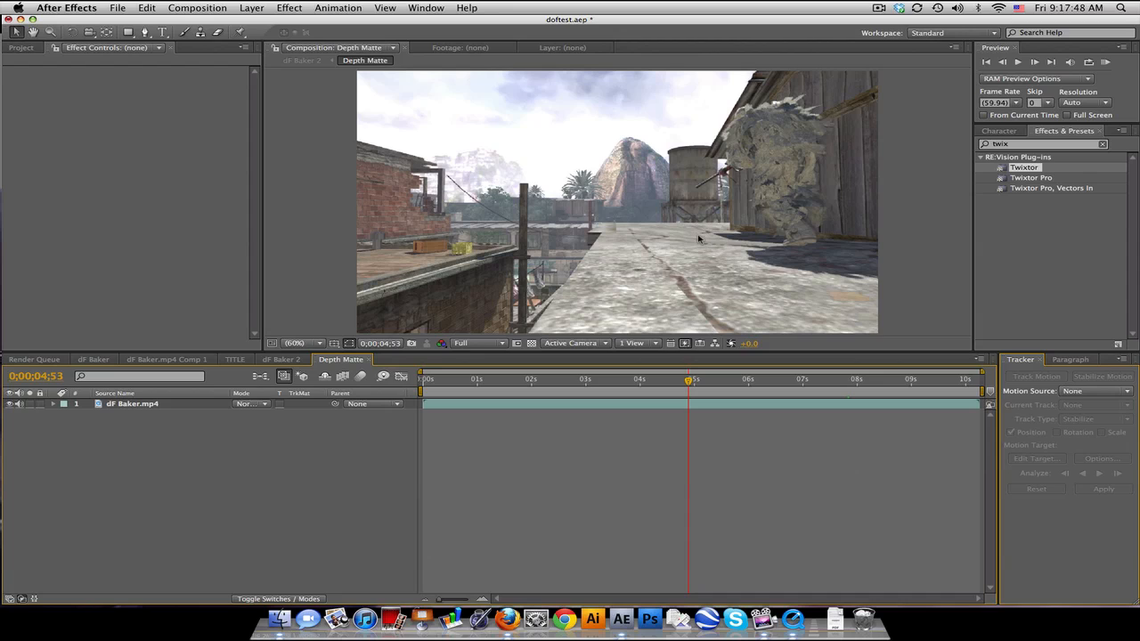
mouse_move(578, 233)
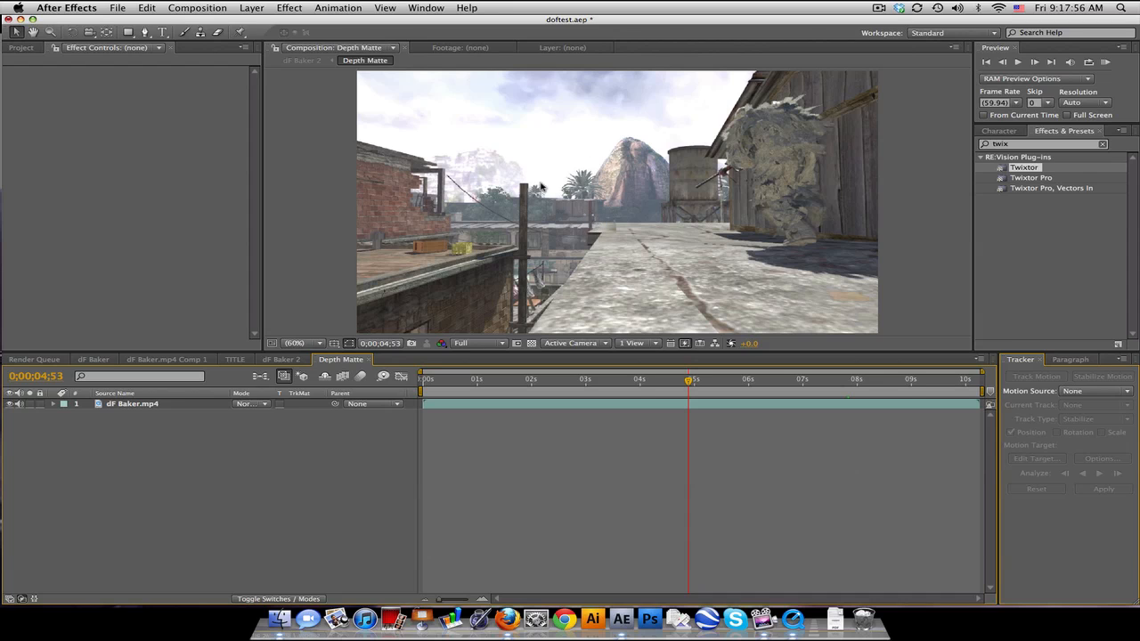
click(251, 8)
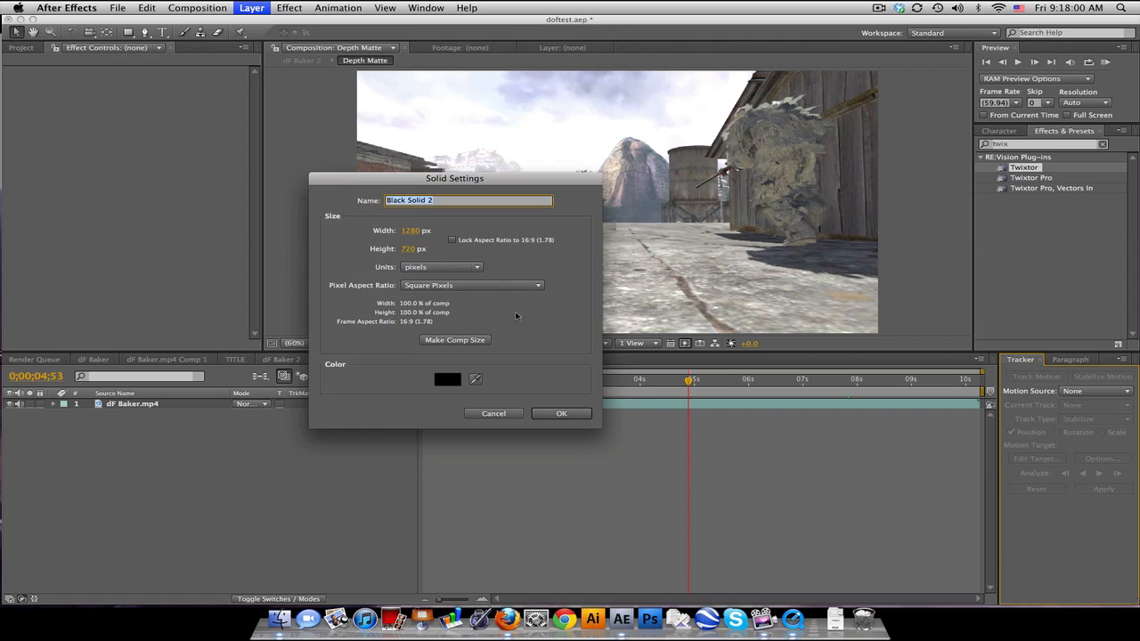
Step: Create a black solid, then start a second solid and choose its red color
click(560, 413)
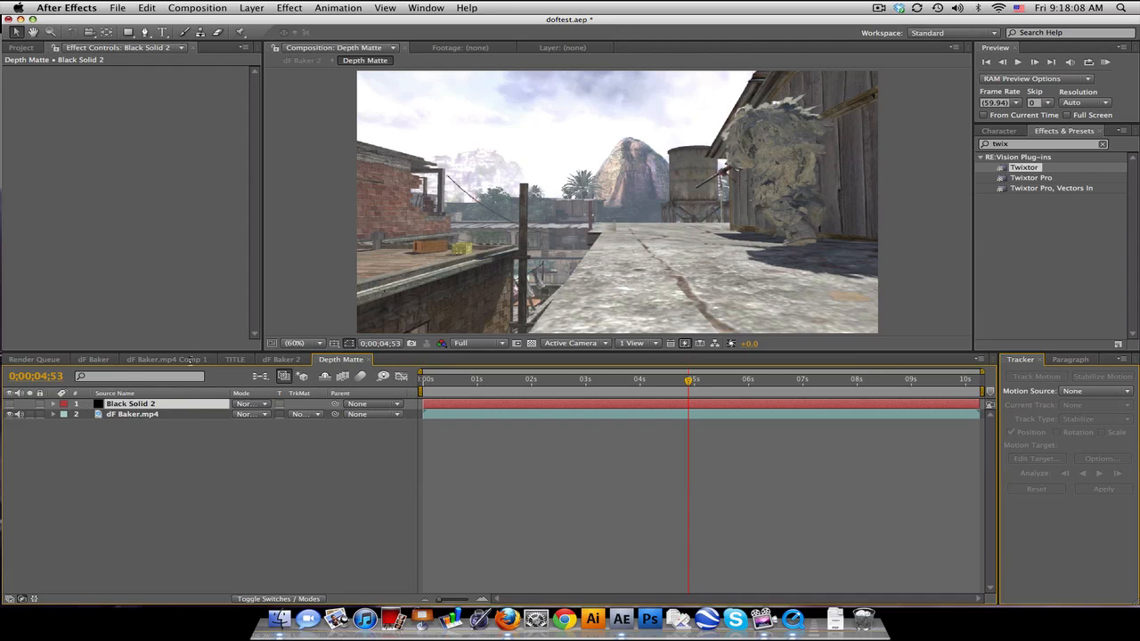
click(252, 8)
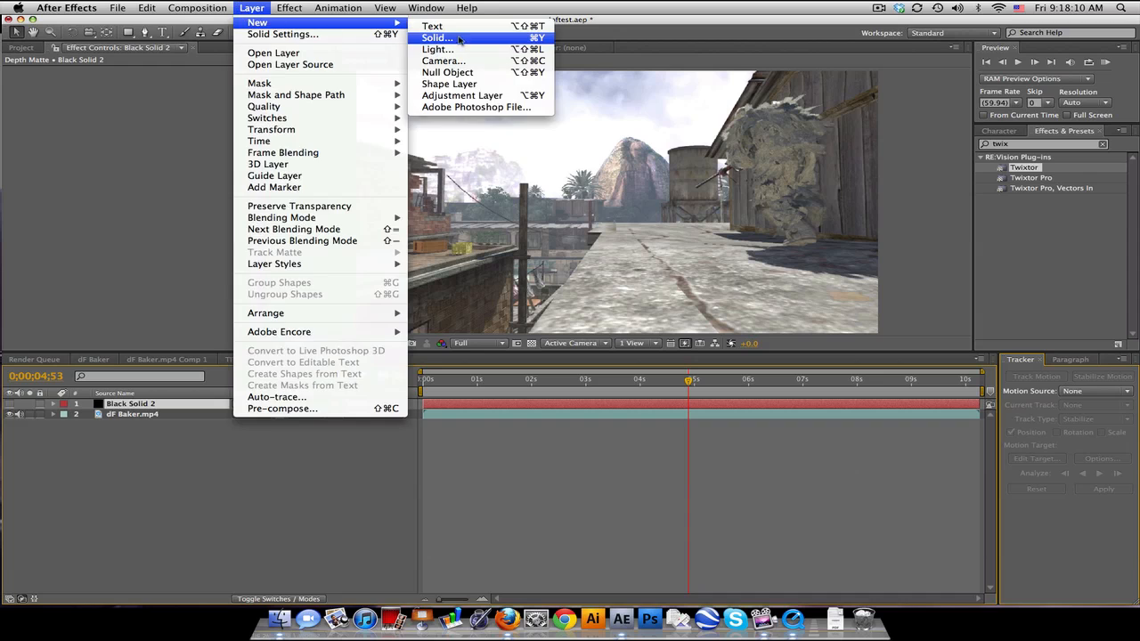
click(434, 34)
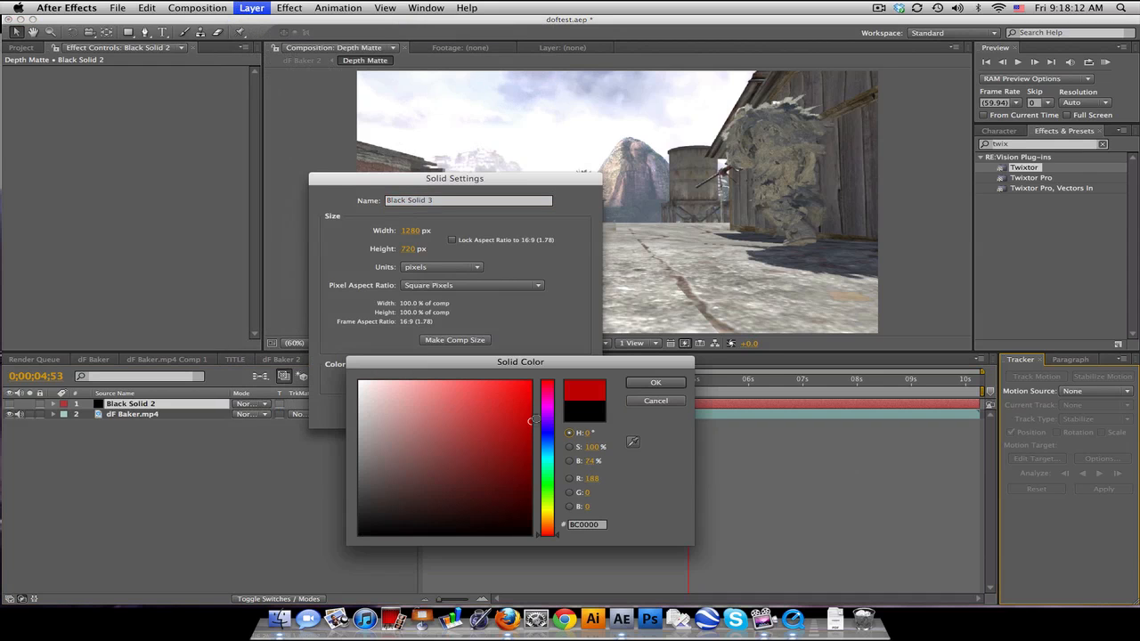
click(656, 382)
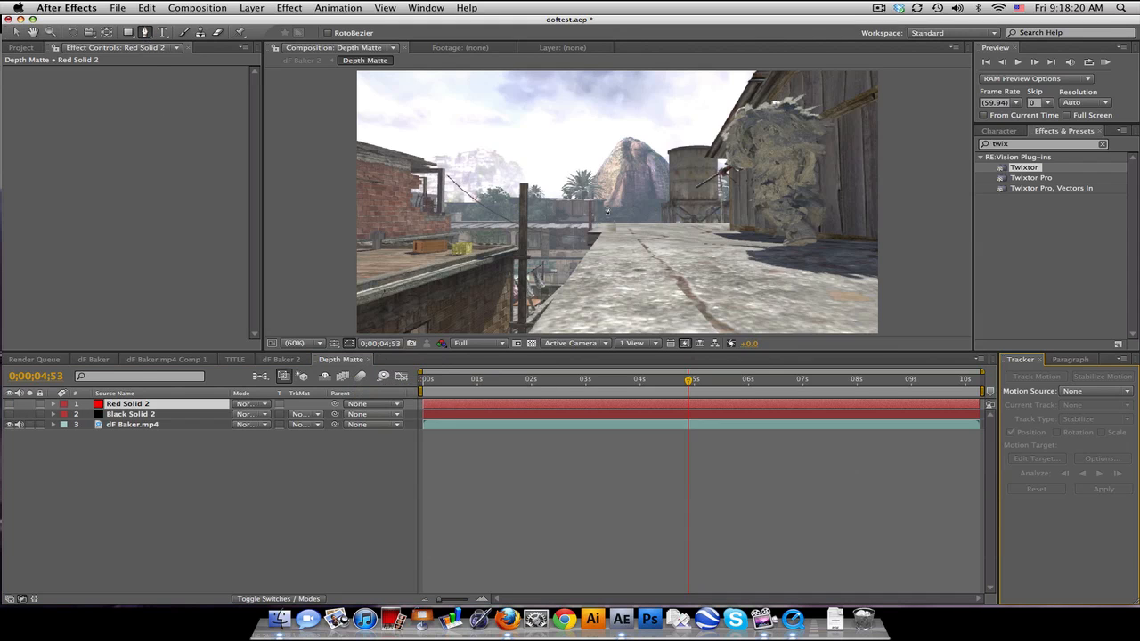
mouse_move(534, 217)
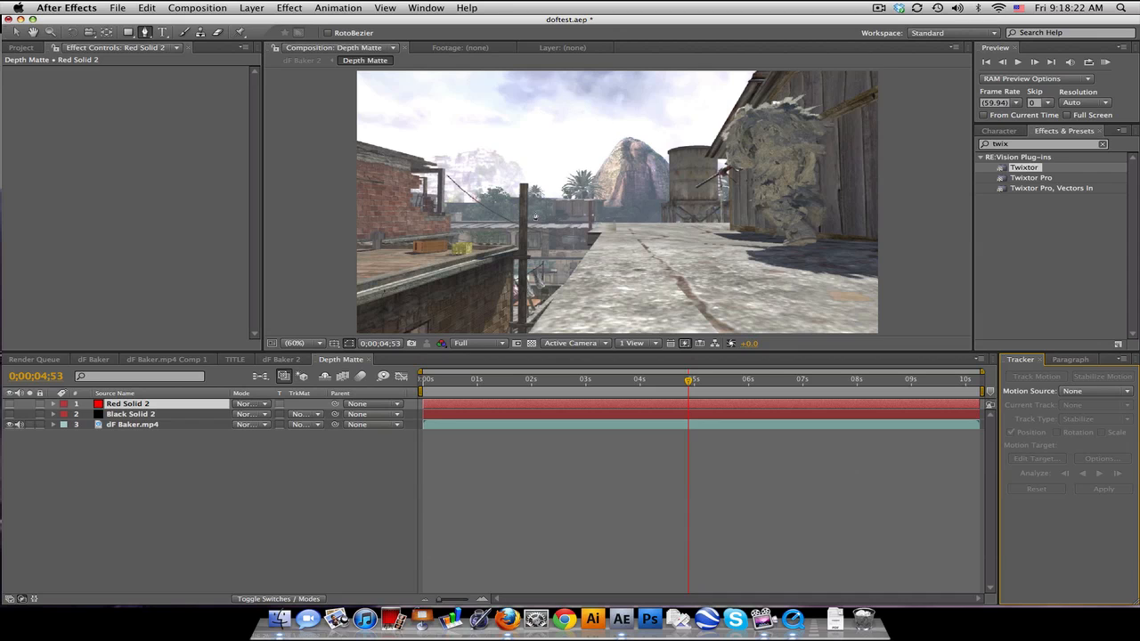
Step: Set the Depth Matte viewer magnification to 100%
click(296, 343)
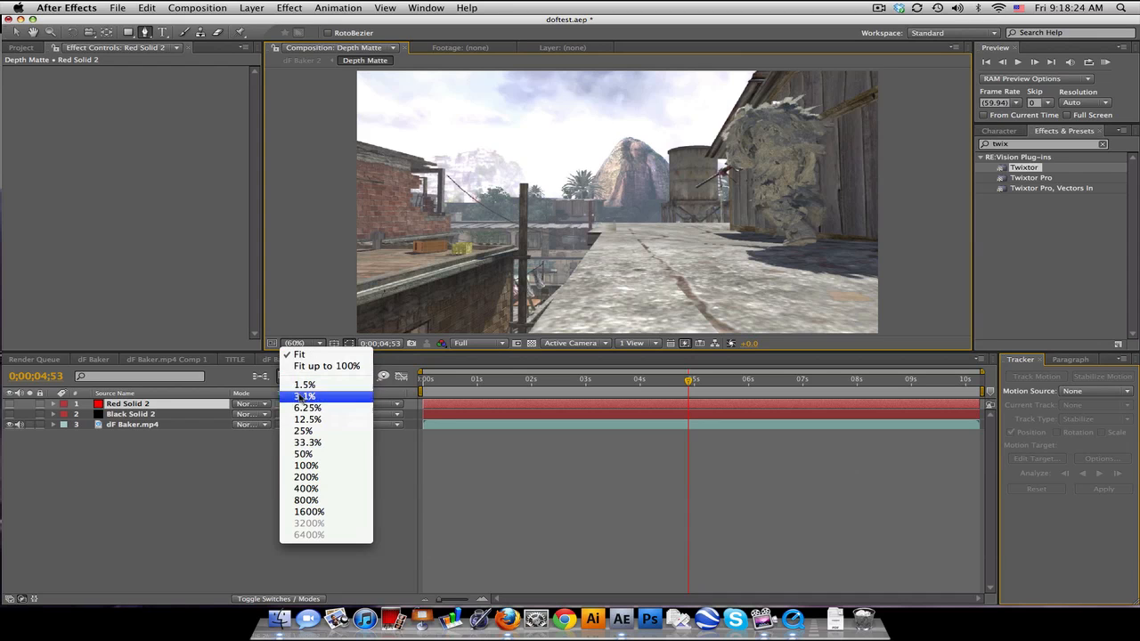
click(306, 465)
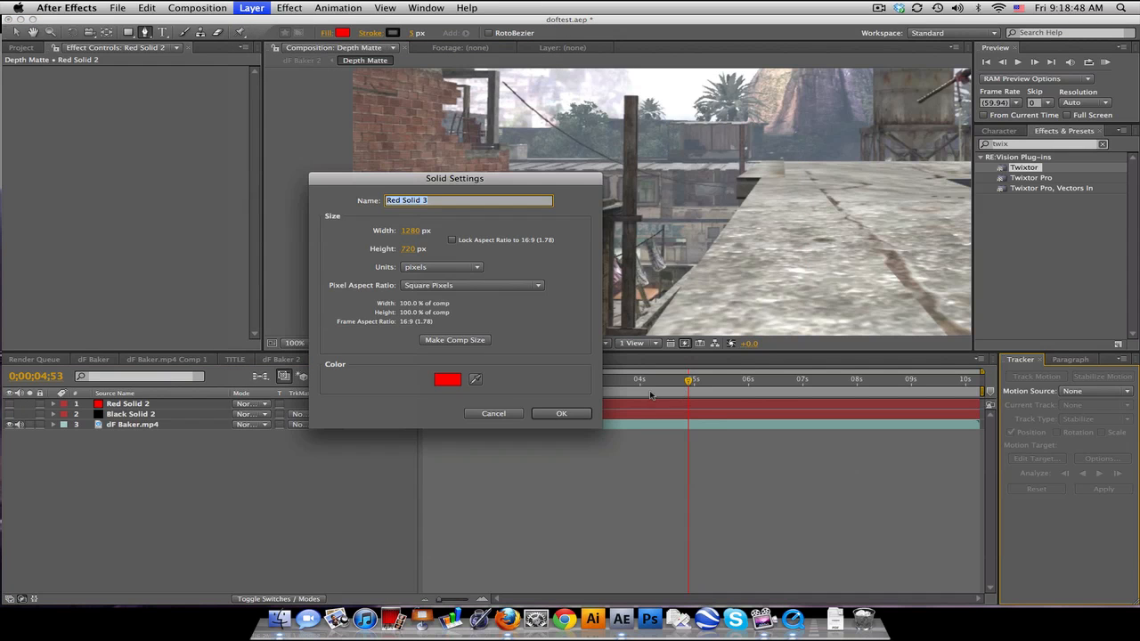
Step: Choose blue as the new solid's color and confirm it
click(447, 379)
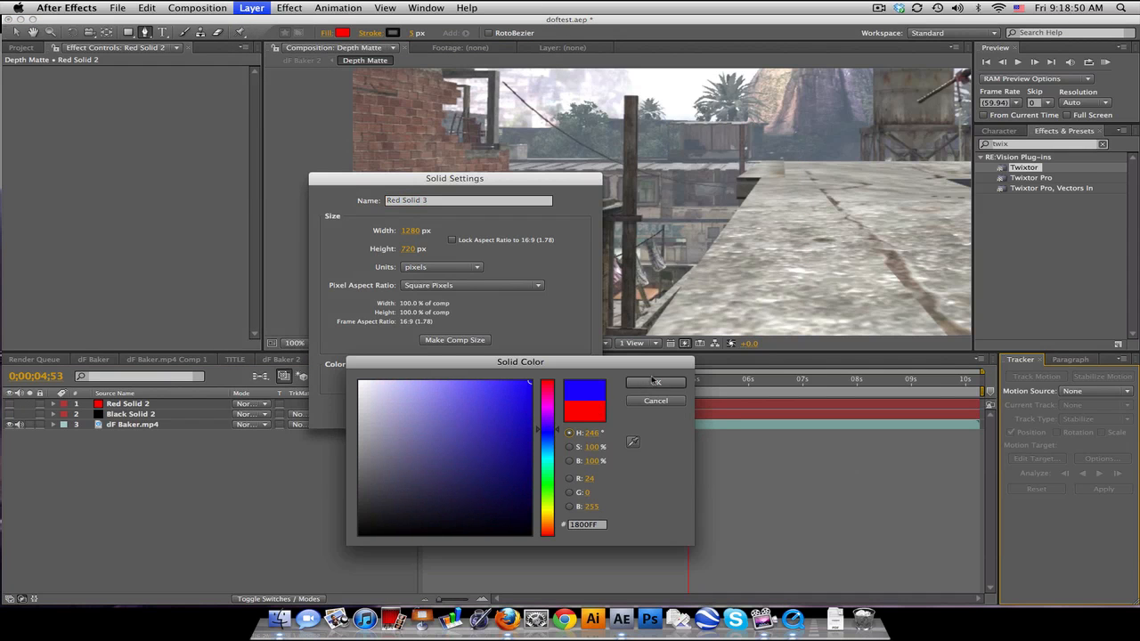
click(654, 382)
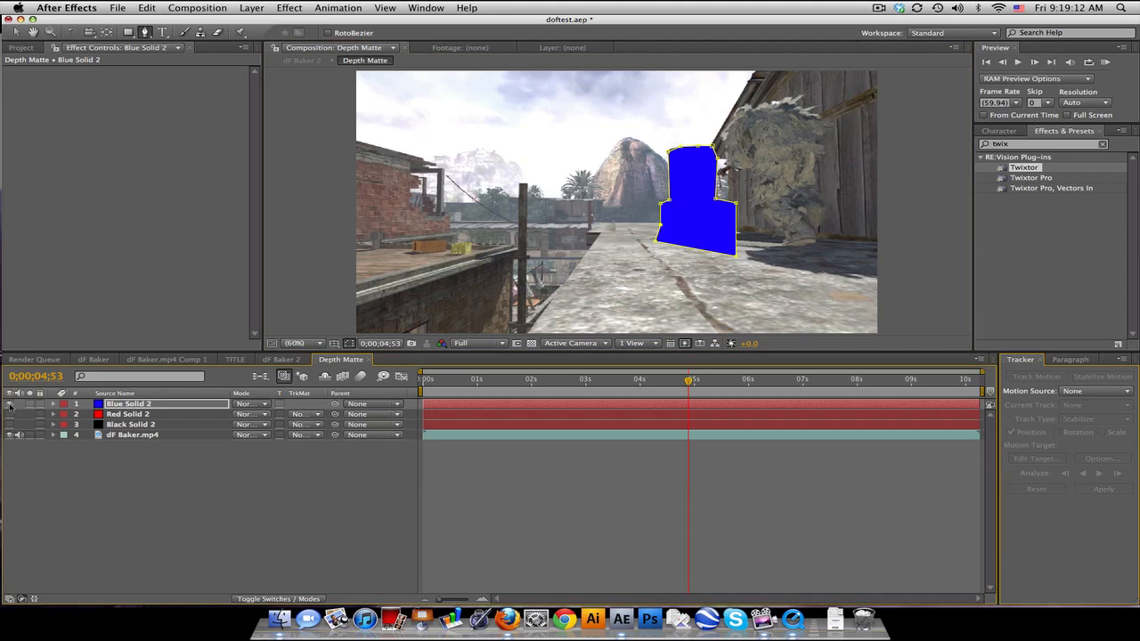
Step: Add another solid layer with a new hue to Depth Matte
click(251, 7)
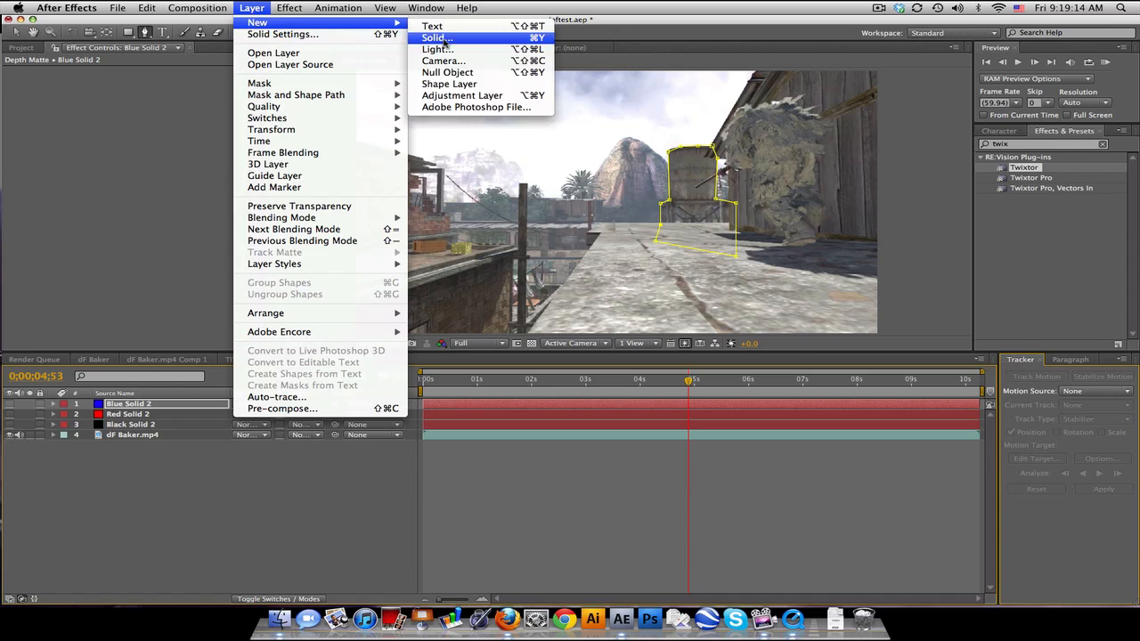
click(440, 35)
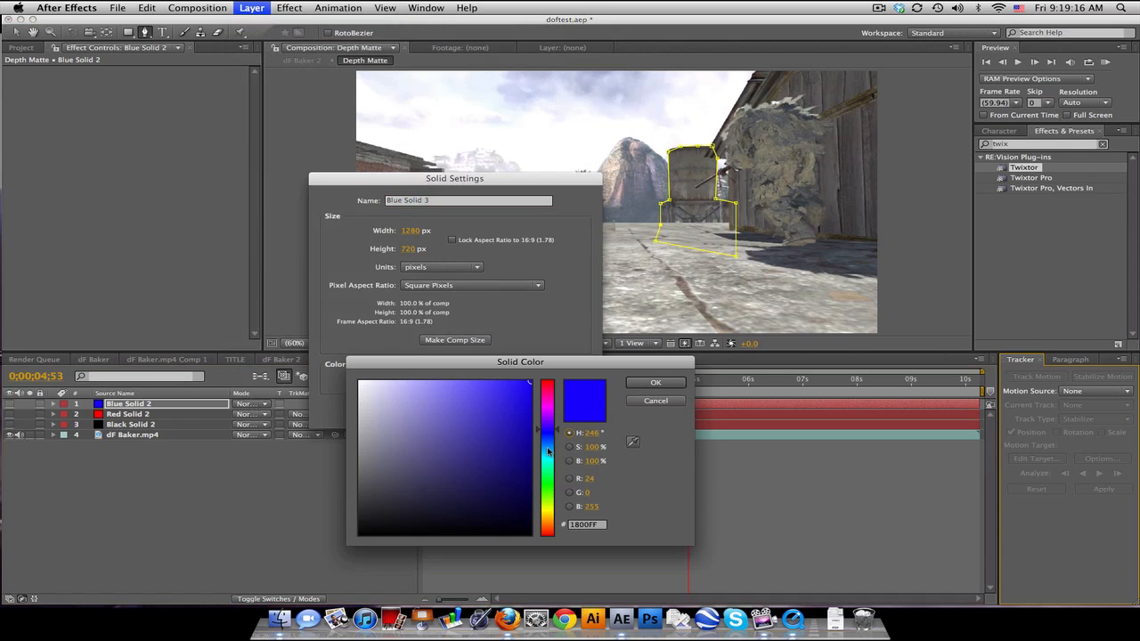
click(656, 382)
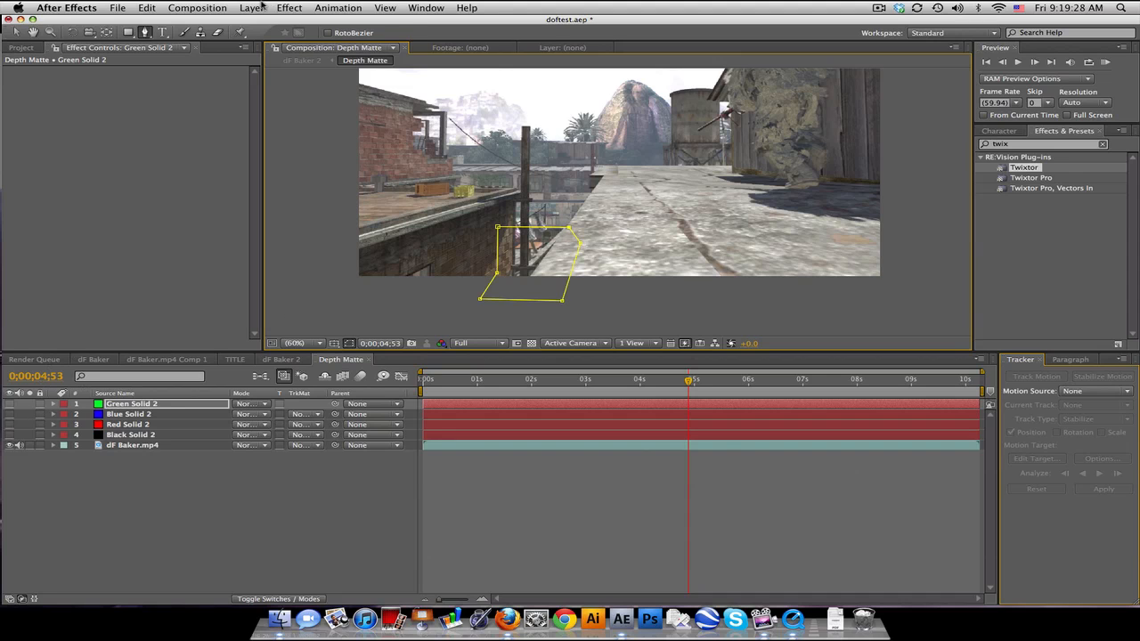
Step: Start one more solid and give it a green color
click(252, 8)
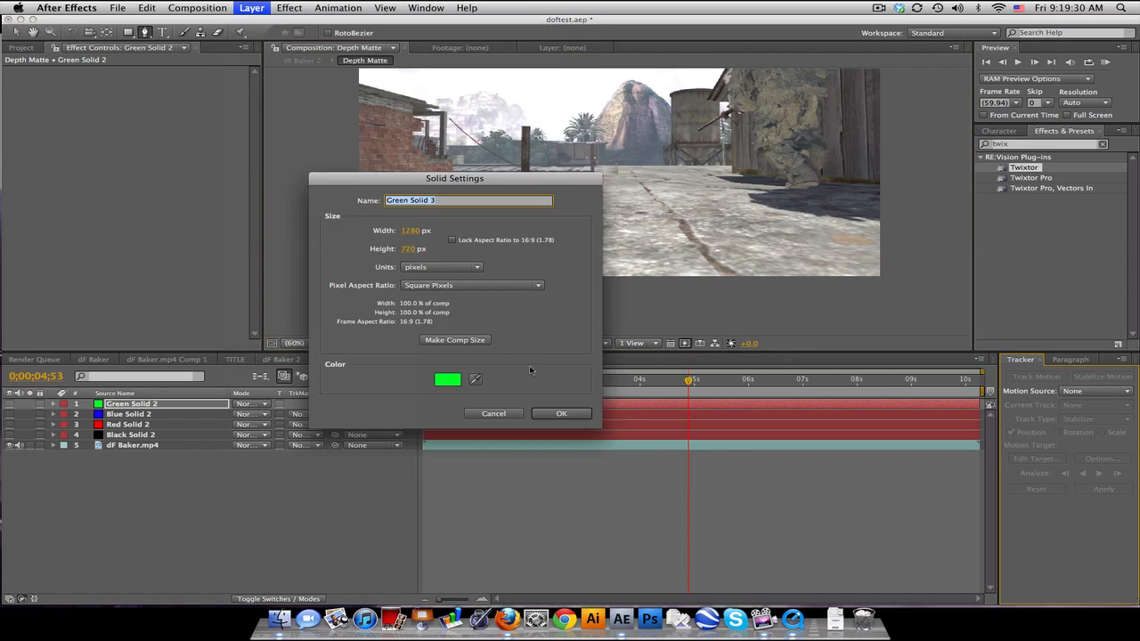
click(447, 378)
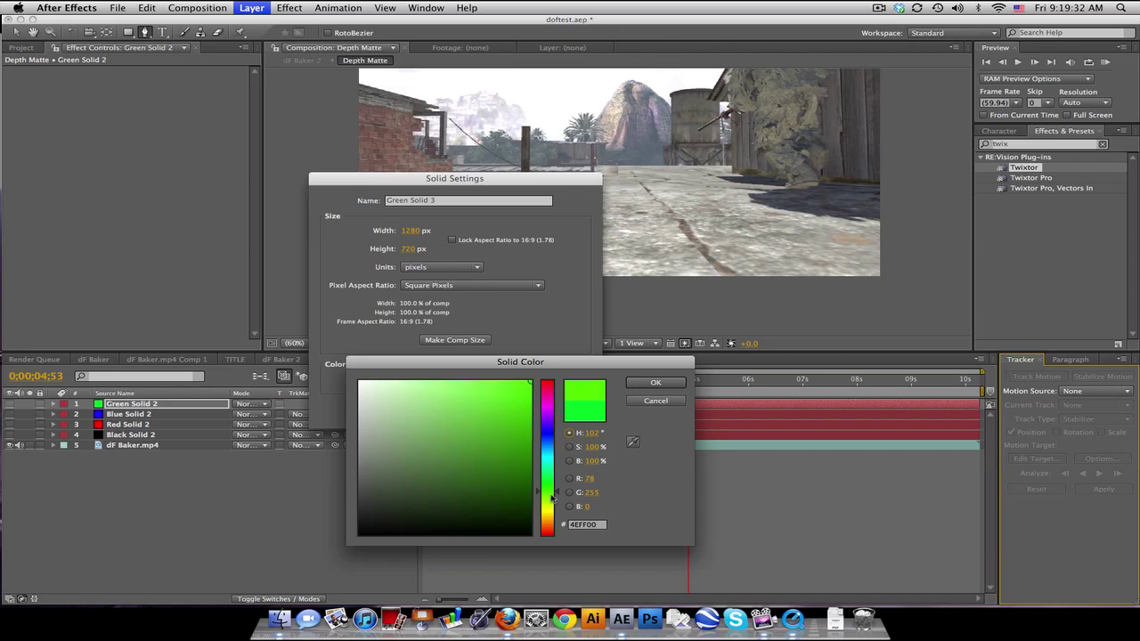
click(655, 382)
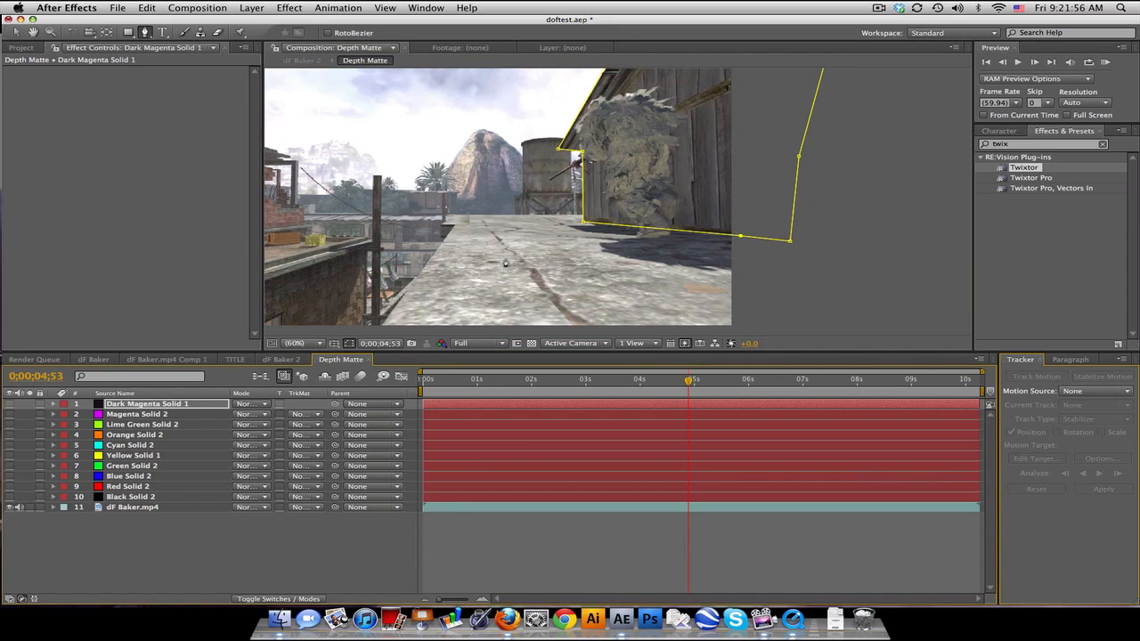
mouse_move(480, 205)
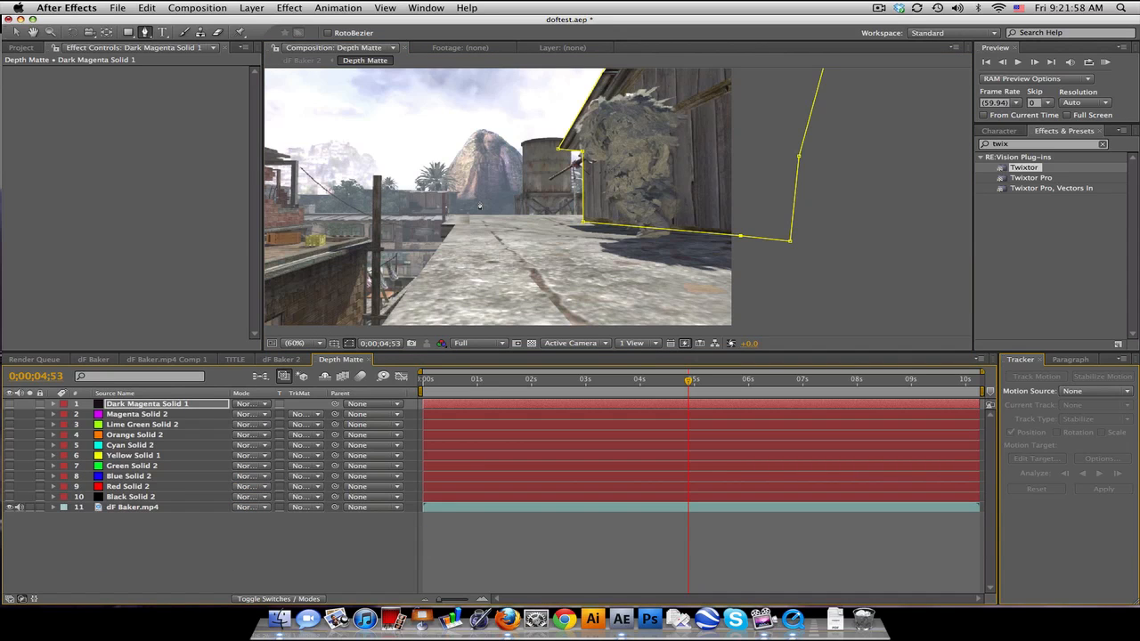
mouse_move(525, 214)
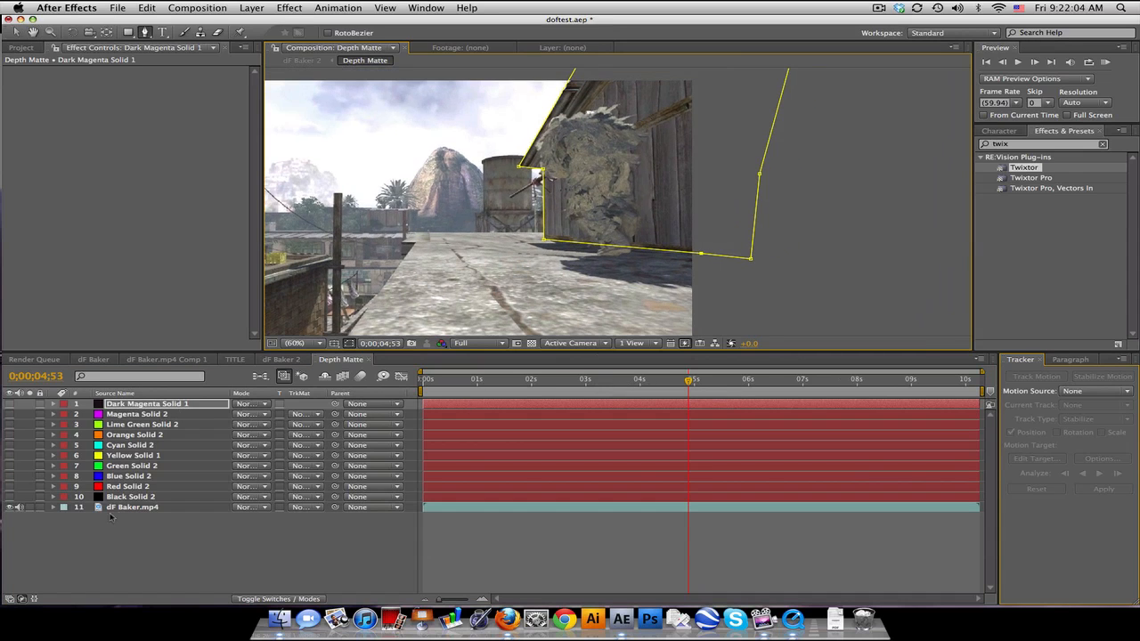
Step: Select dF Baker.mp4, move the time indicator to 0;00;03;17, and begin a solid
click(131, 507)
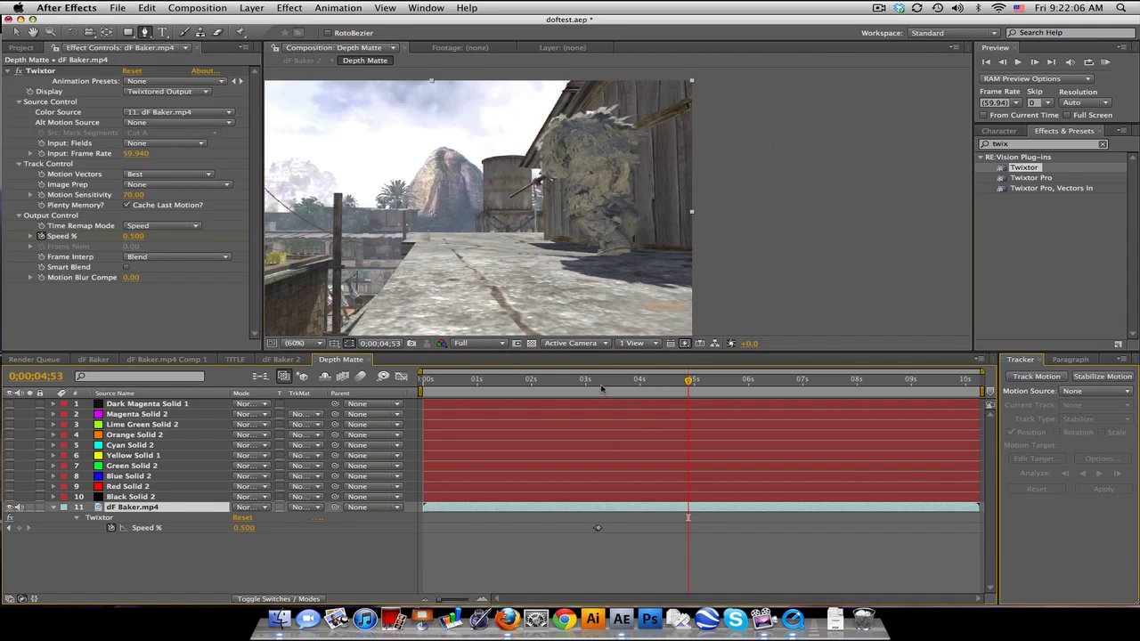
click(602, 379)
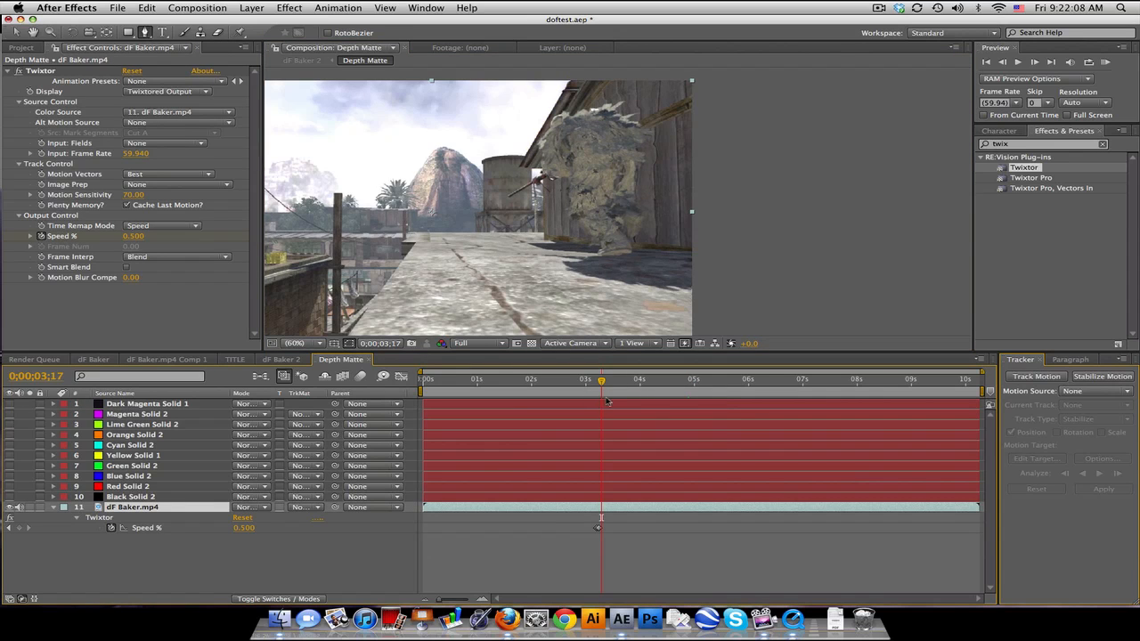
click(238, 7)
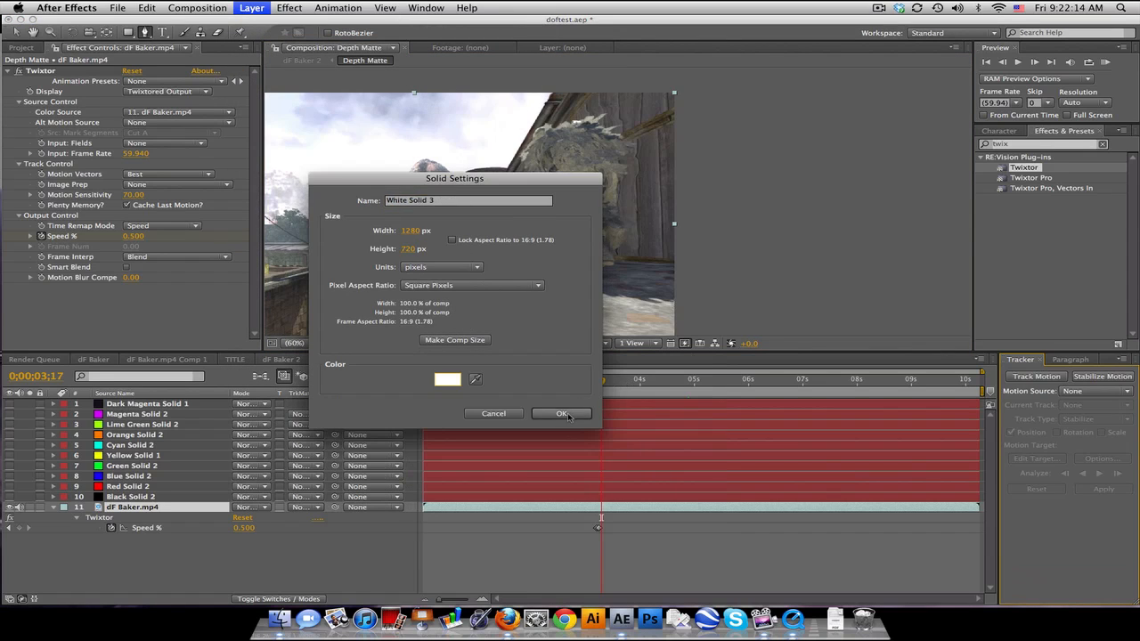
Step: Create the white solid and keyframe its mask path around the smoky figure at 3;17
click(561, 413)
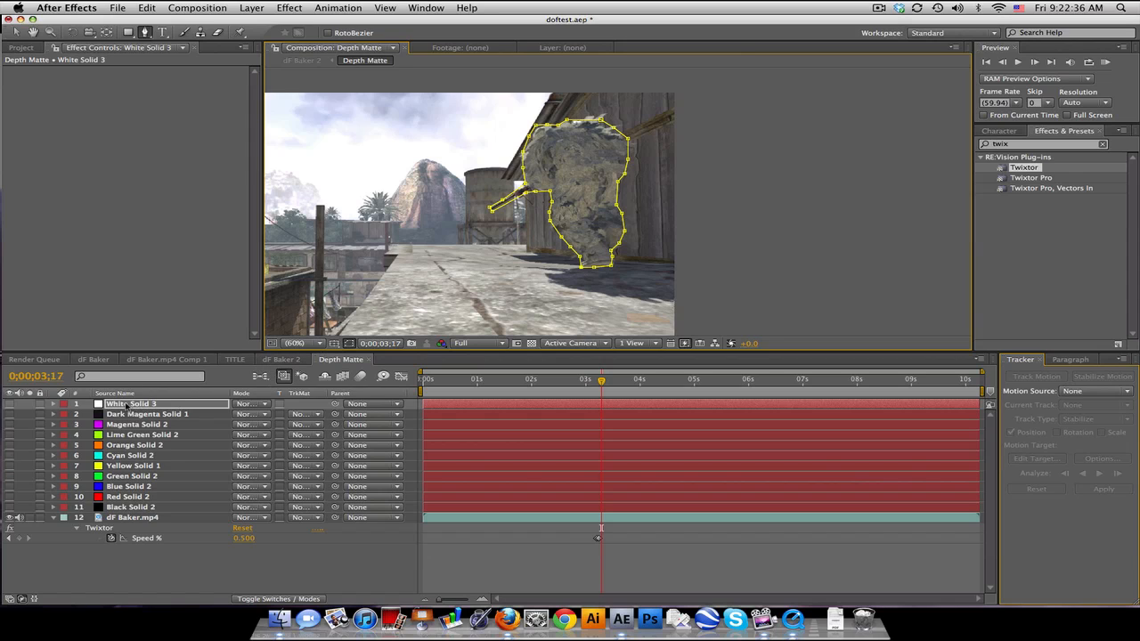
click(64, 403)
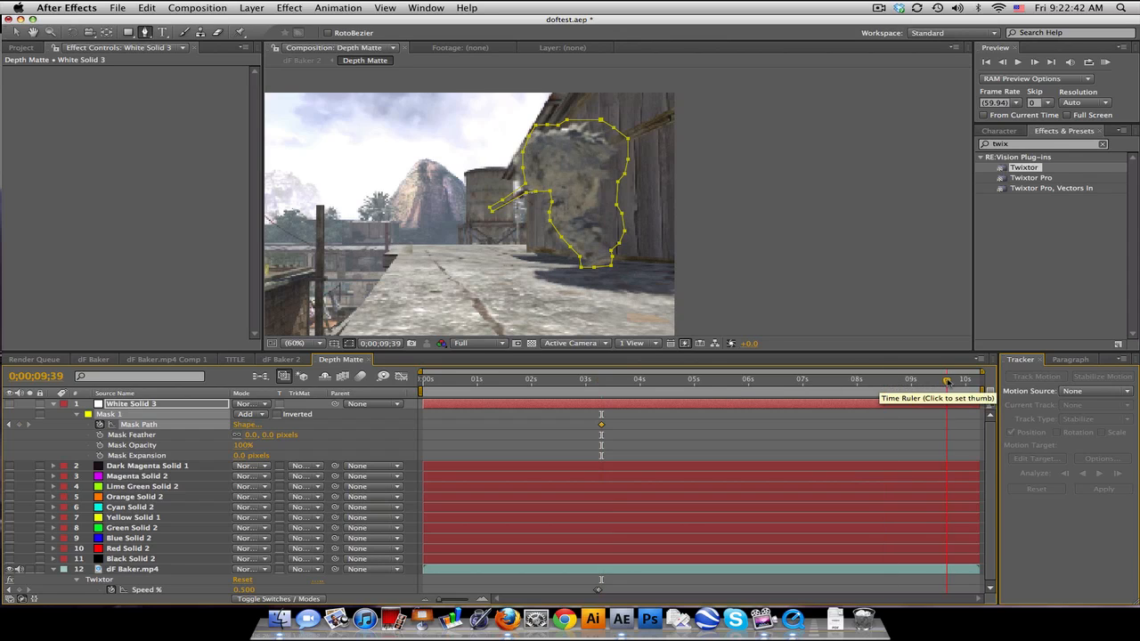
Step: At 0;00;09;58, reshape the white solid's mask around the smoky figure, then scrub back to check
click(962, 379)
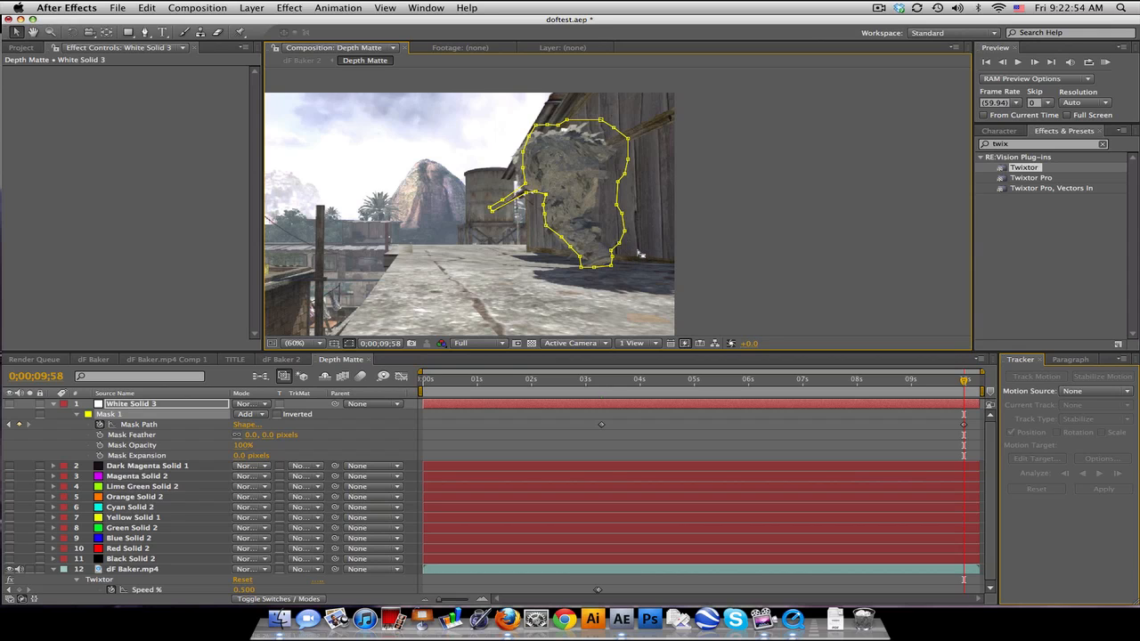
click(127, 7)
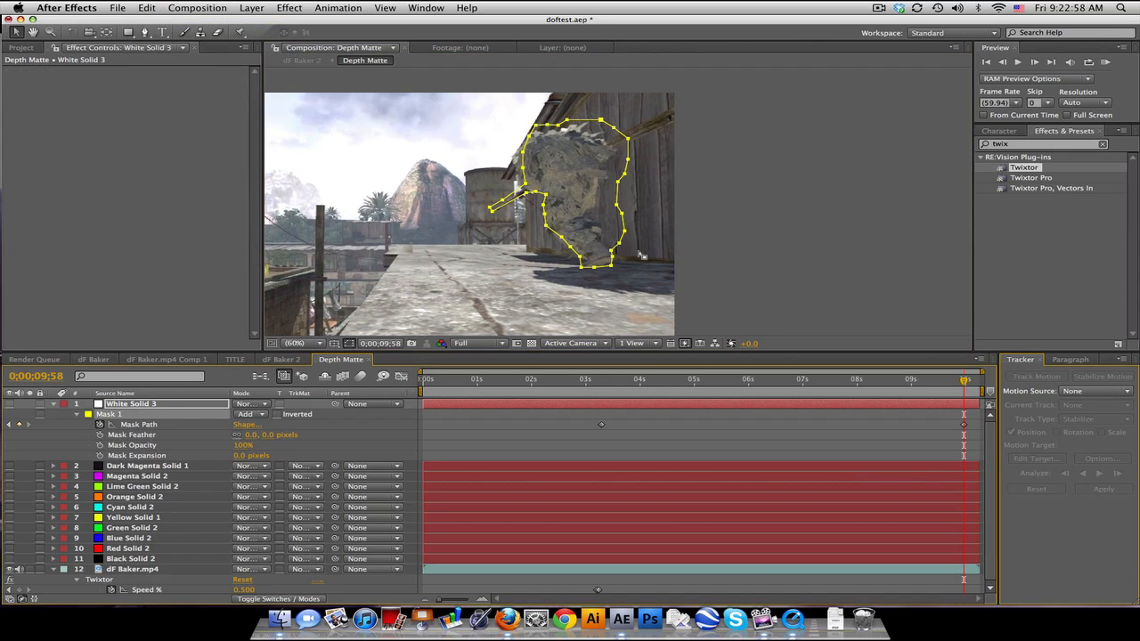
click(127, 8)
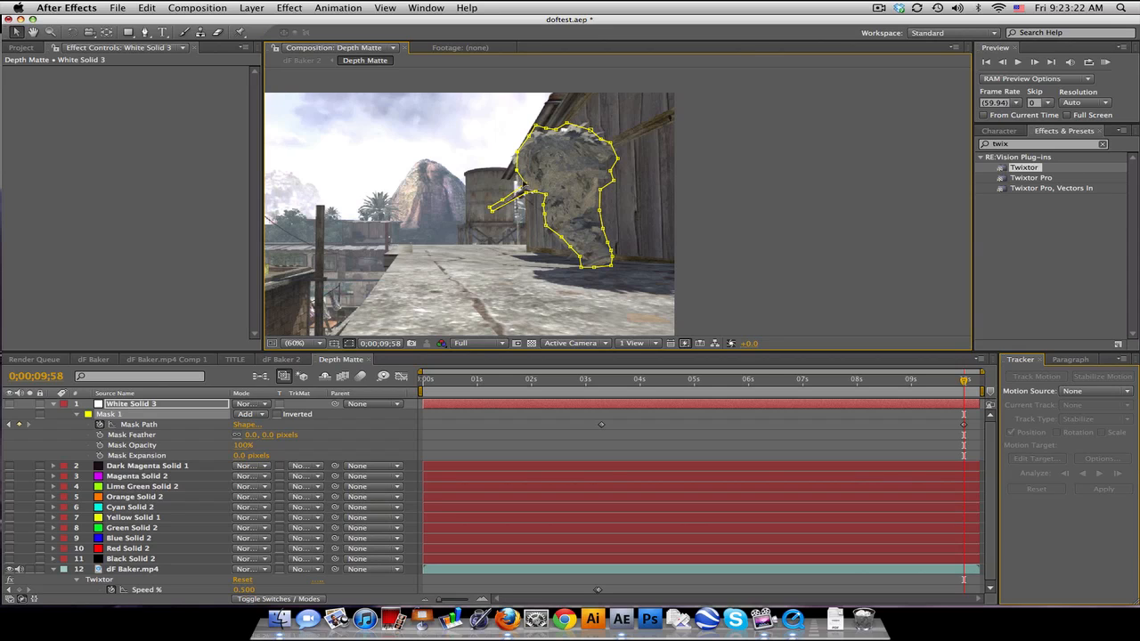
click(617, 379)
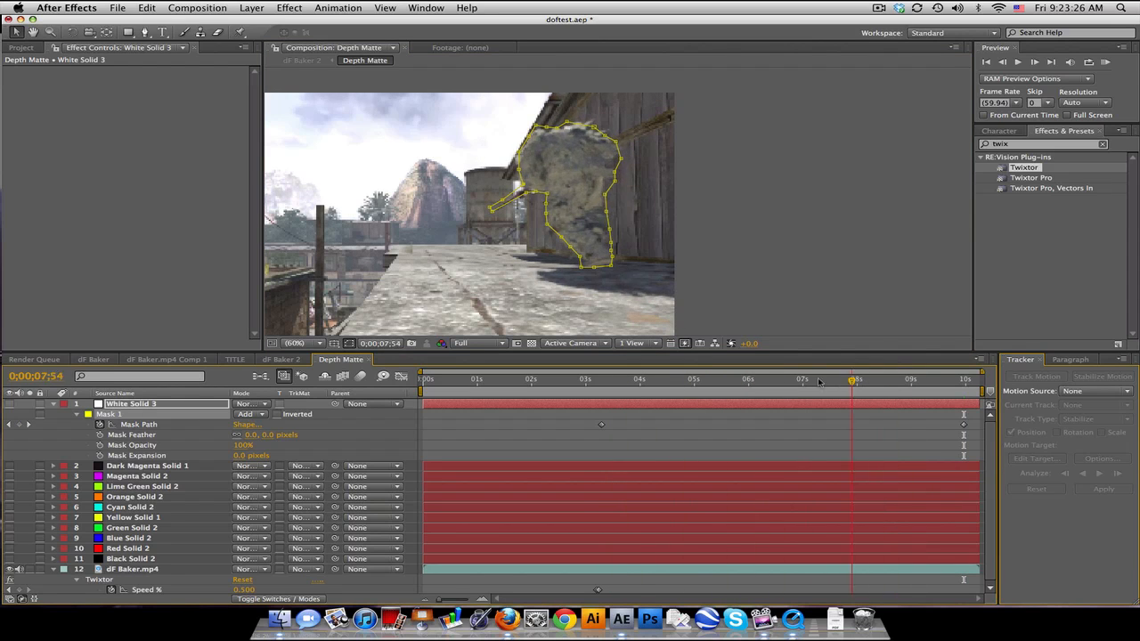
click(779, 379)
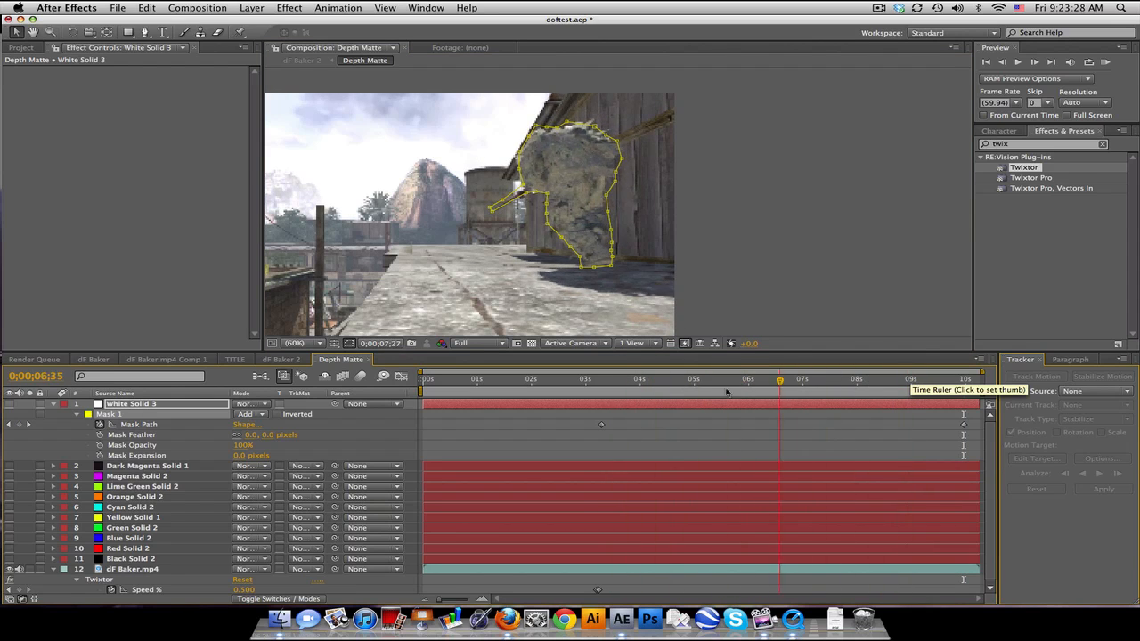
click(297, 343)
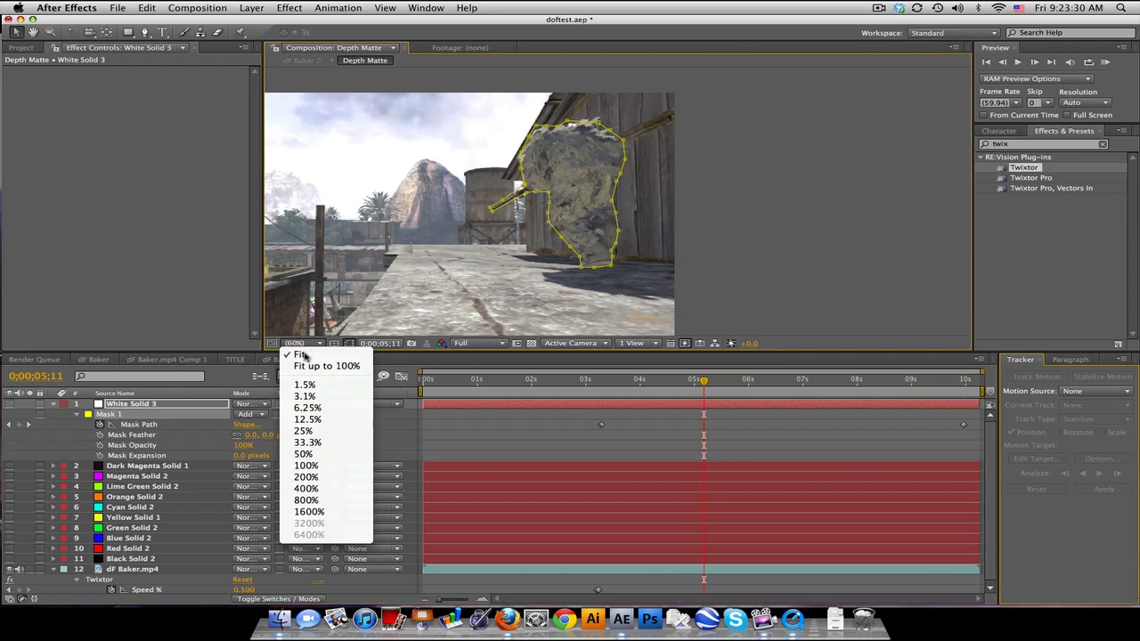
Step: Review the Depth Matte at a later frame, collapse the mask properties, and search effects for 'ramp'
click(302, 355)
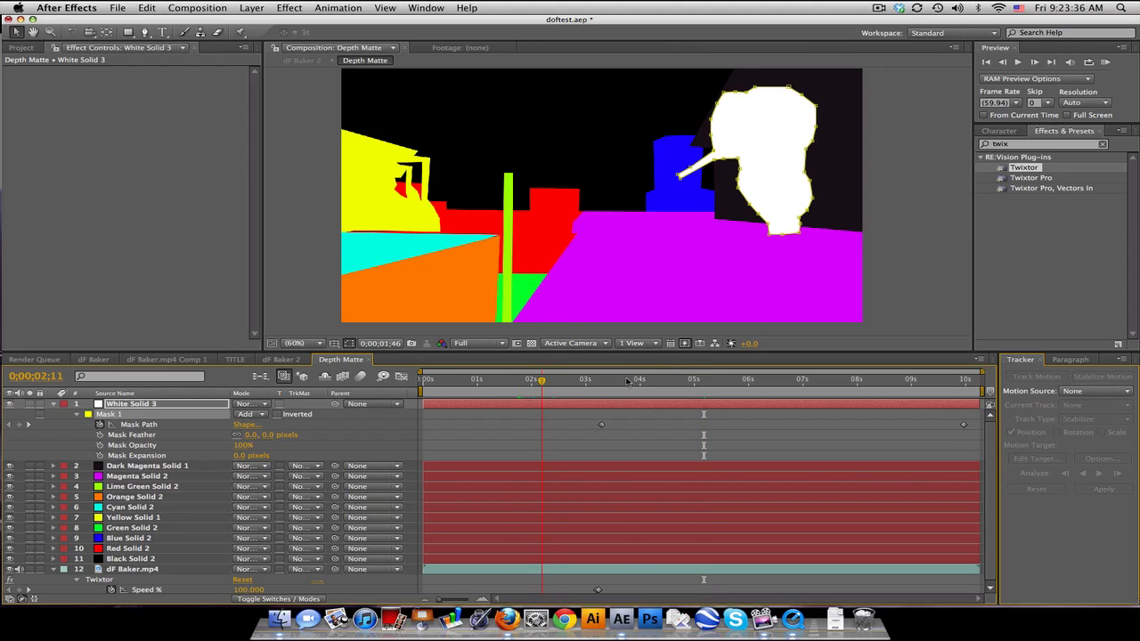
click(840, 378)
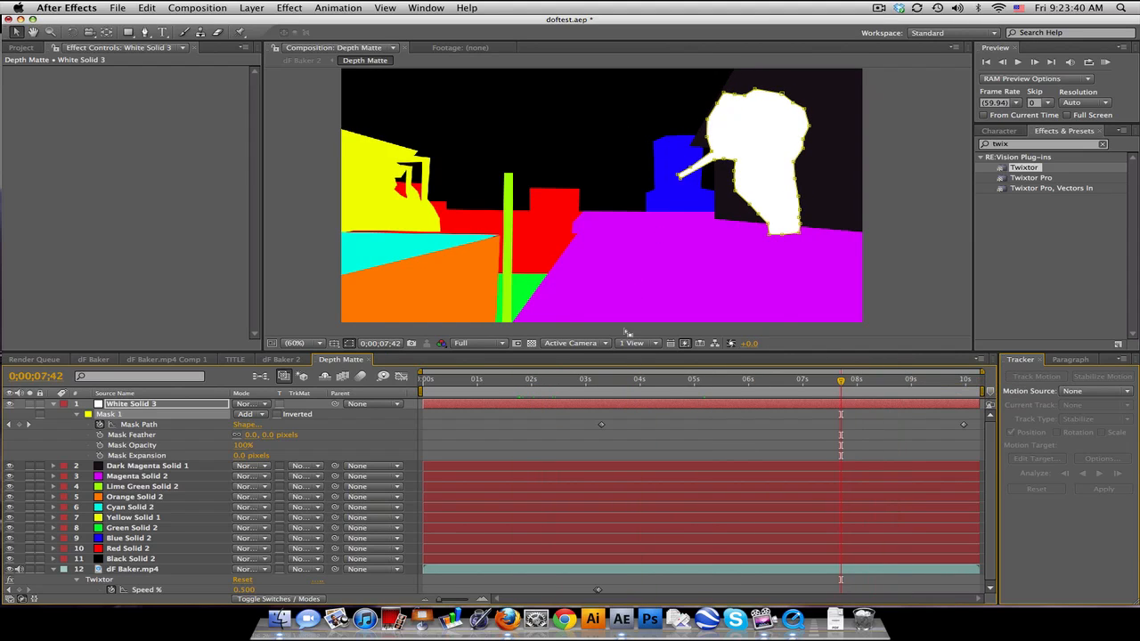
click(798, 380)
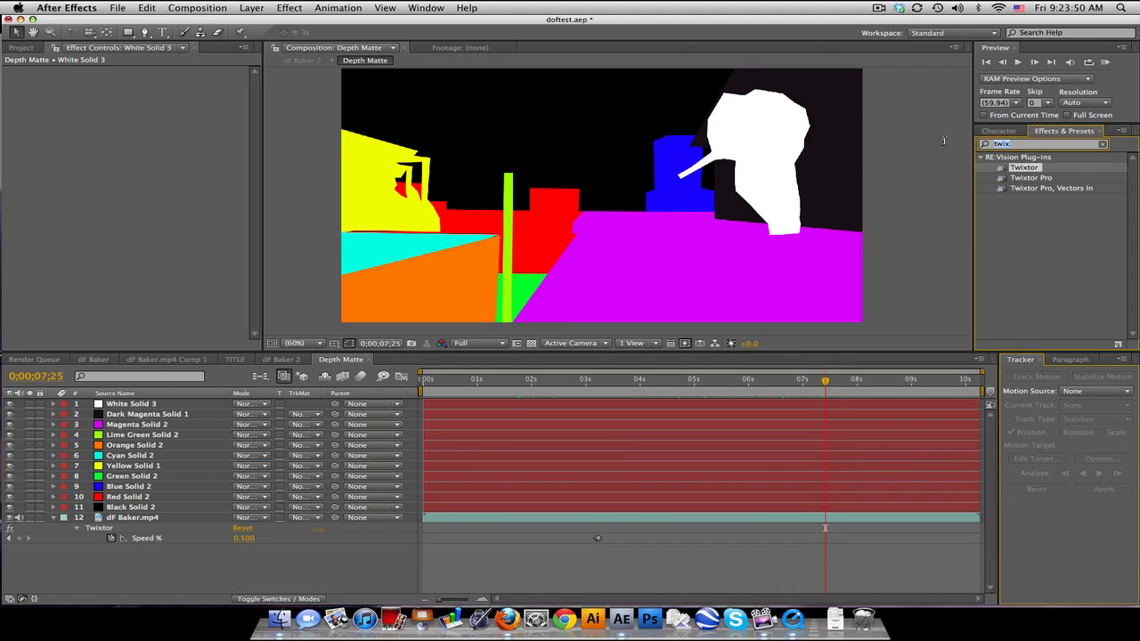
text(ramp)
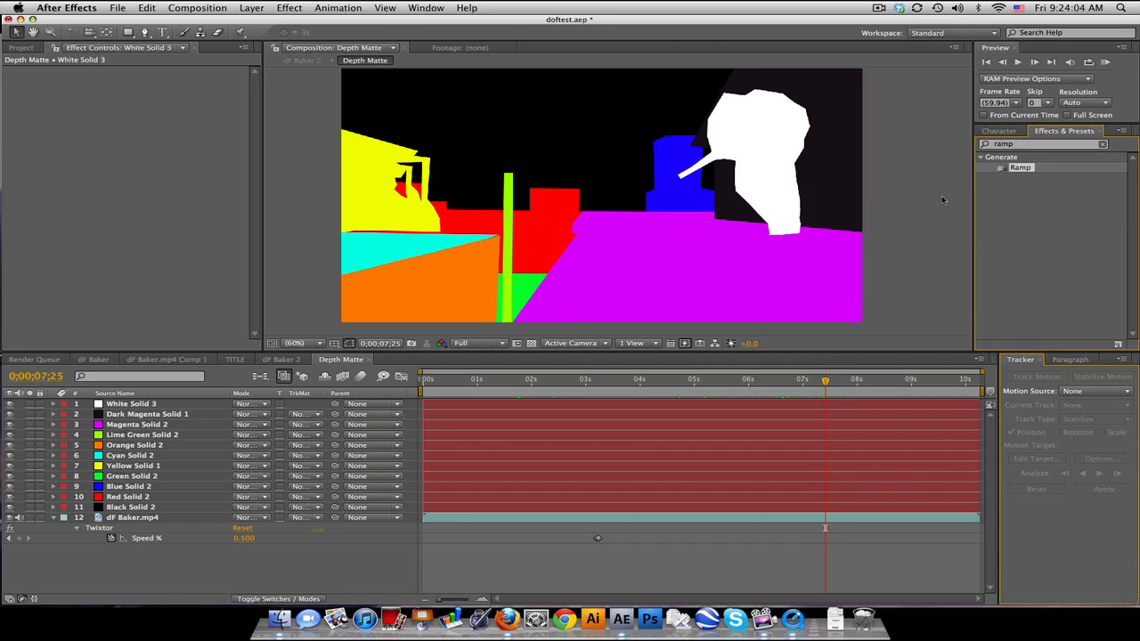
Step: Apply a black-to-white Ramp to Magenta Solid 2, then search effects for 'Fill'
click(138, 424)
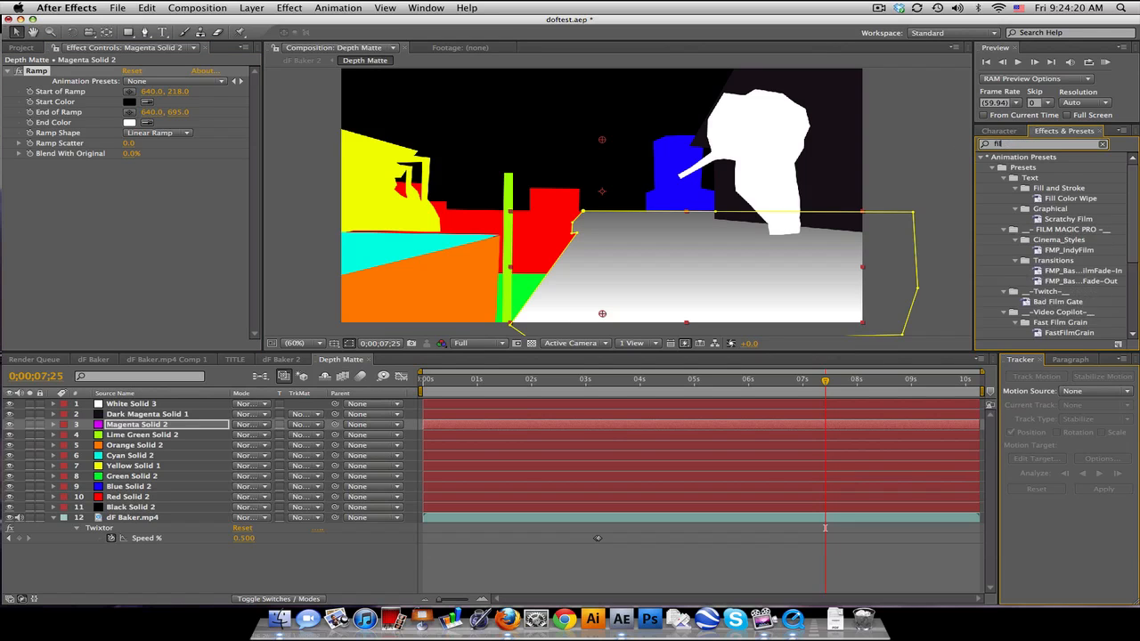
text(Fill)
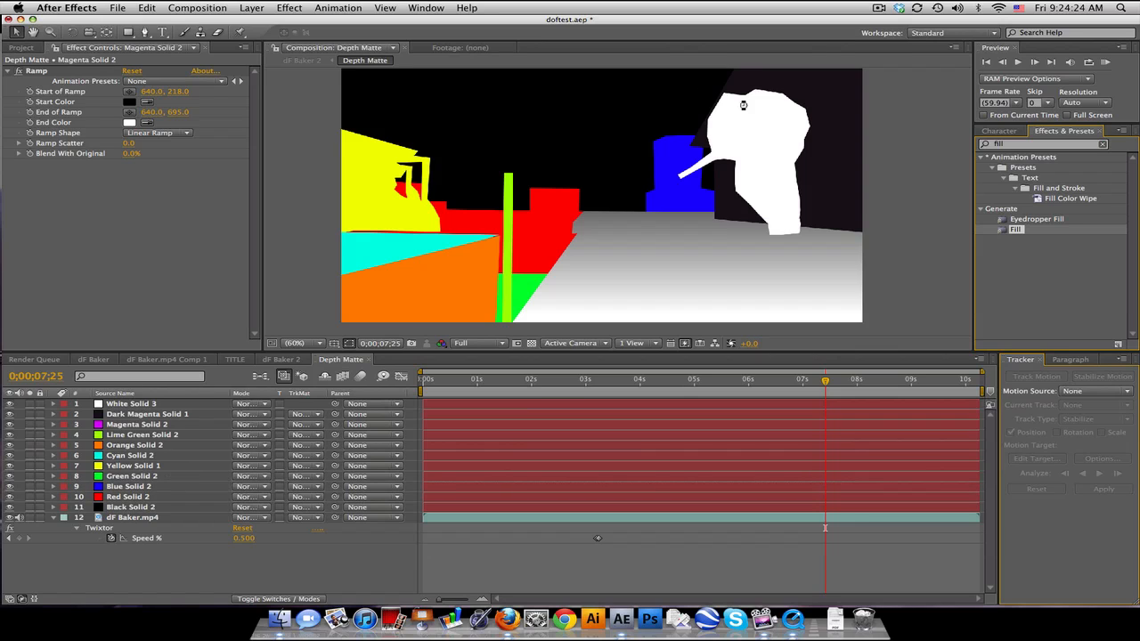
Step: Fill Blue Solid 2 and White Solid 3 with the same mid-gray colour
click(127, 486)
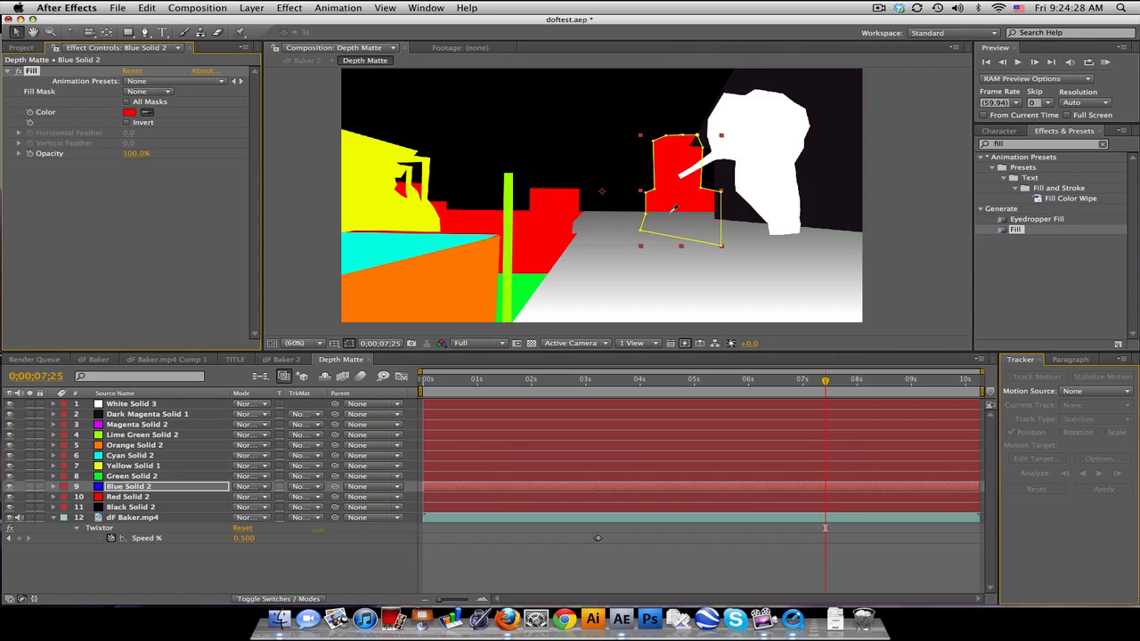
click(130, 113)
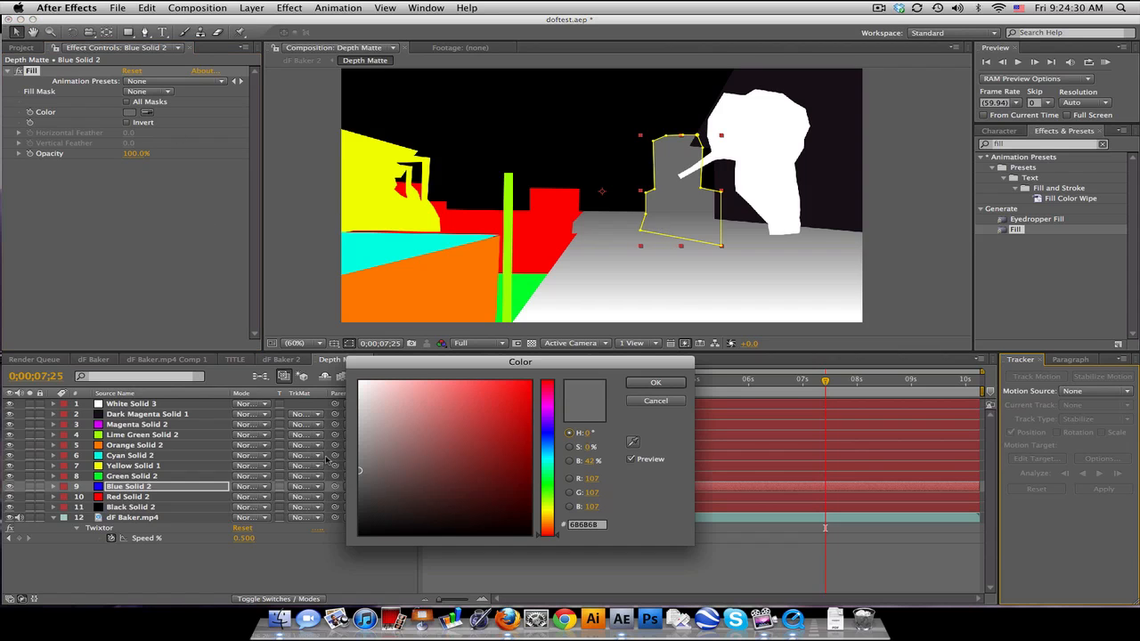
drag(360, 470, 357, 481)
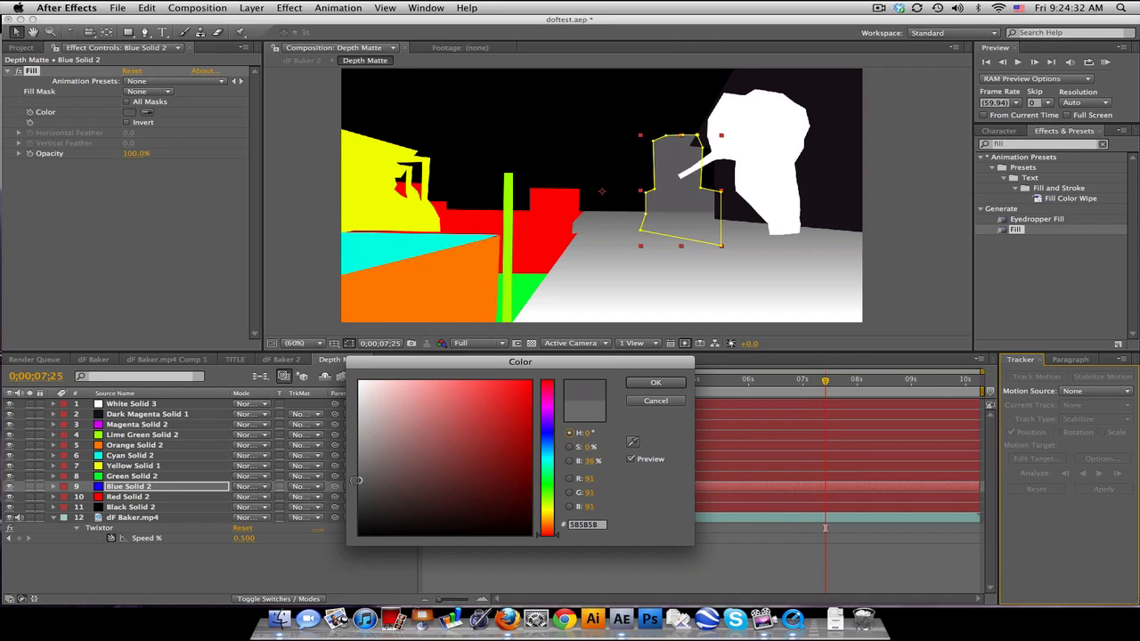
click(656, 382)
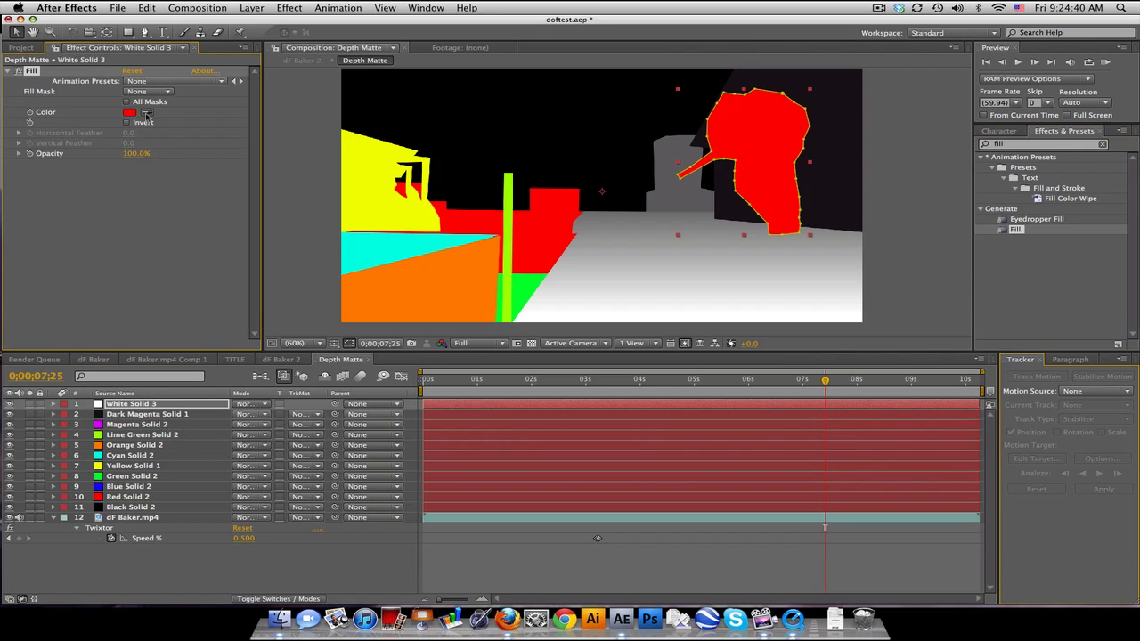
click(130, 112)
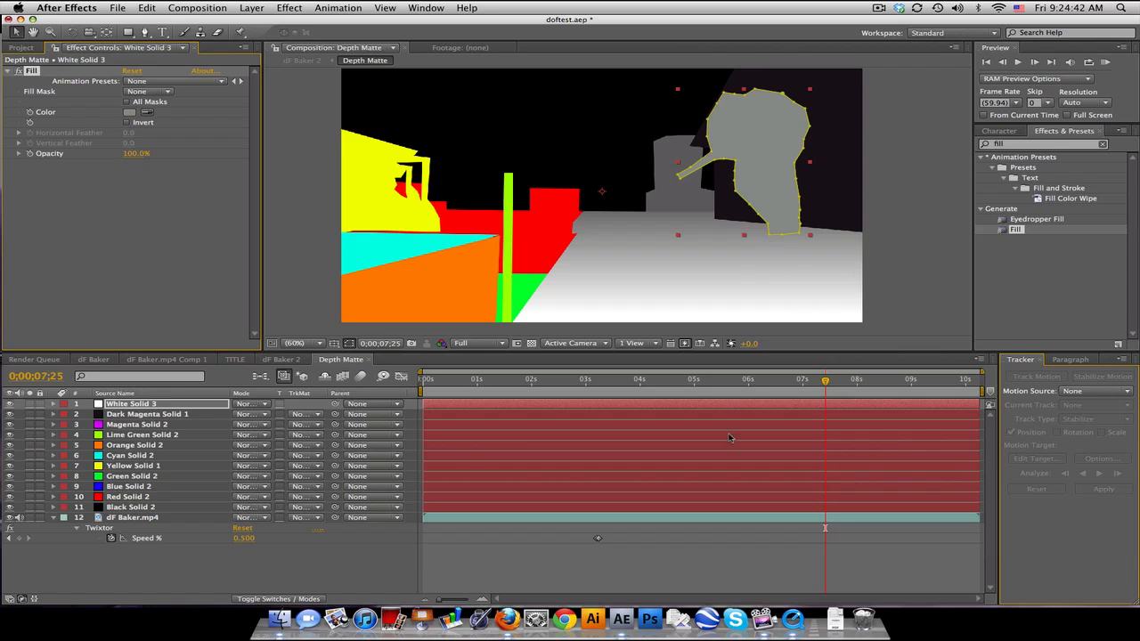
Step: Scrub earlier and later frames to check the gray matte, then search effects for 'ramp'
click(609, 379)
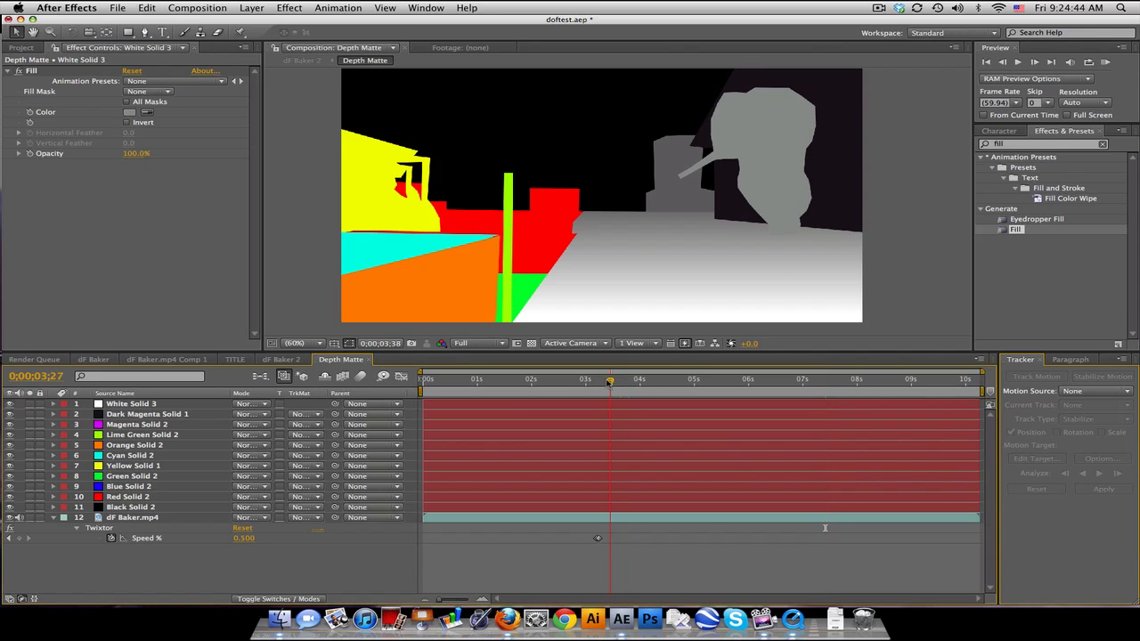
click(857, 379)
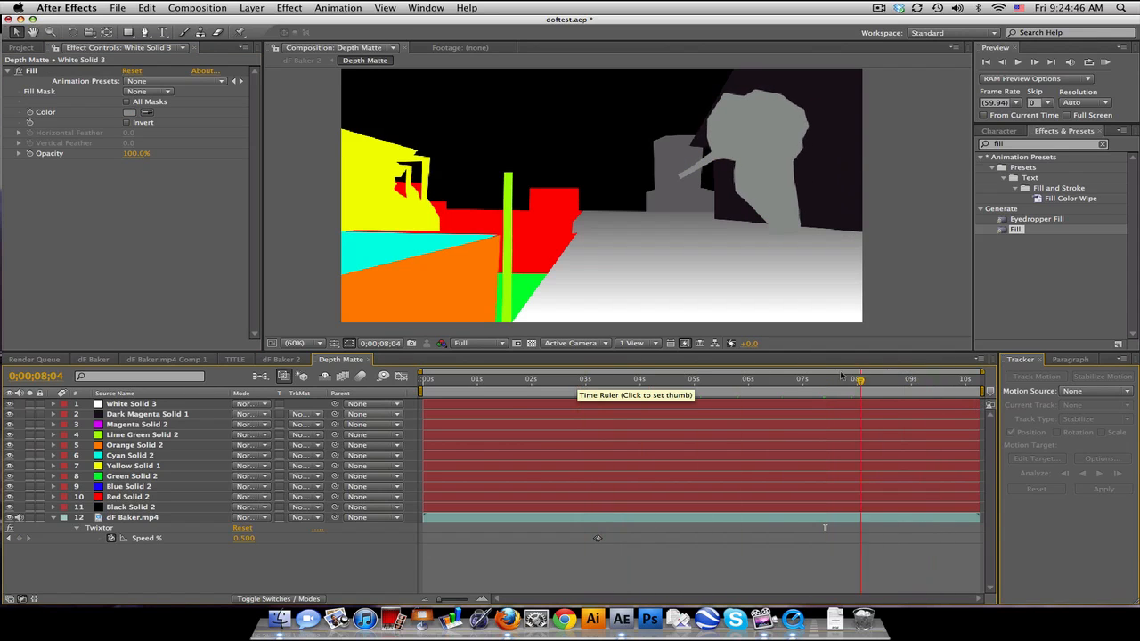
click(686, 378)
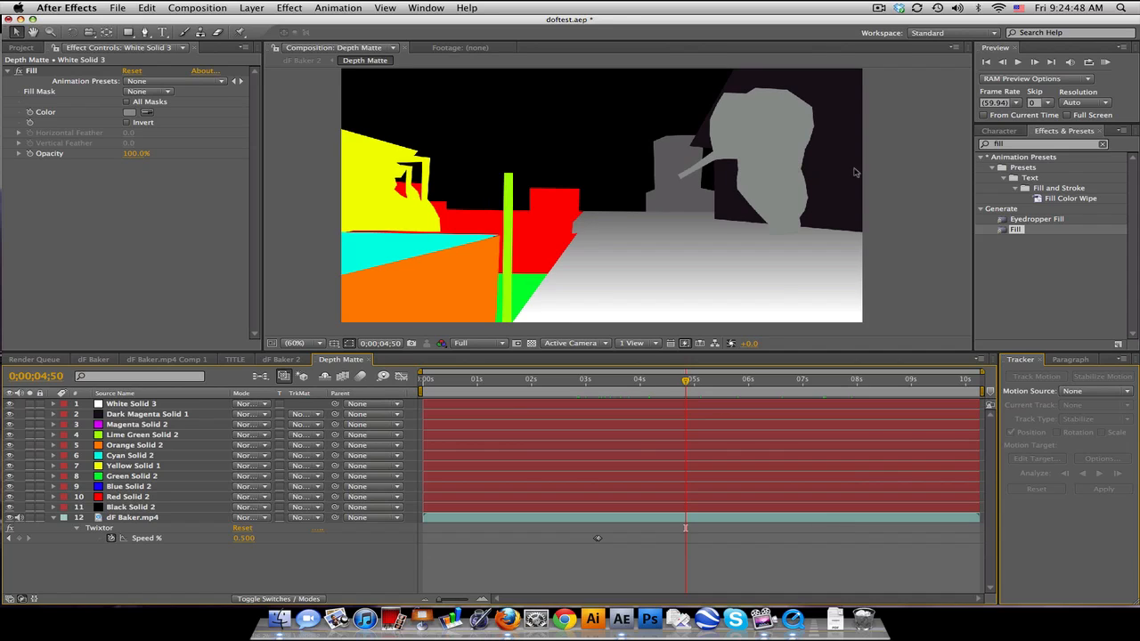
text(ramp)
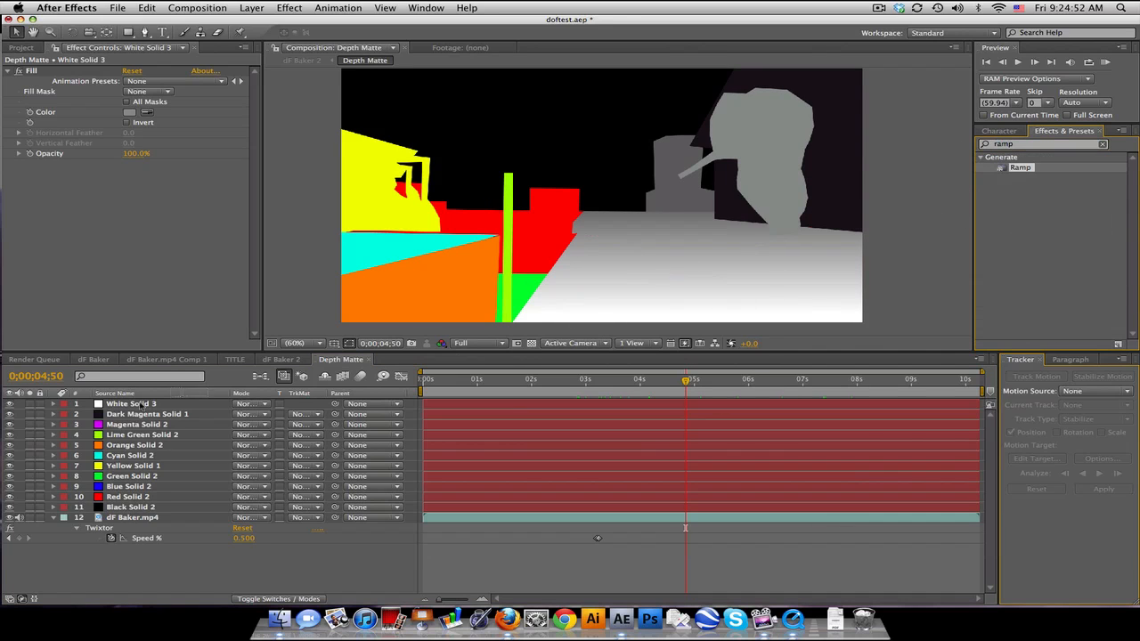
Step: Apply Ramp to Dark Magenta Solid 1 with start #555555 and end #8A8A8A
click(151, 414)
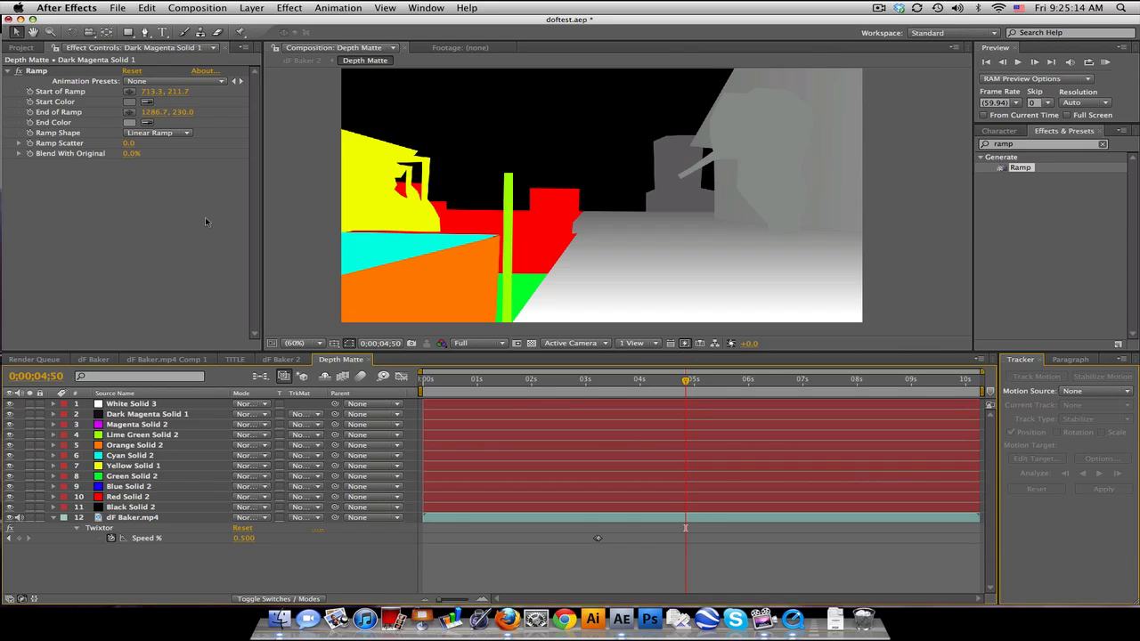
click(146, 122)
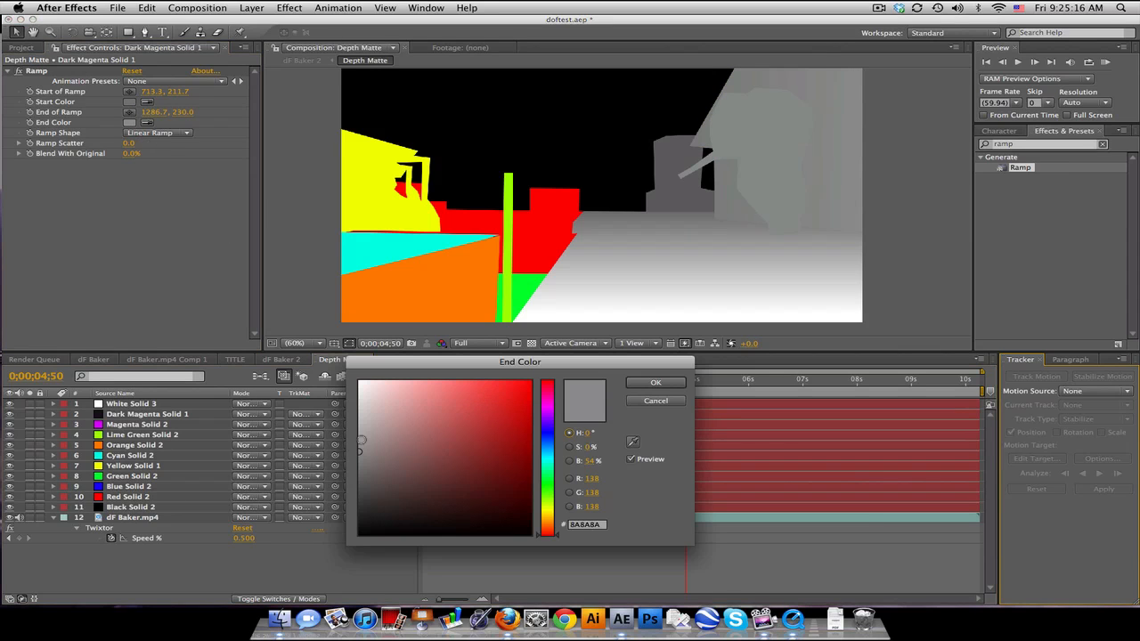
click(655, 382)
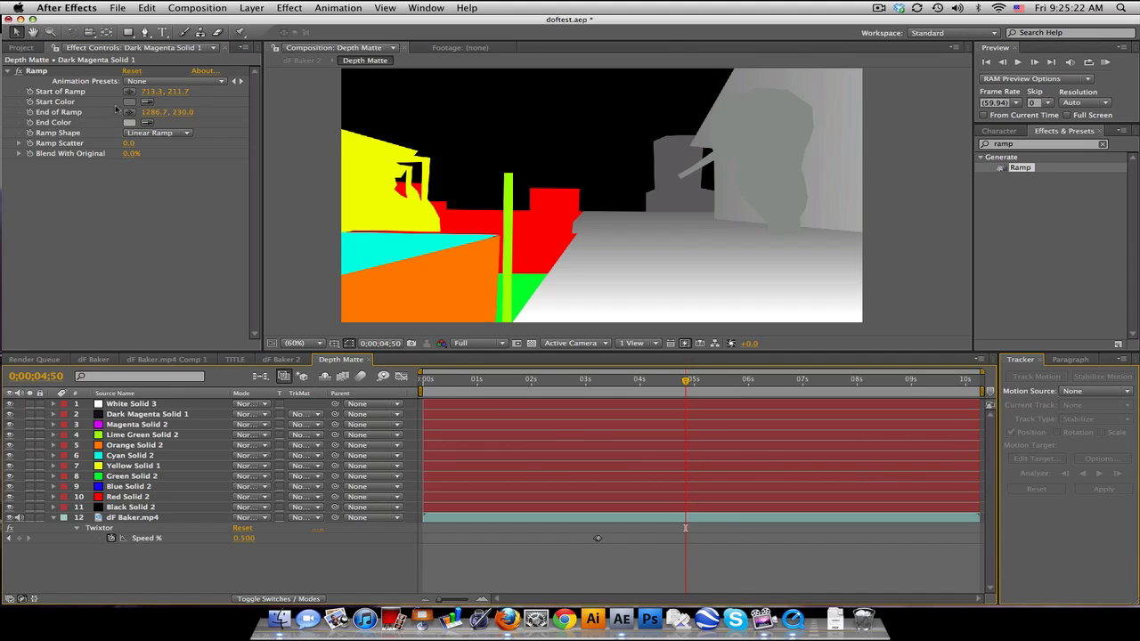
click(129, 101)
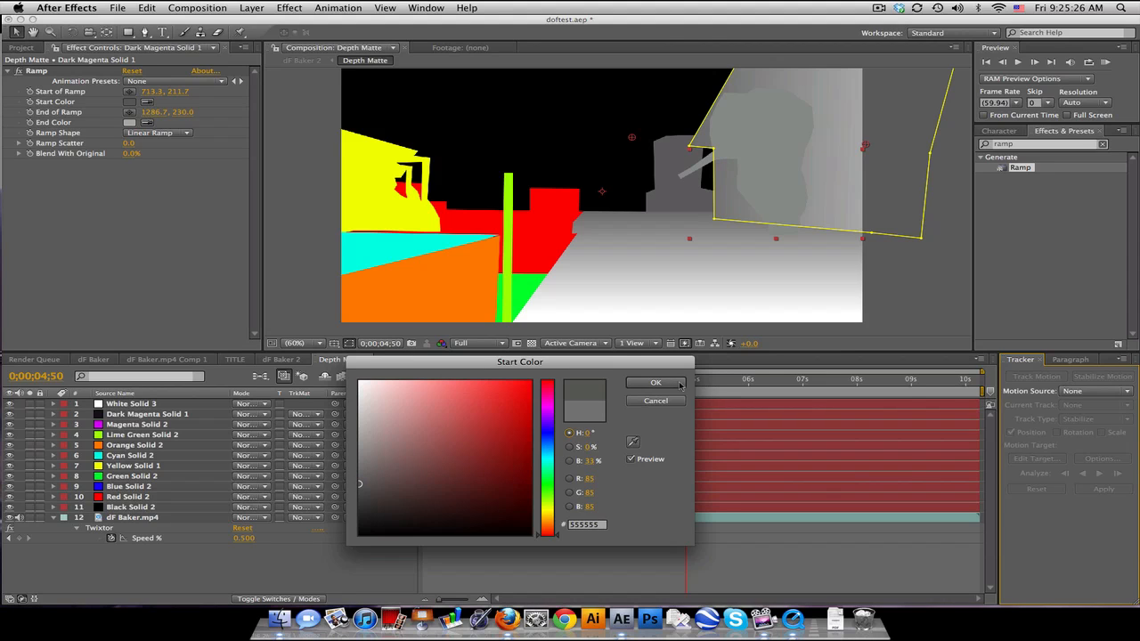
click(656, 382)
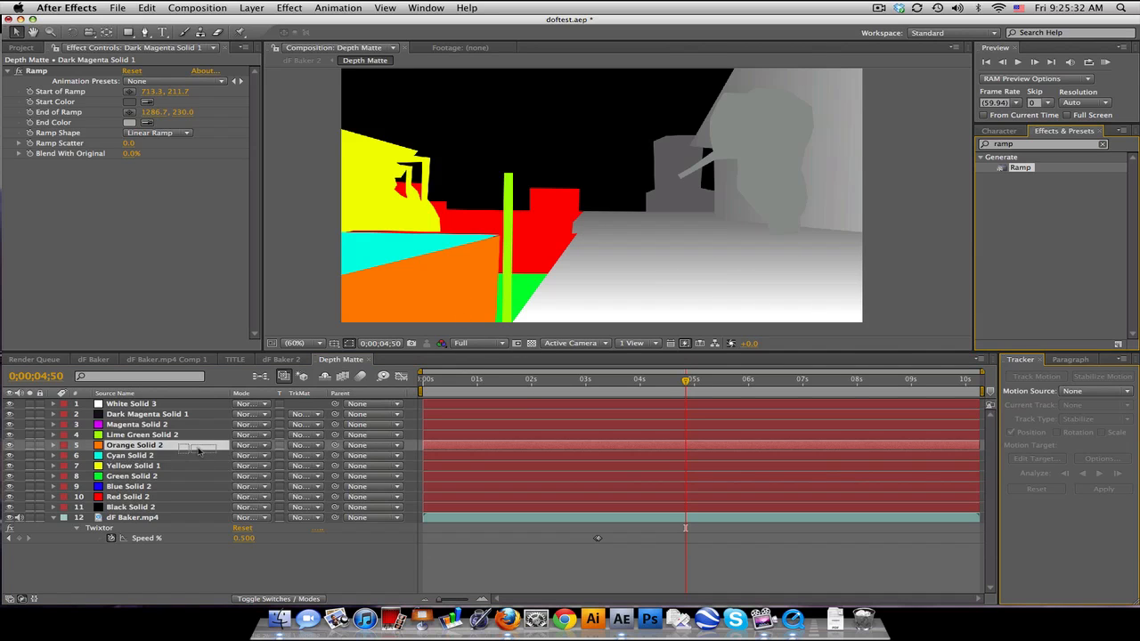
Step: Ramp Orange Solid 2 and Cyan Solid 2, gray-fill the remaining coloured solids, then check
click(133, 445)
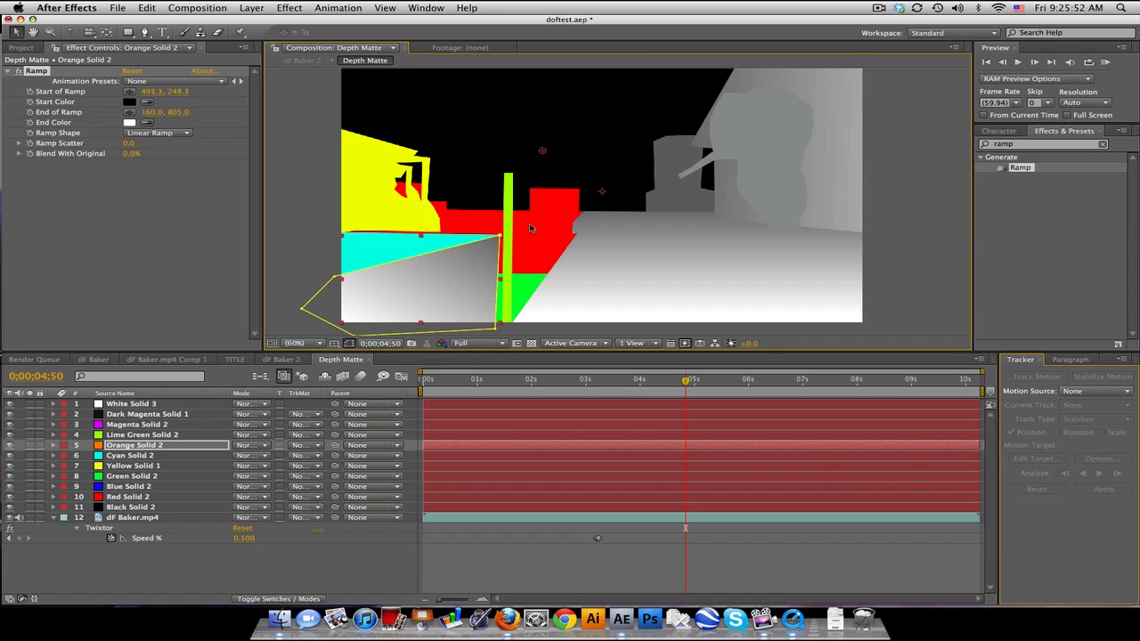
click(131, 455)
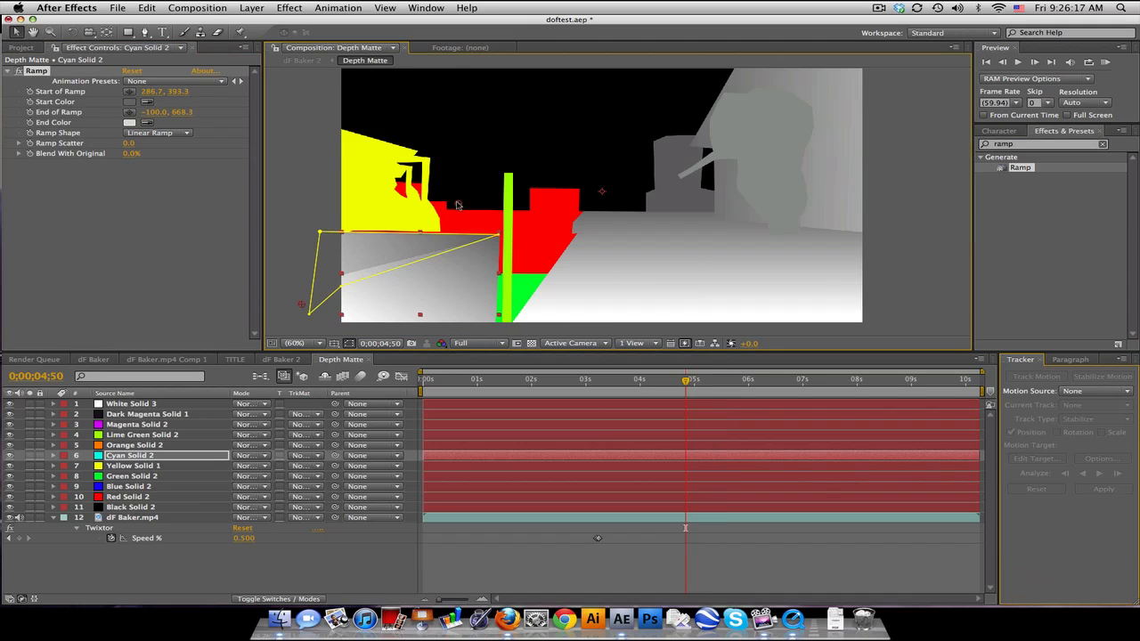
click(143, 435)
text(fill)
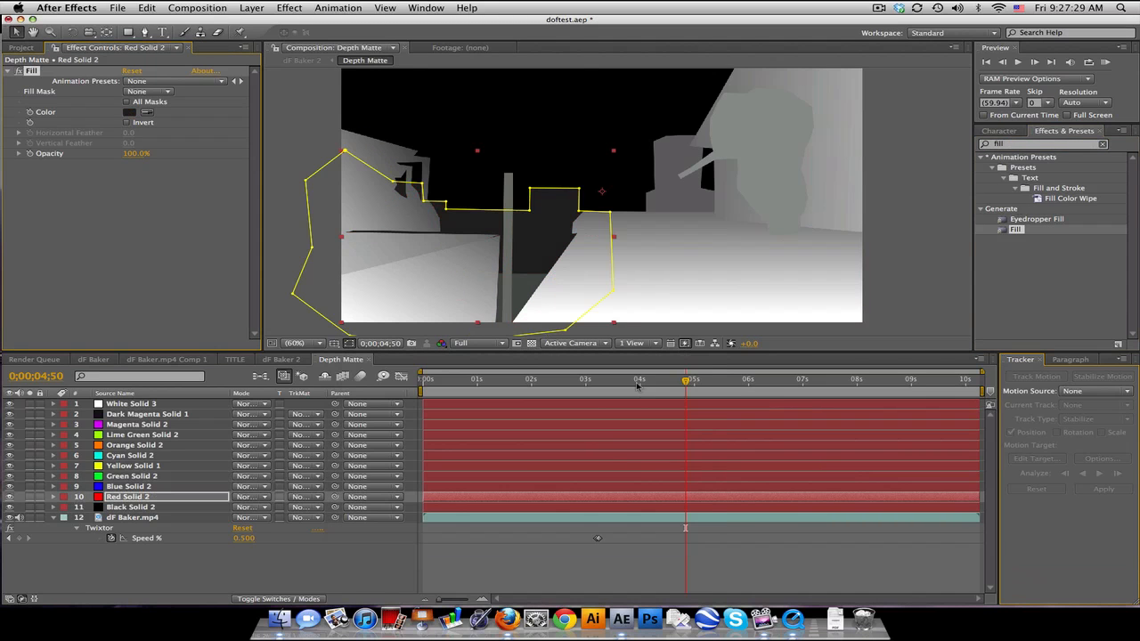
click(621, 378)
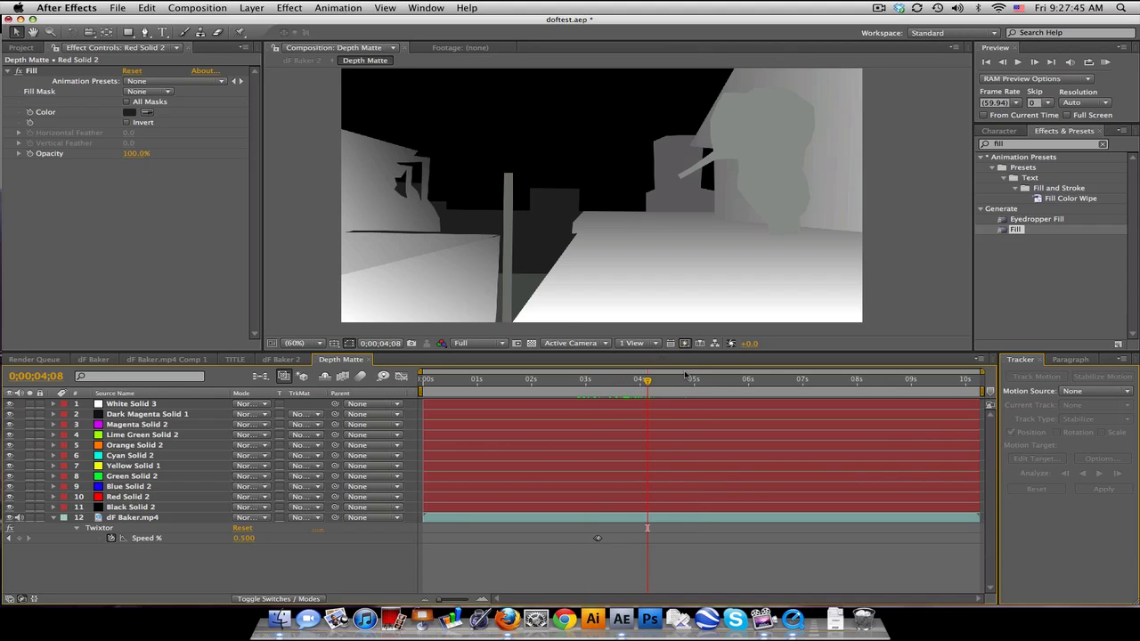
Step: Review the grayscale matte at several frames, then return to the dF Baker 2 composition
click(892, 378)
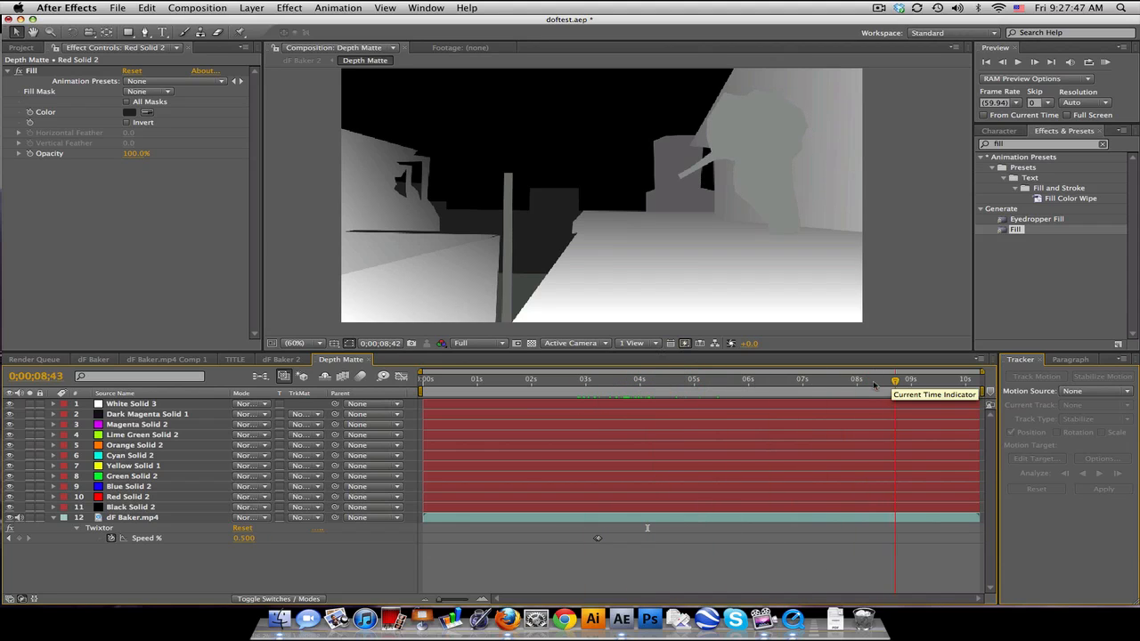
click(728, 379)
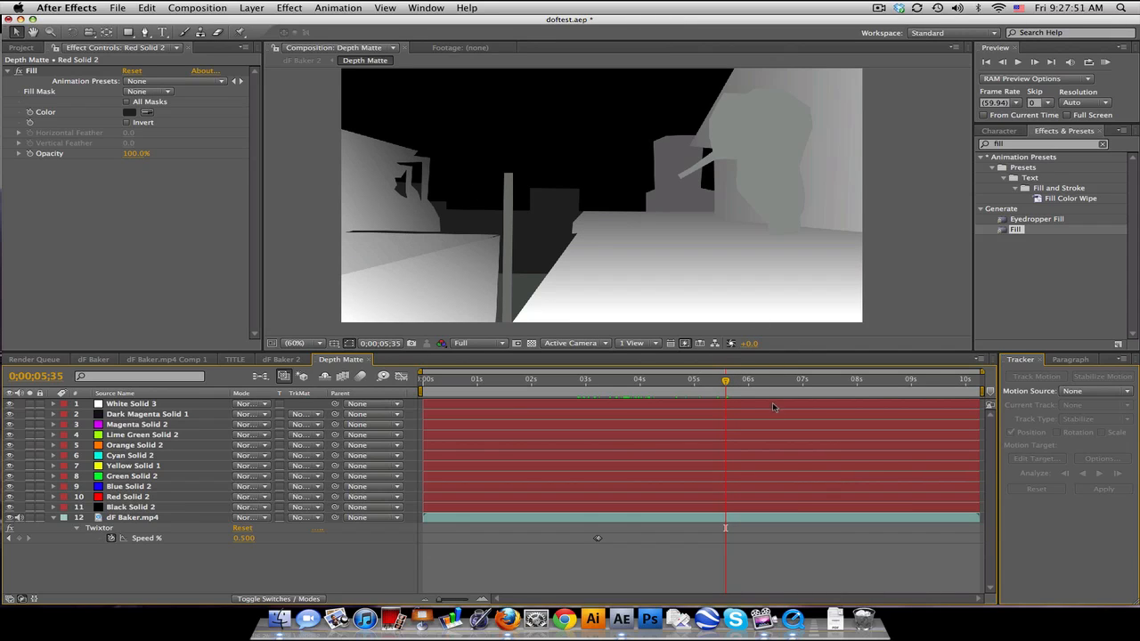
click(844, 378)
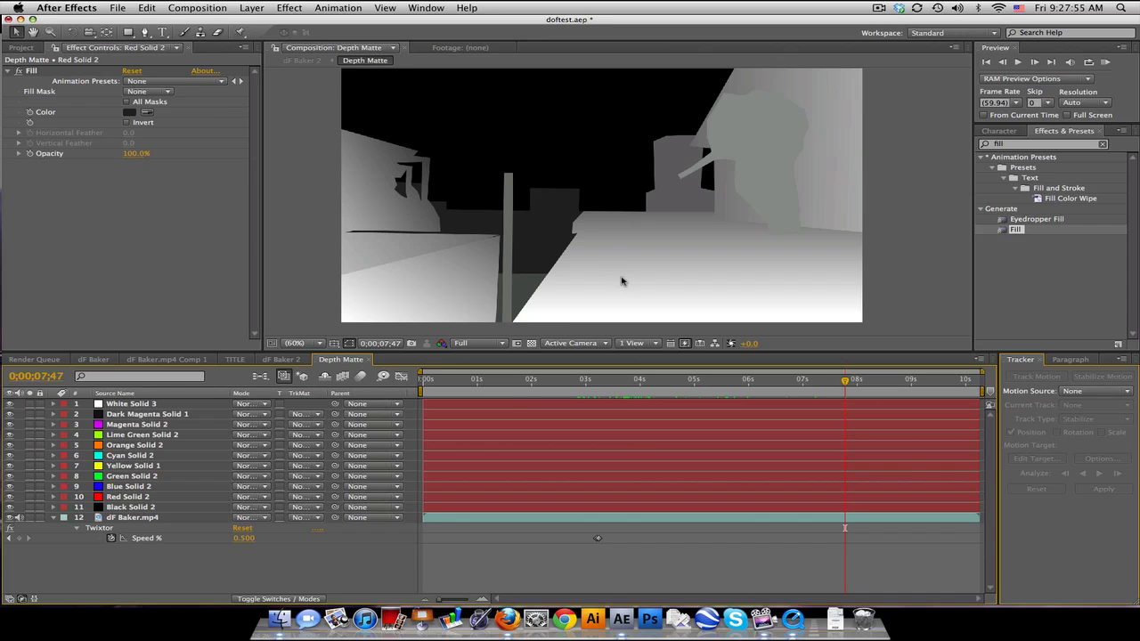
mouse_move(486, 296)
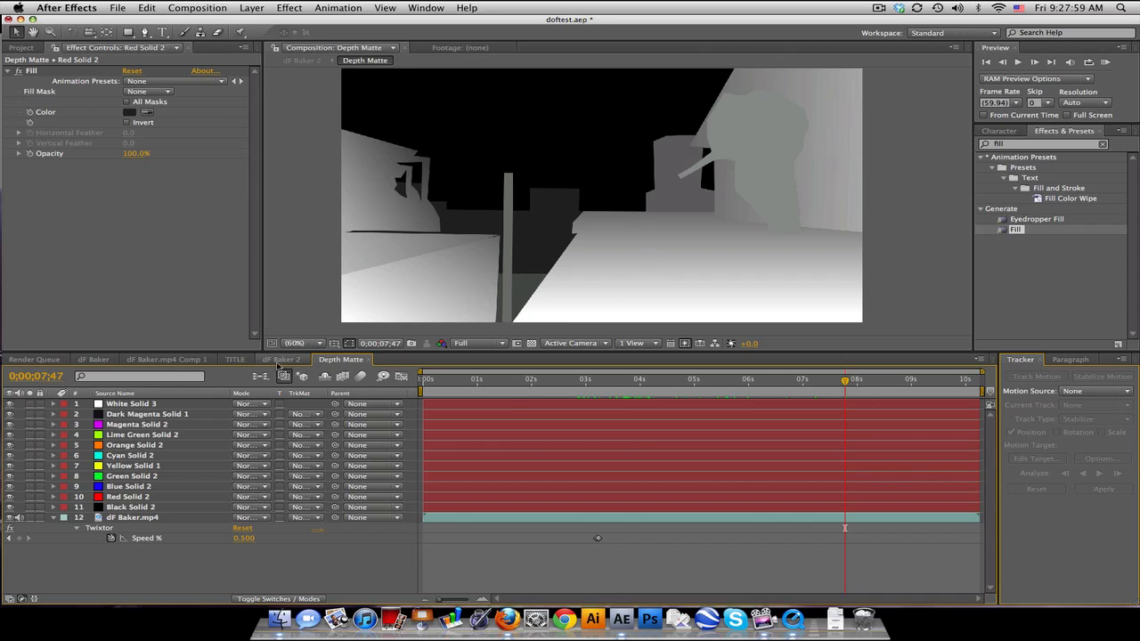
click(282, 359)
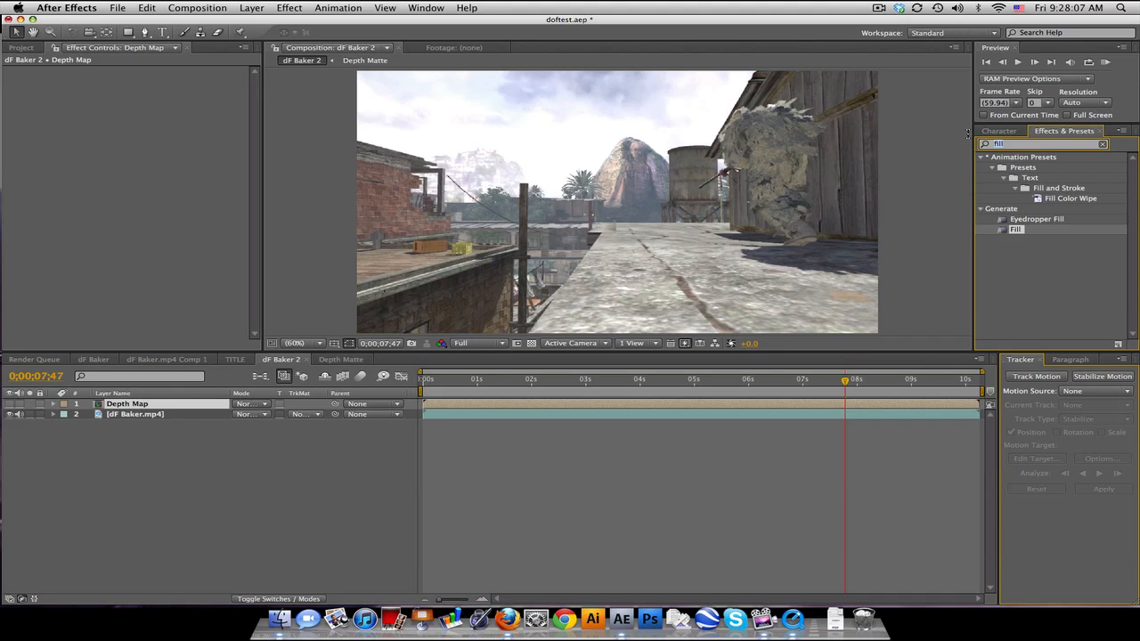
Step: Apply Lens Blur with Depth Map as the depth layer and iris radius 30
text(lens bl)
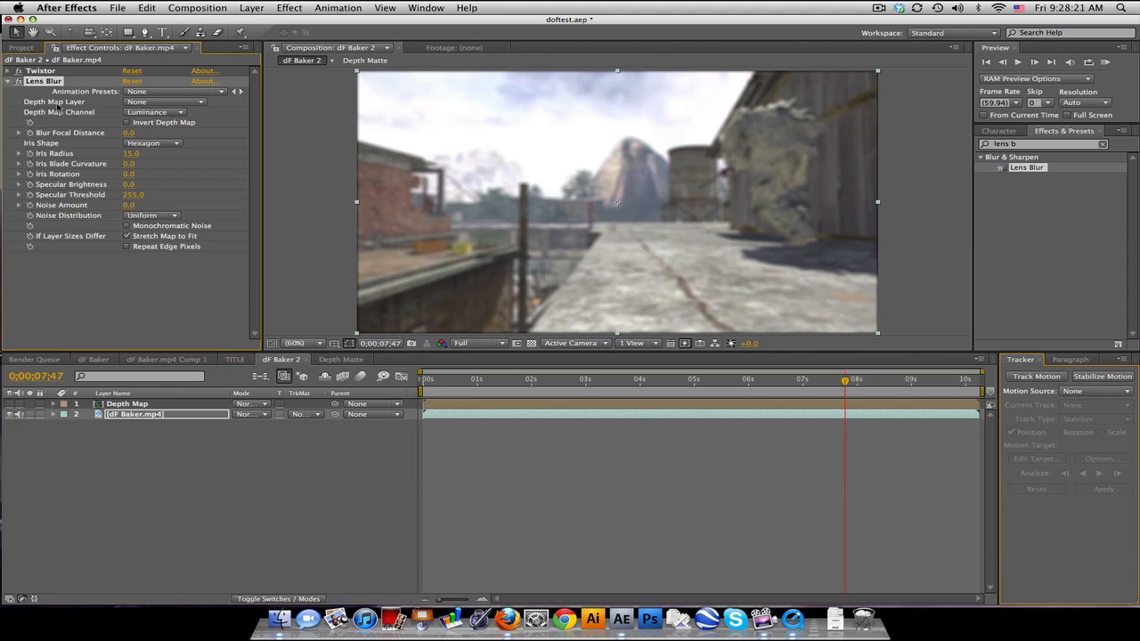
click(165, 101)
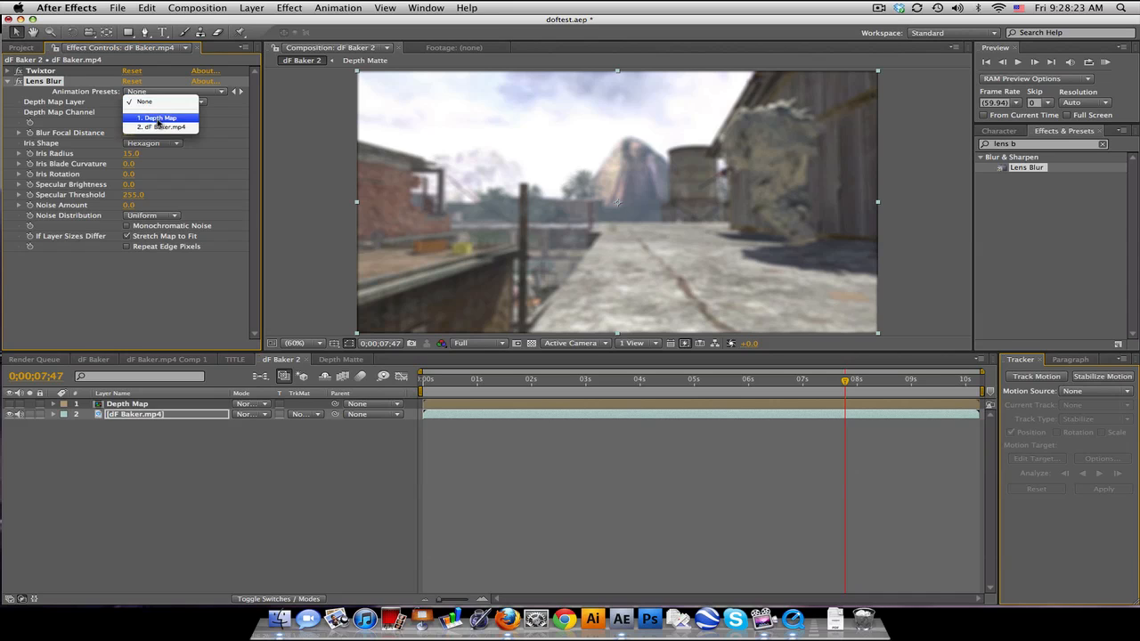
click(161, 117)
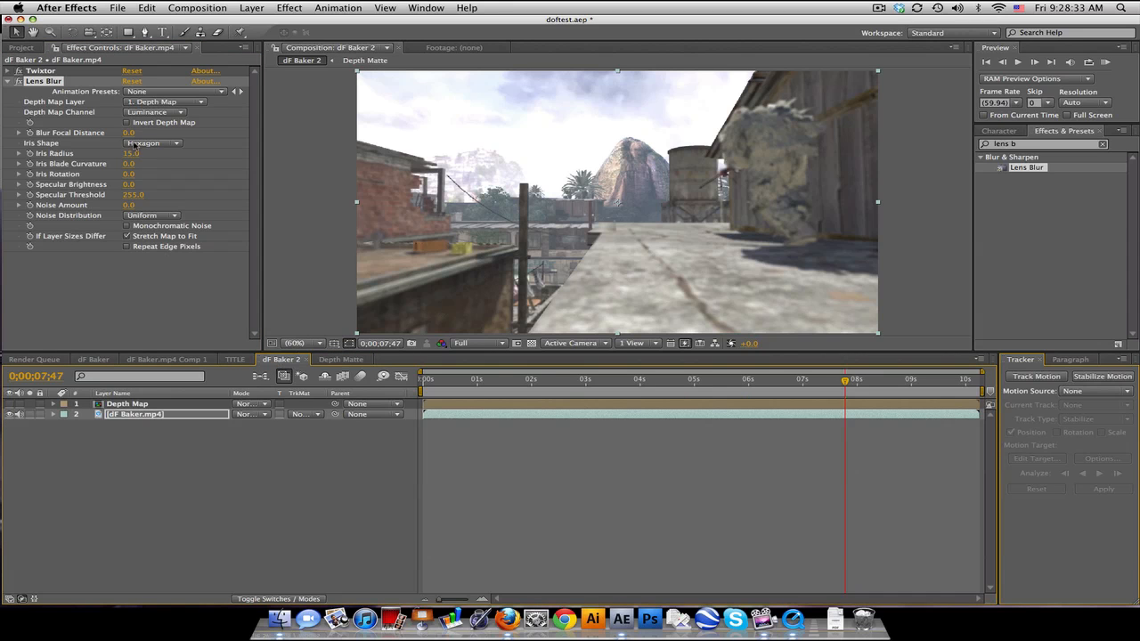
click(131, 153)
text(30)
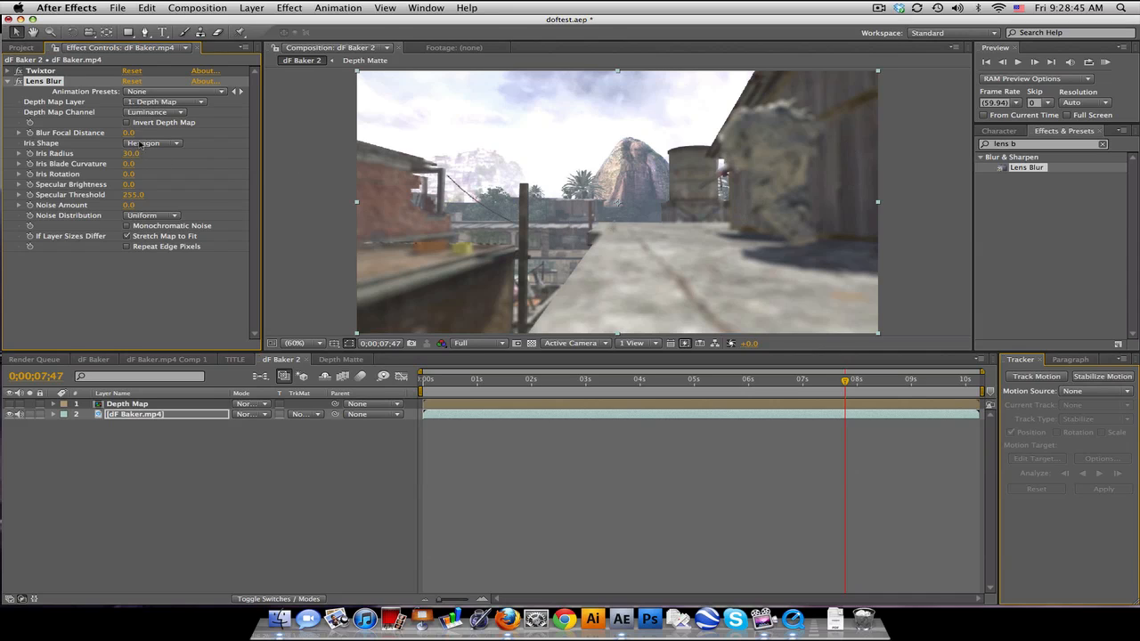
Step: Set Lens Blur focal distance to 125 and enable Repeat Edge Pixels
drag(129, 132, 142, 132)
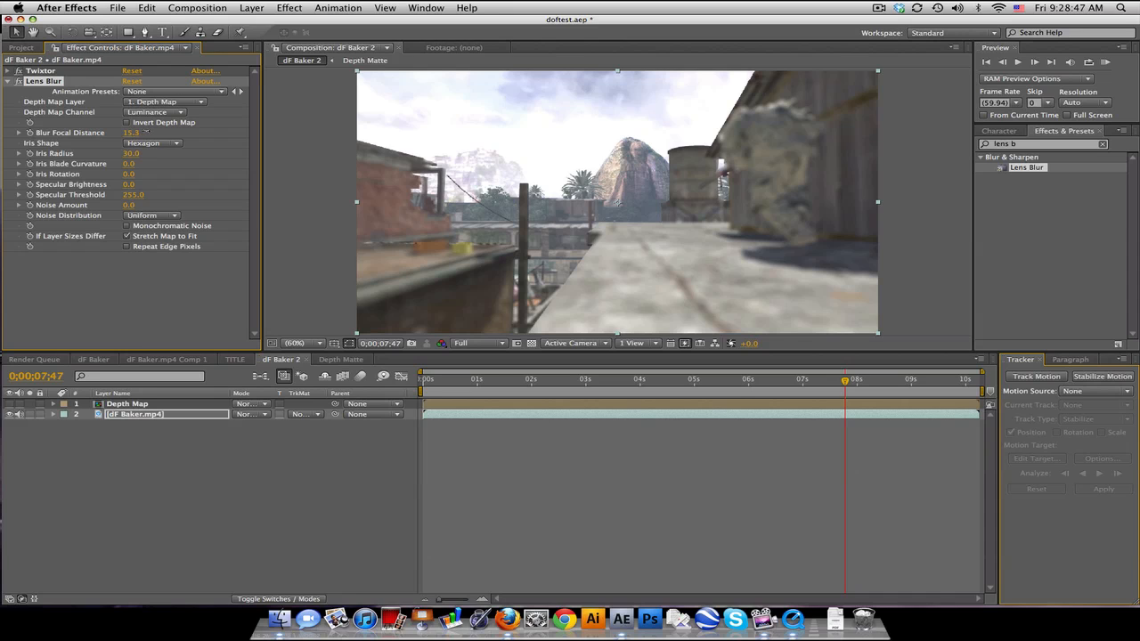
drag(133, 133, 160, 133)
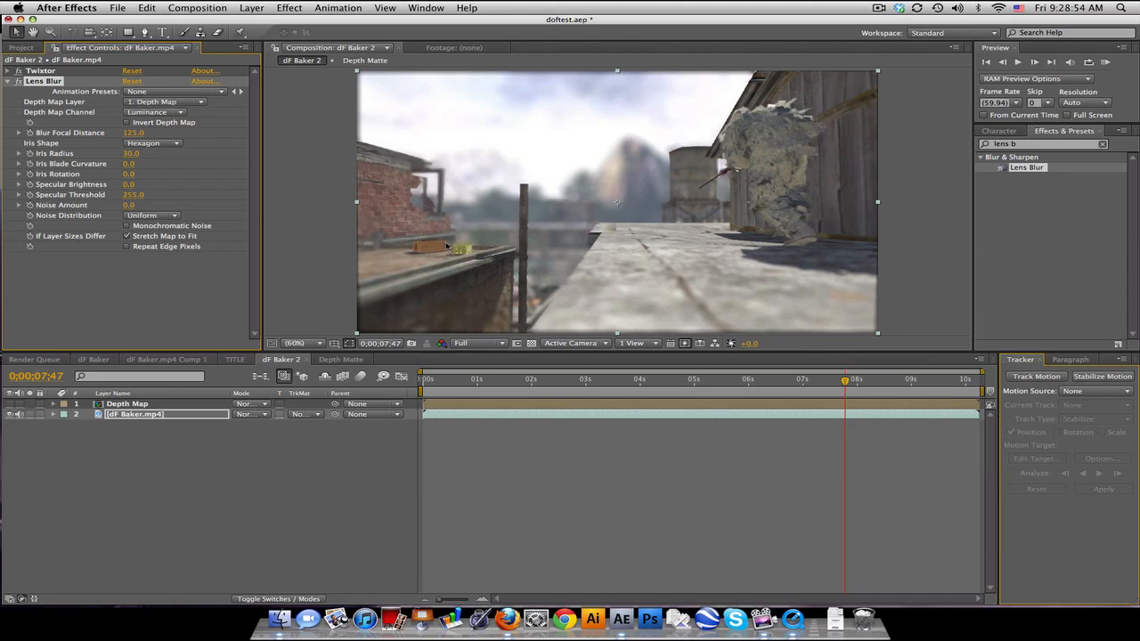
mouse_move(726, 254)
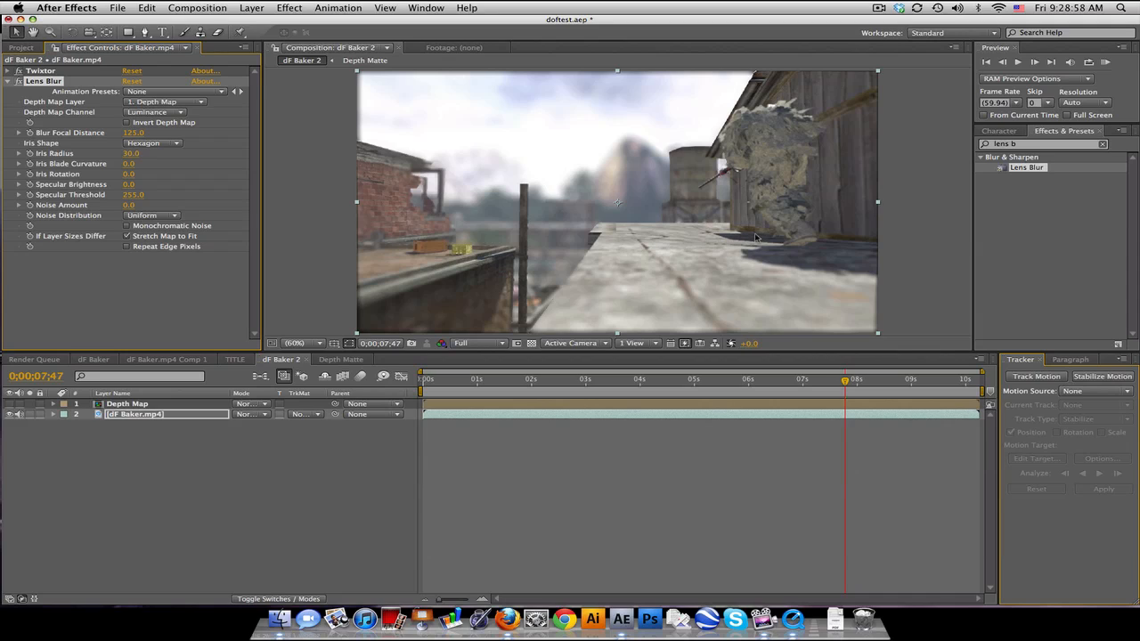
click(123, 247)
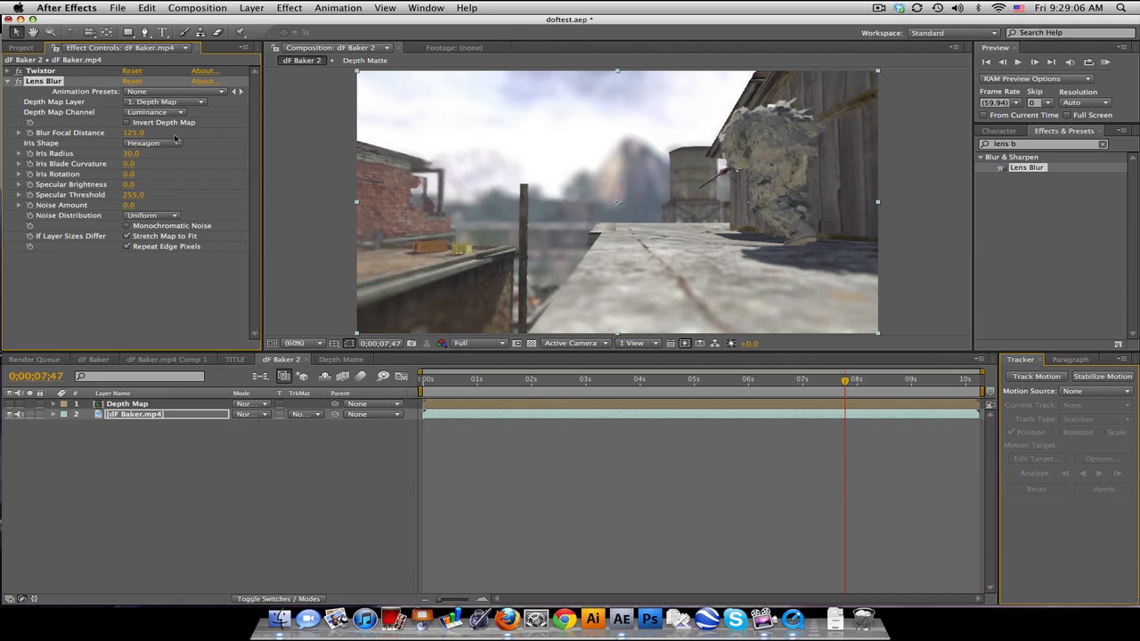
Step: Switch the iris to Pentagon and set specular brightness 18 and threshold 188.7
click(150, 142)
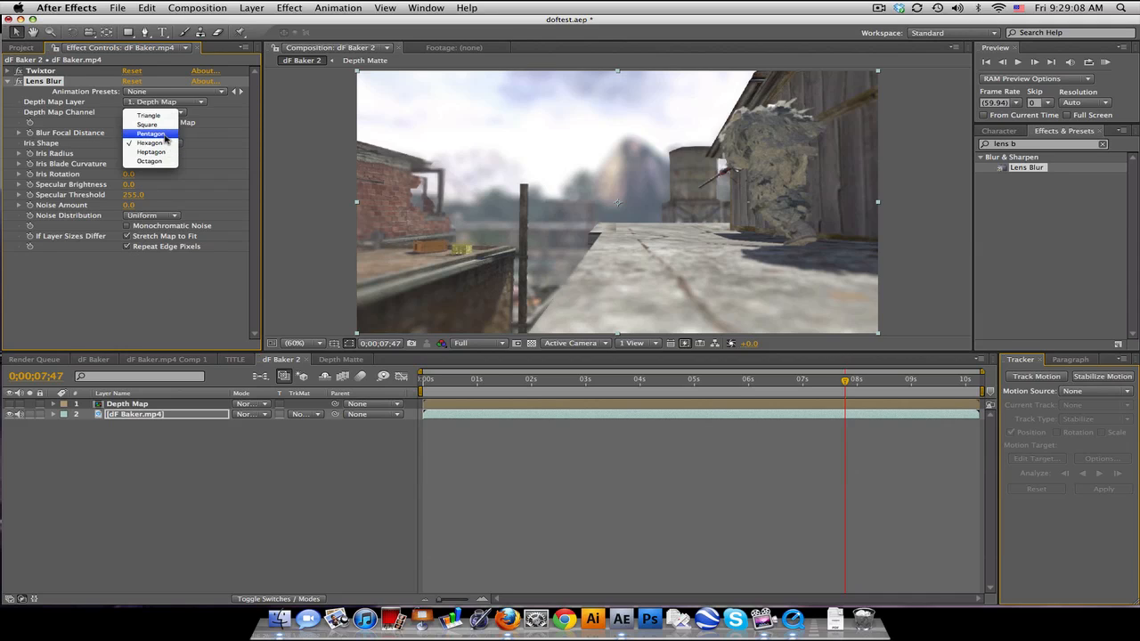
click(151, 132)
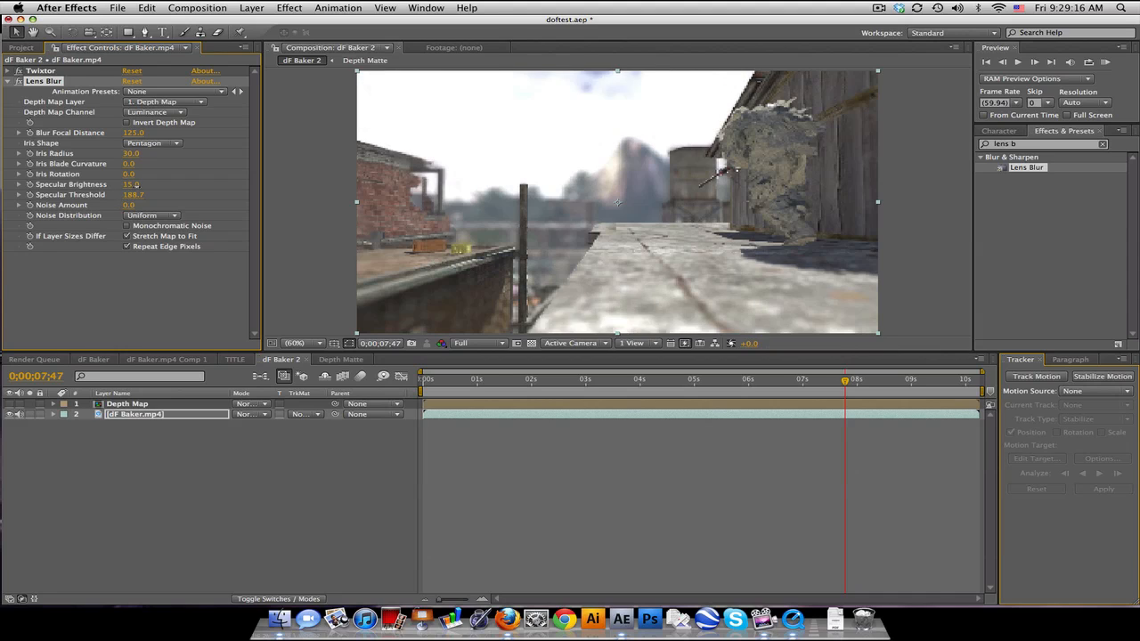
drag(131, 184, 147, 185)
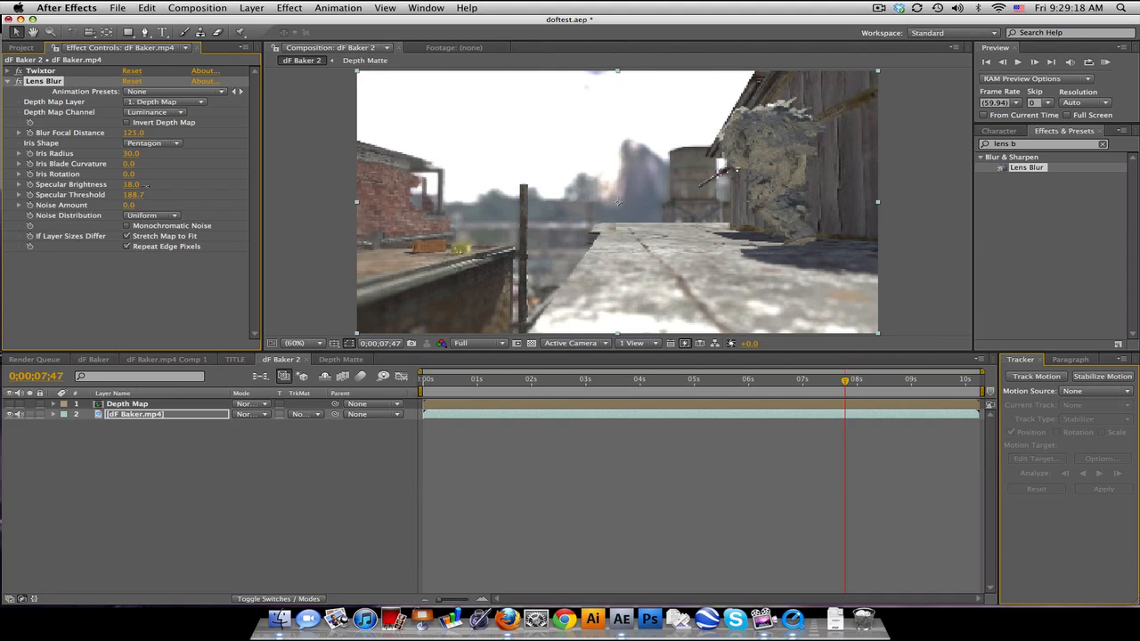
drag(133, 194, 133, 205)
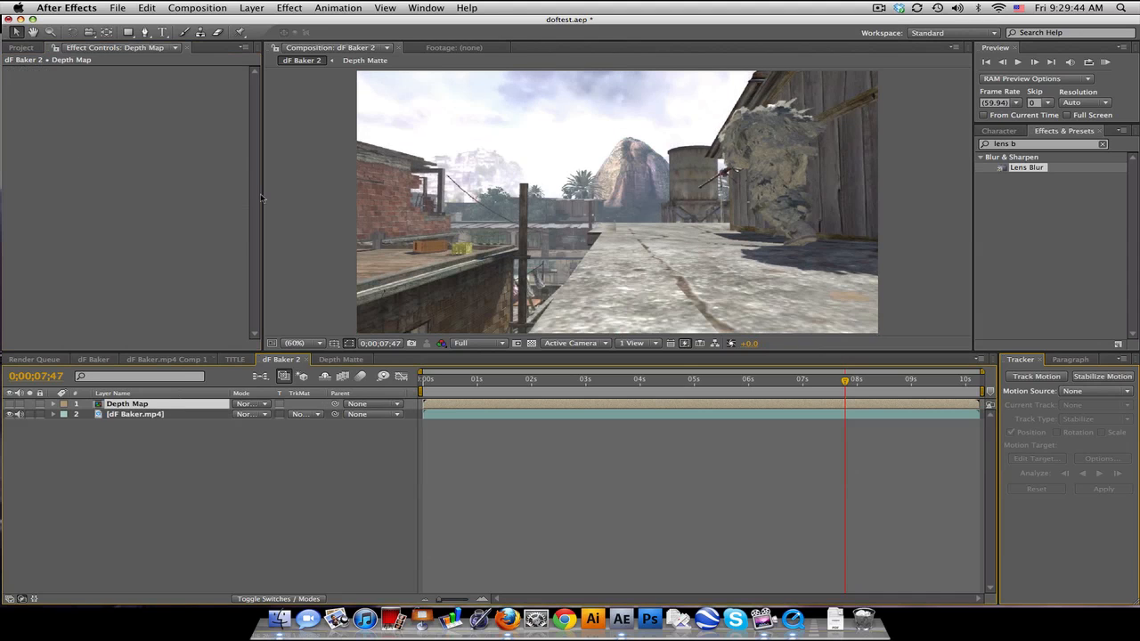
Step: Create a new white full-comp solid layer via Layer > New > Solid
click(250, 8)
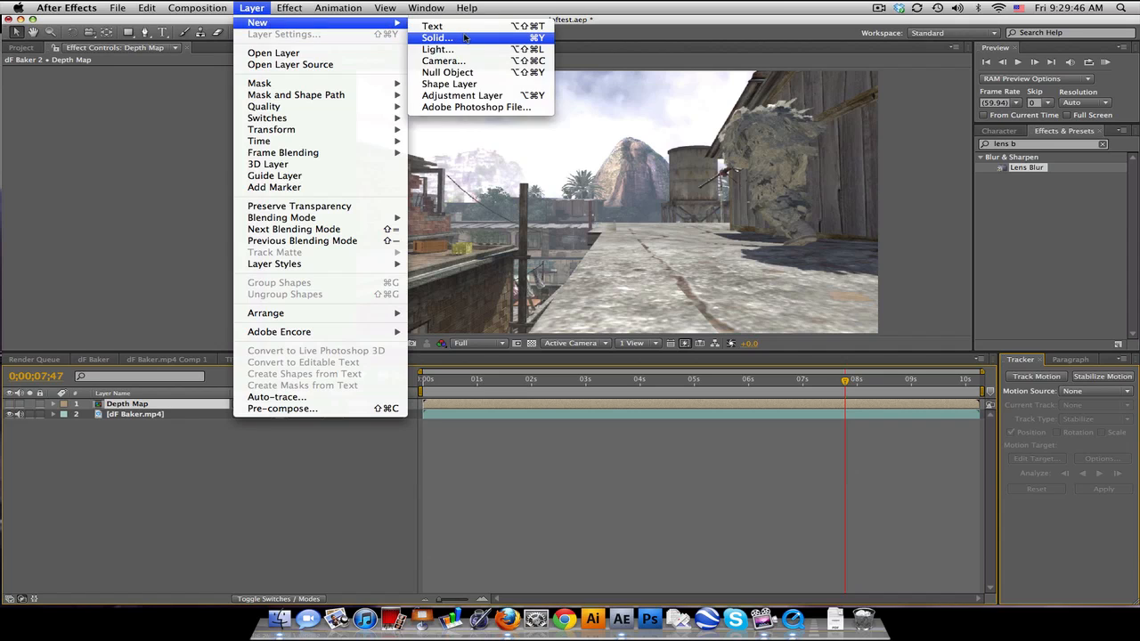
click(433, 35)
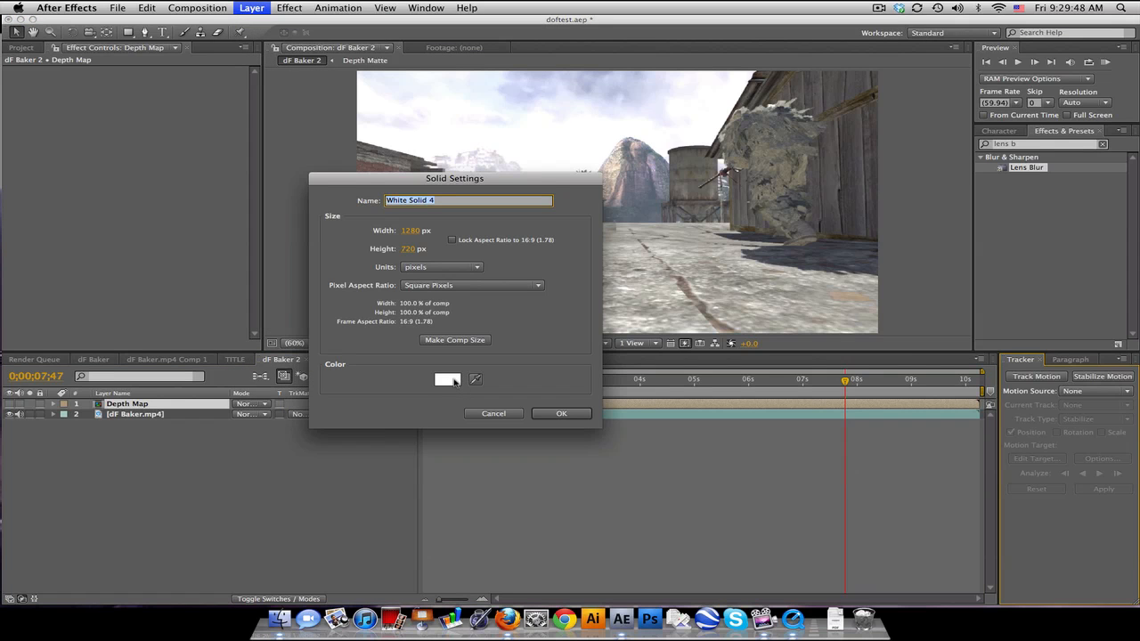
click(561, 413)
text(curv)
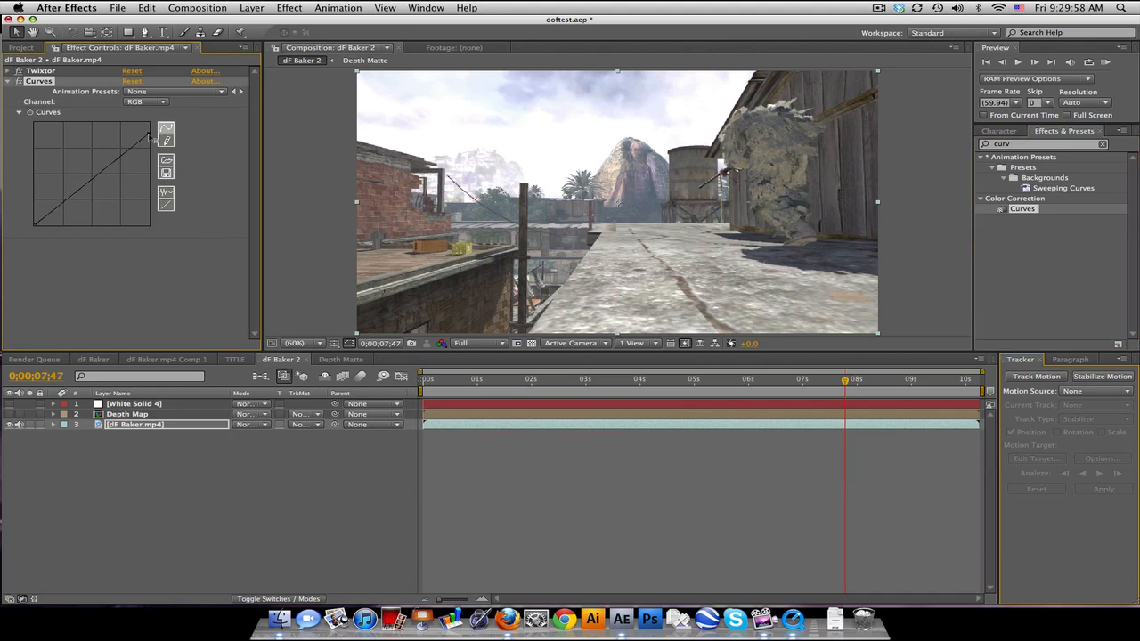
Step: In Curves on dF Baker.mp4, pull the Red channel down and lift the Blue channel
click(158, 113)
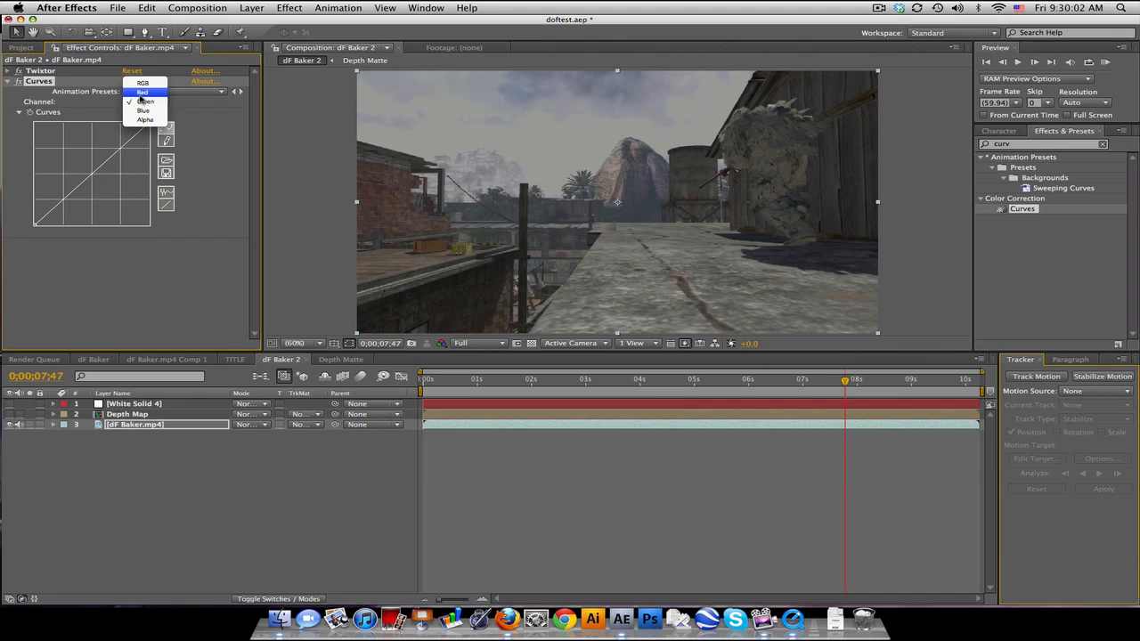
click(142, 92)
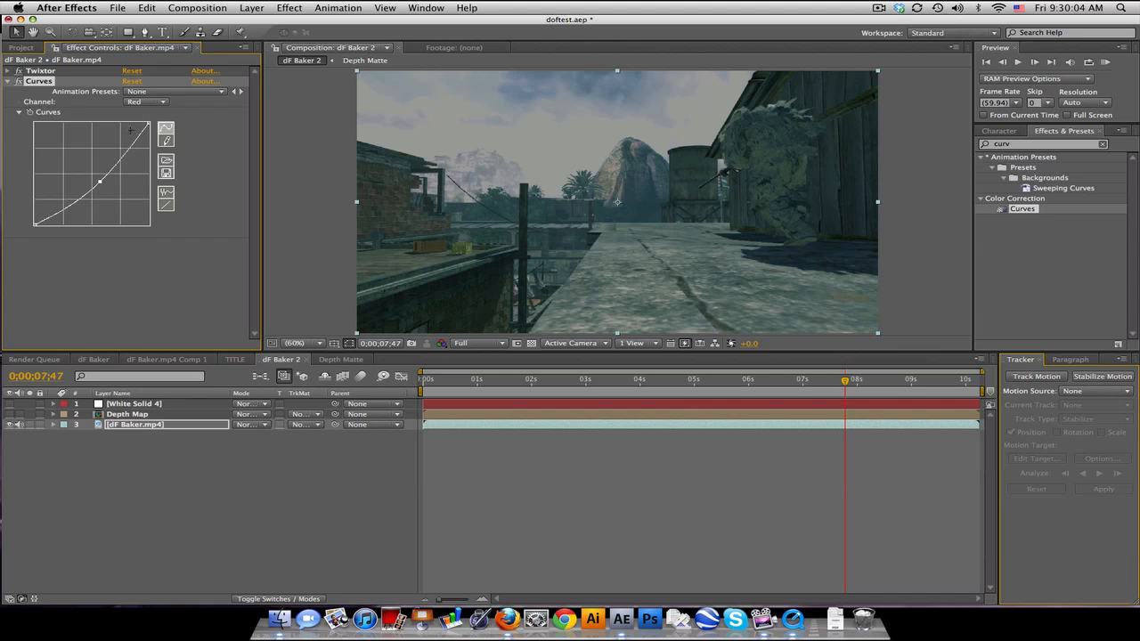
click(142, 104)
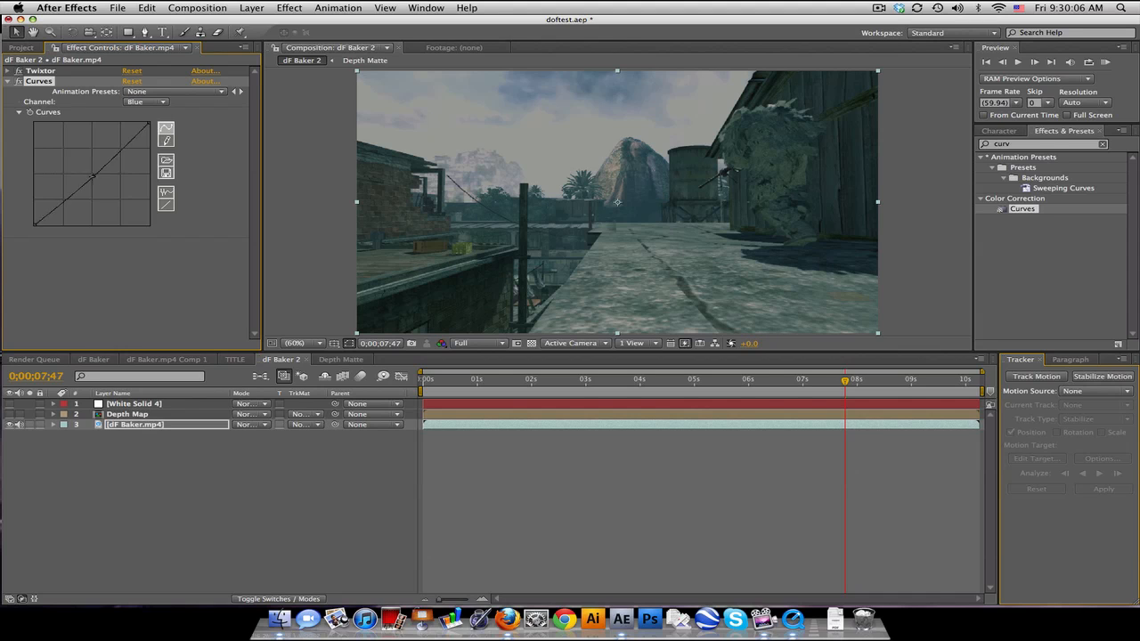
drag(91, 175, 82, 165)
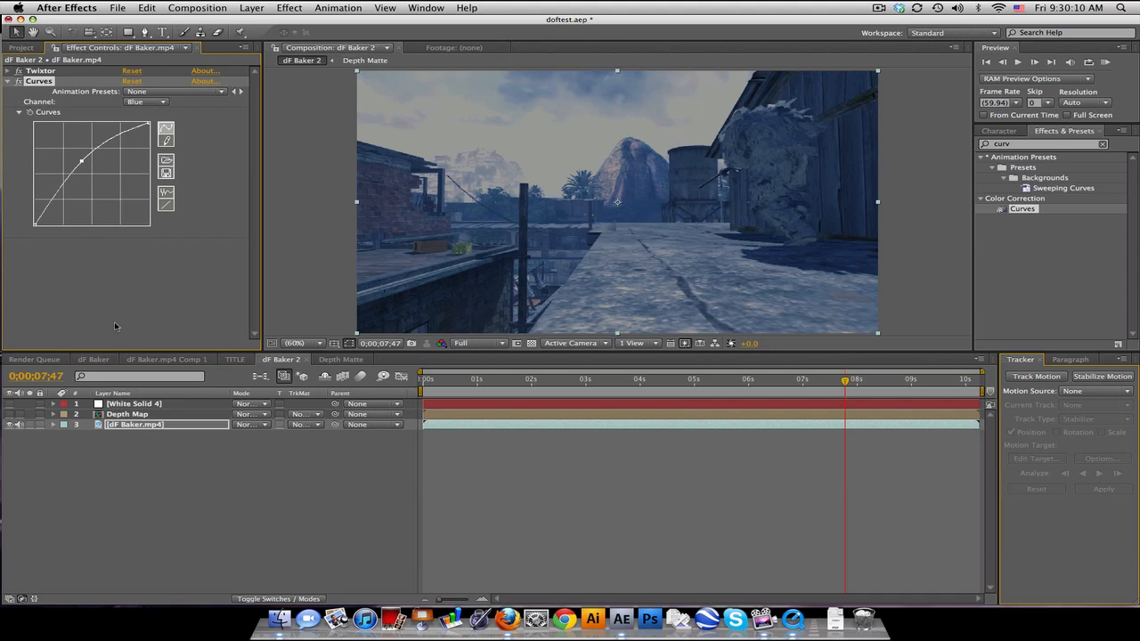
click(134, 403)
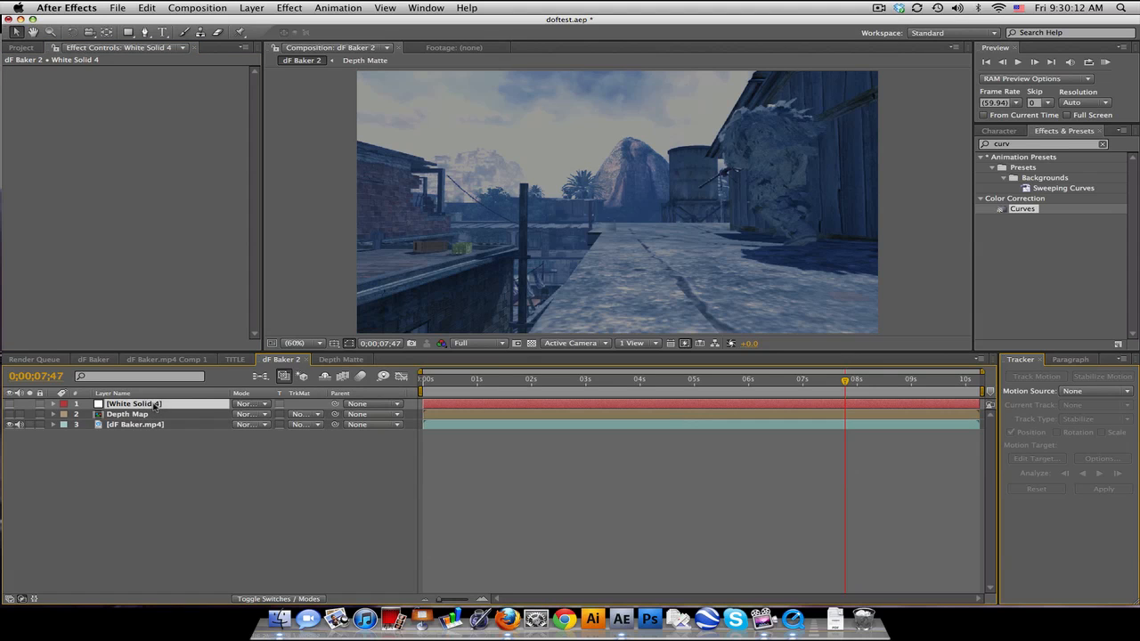
Step: Place White Solid 4 below Depth Map as a 45% Luma Inverted Matte fog, then view Depth Matte
drag(133, 403, 133, 414)
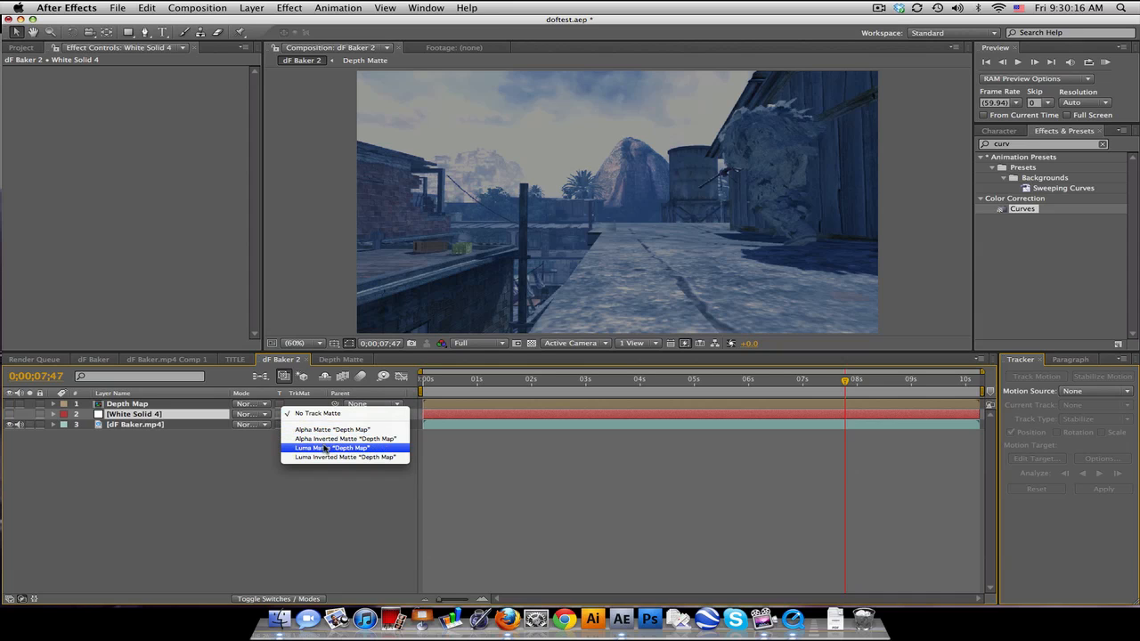
click(324, 448)
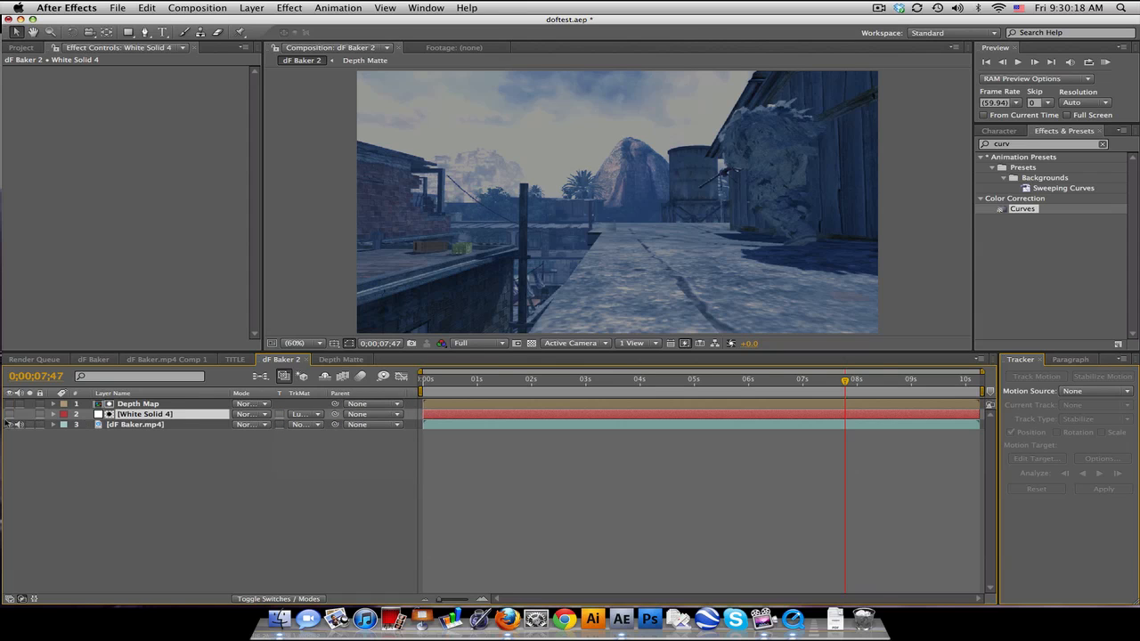
click(303, 414)
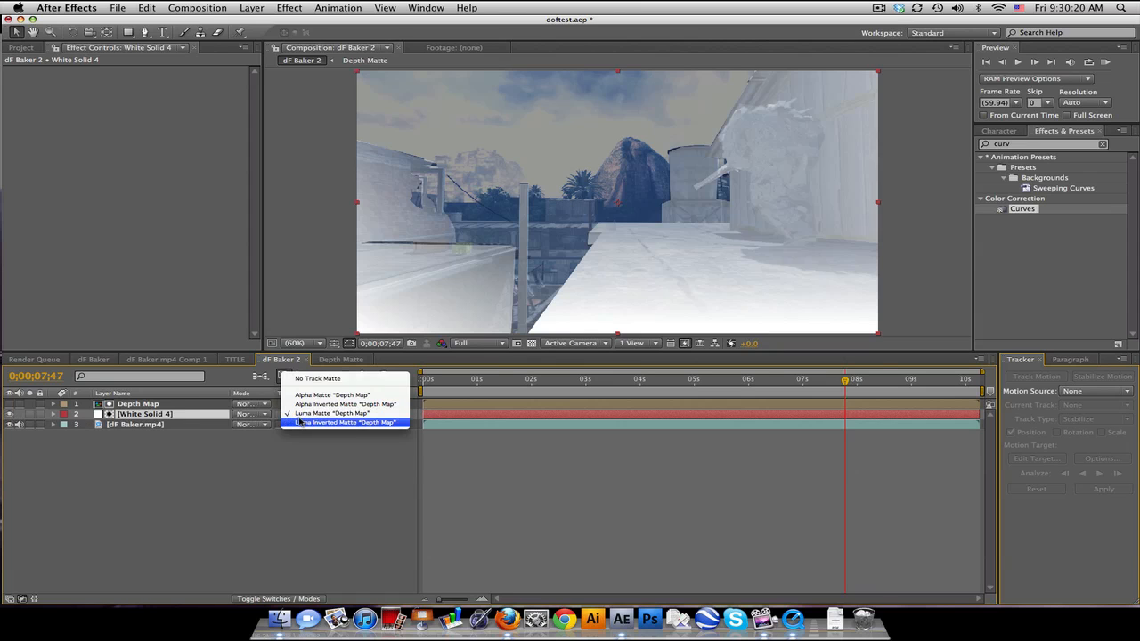
click(343, 422)
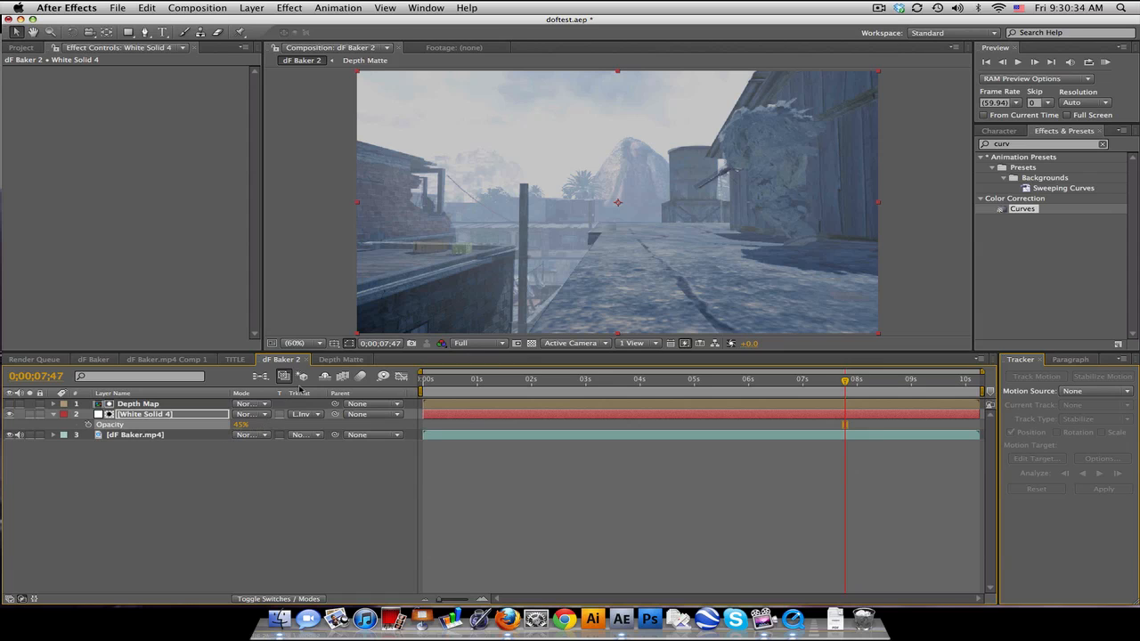
mouse_move(190, 430)
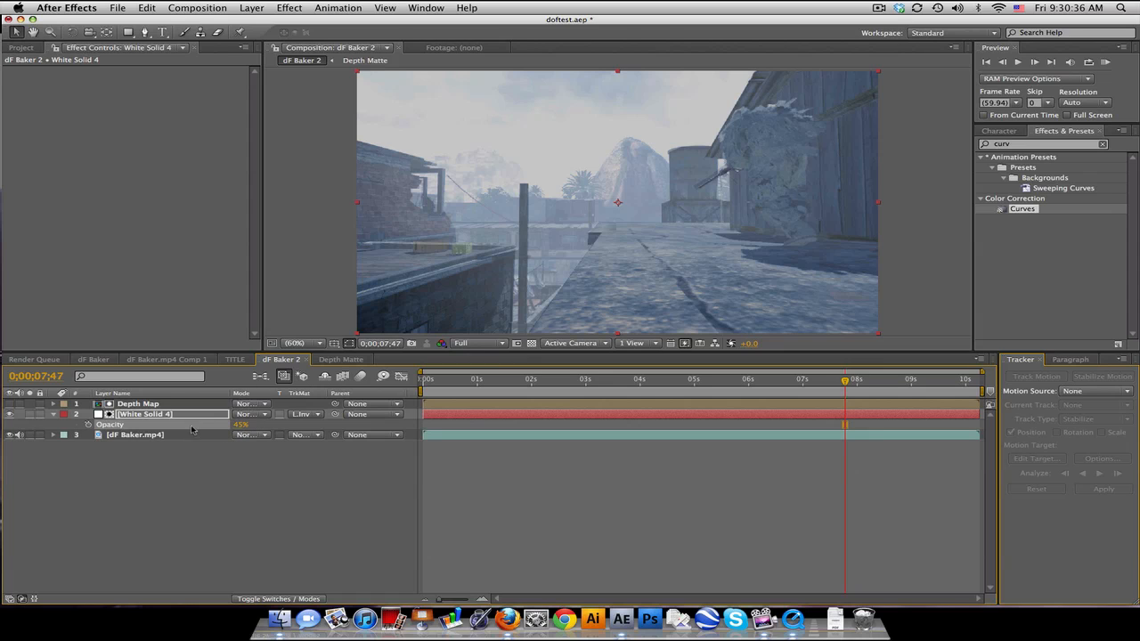
click(341, 359)
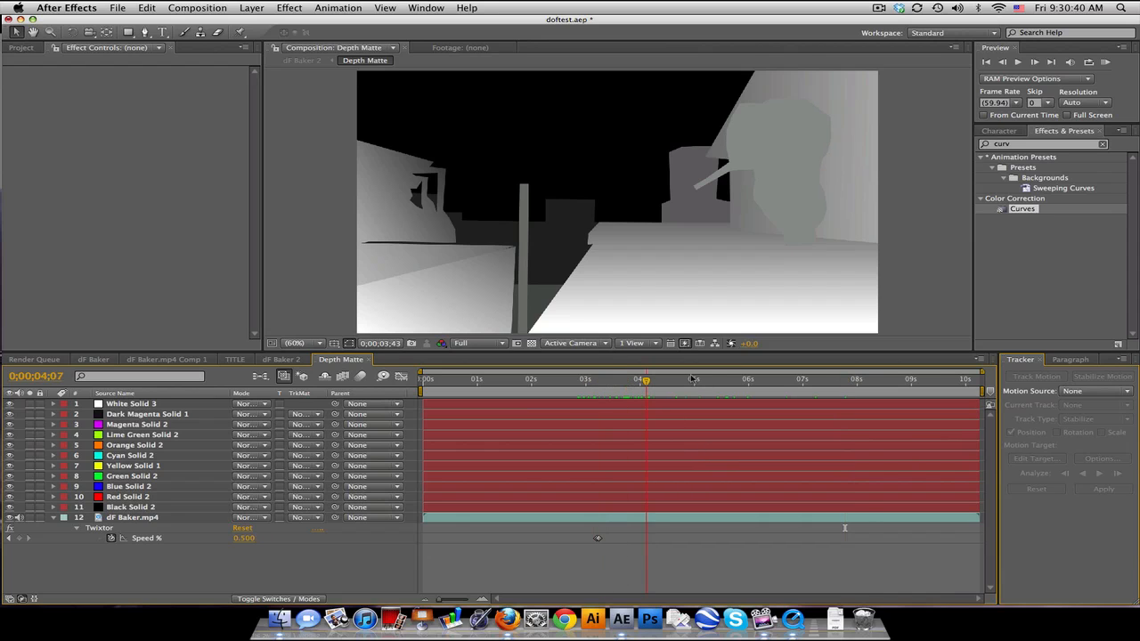
Step: Compare the Depth Matte and dF Baker comps, finishing on dF Baker 2 at 8;10
click(281, 358)
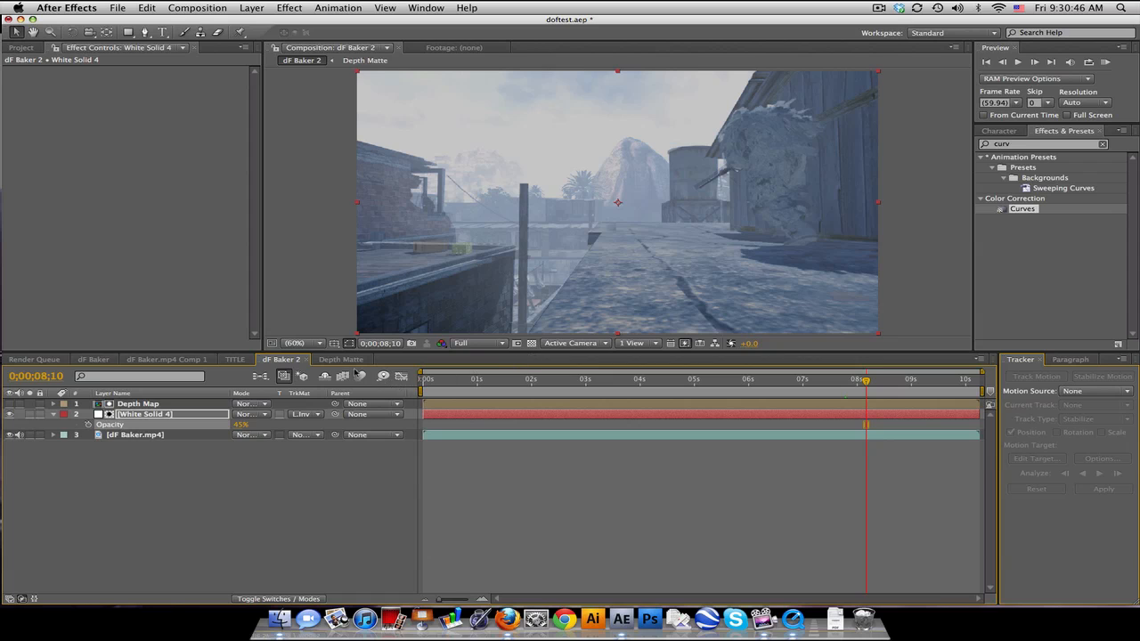
click(341, 359)
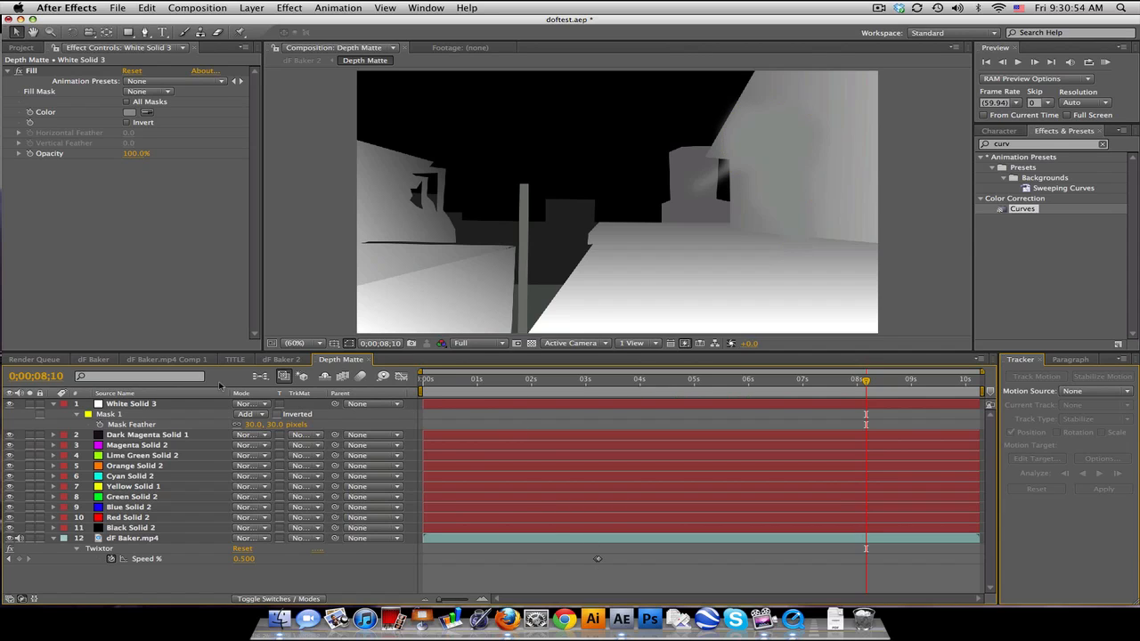
click(93, 359)
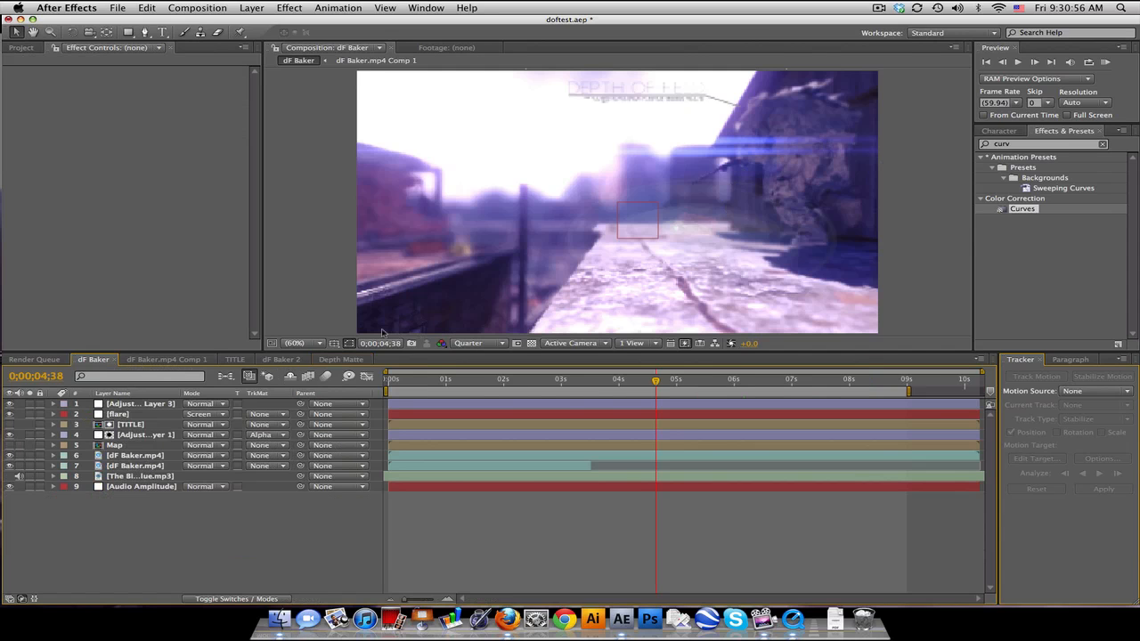
click(280, 358)
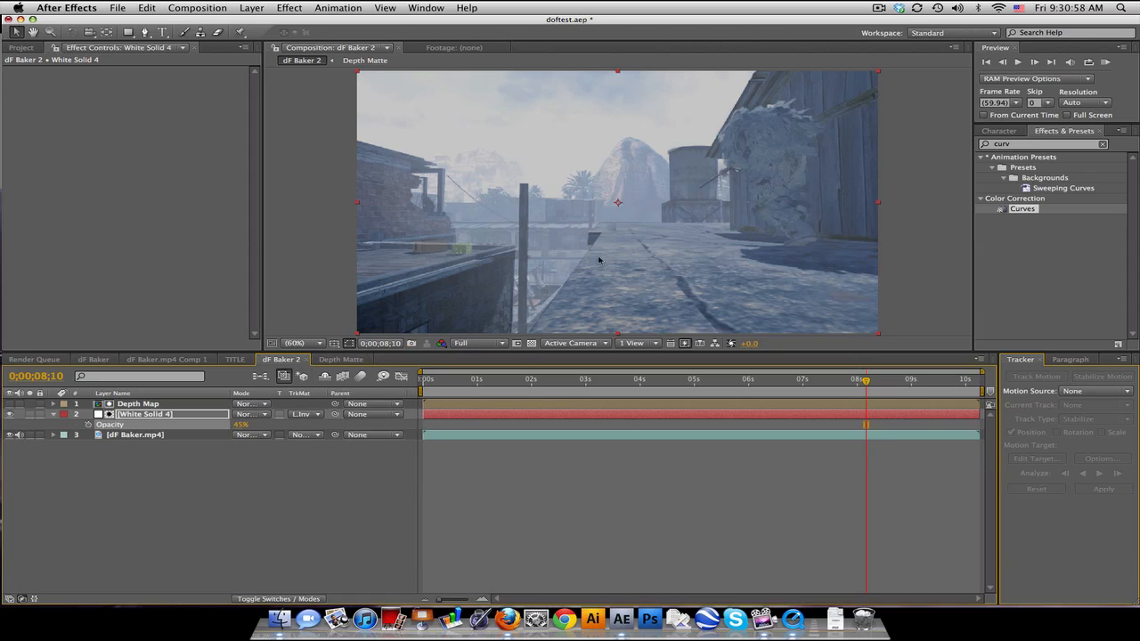